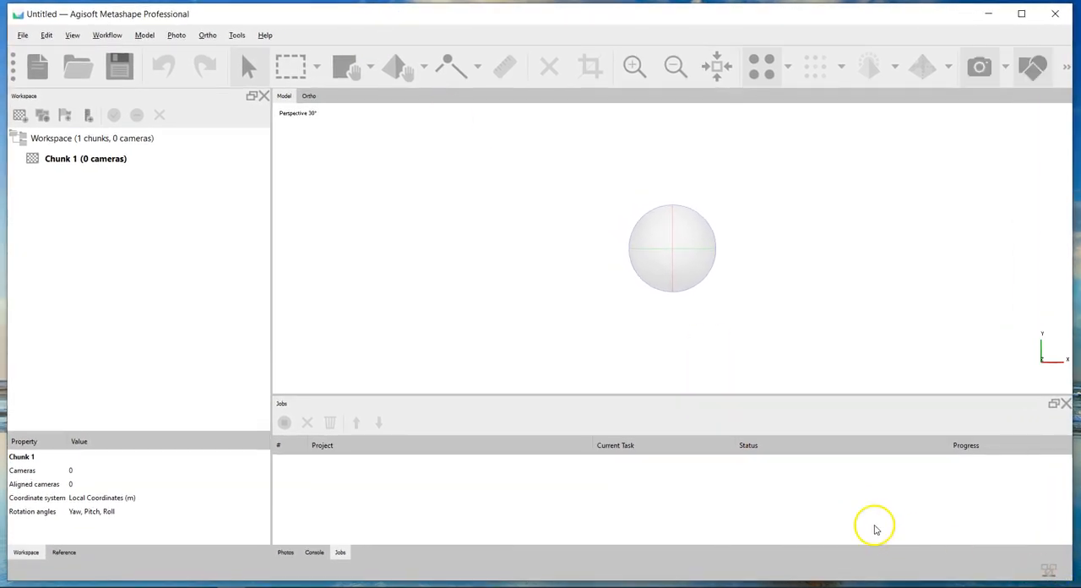
{"action": "mouse_move", "coordinate": [809, 486]}
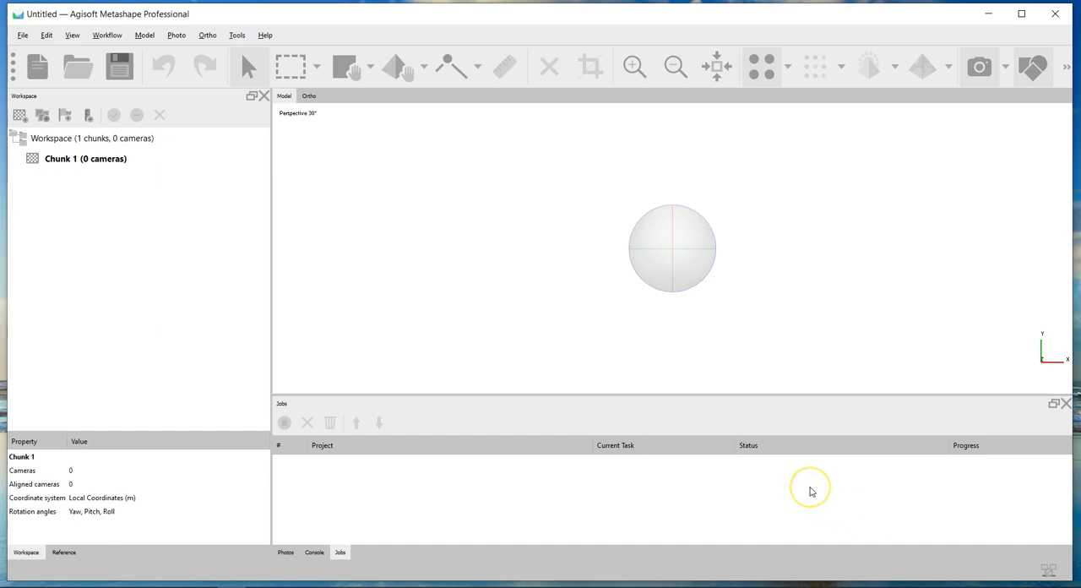
{"action": "mouse_move", "coordinate": [809, 491]}
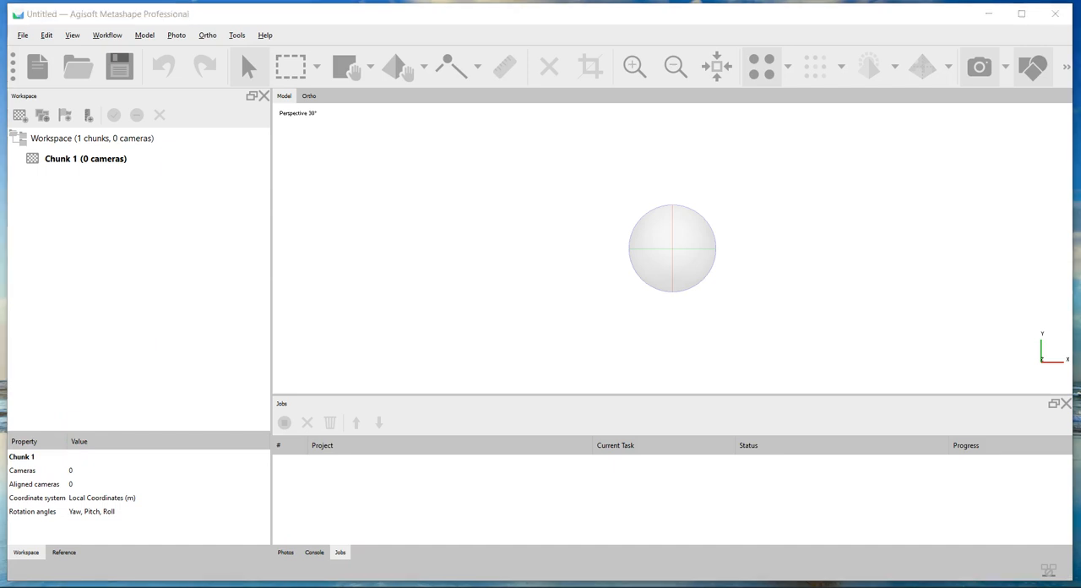
Set the interface Theme to Classic on the Preferences General tab.
{"action": "left_click", "coordinate": [64, 488]}
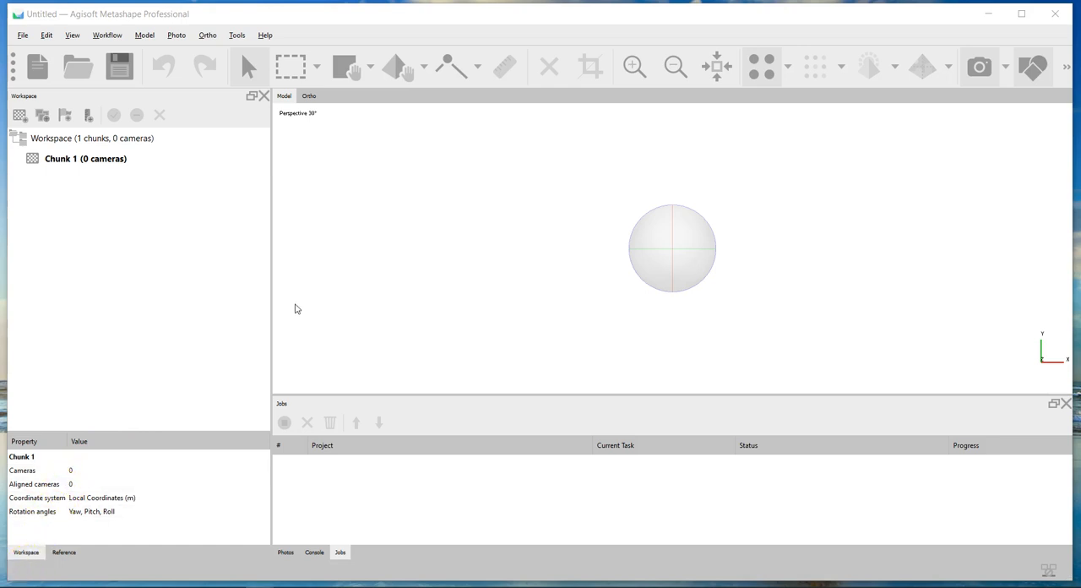
{"action": "mouse_move", "coordinate": [250, 24]}
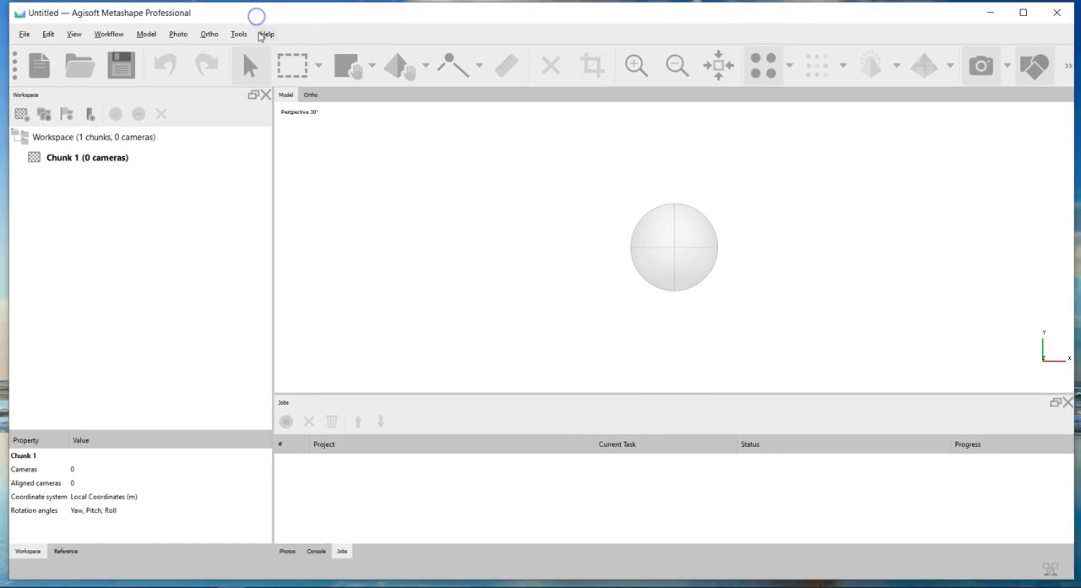
{"action": "left_click", "coordinate": [238, 34]}
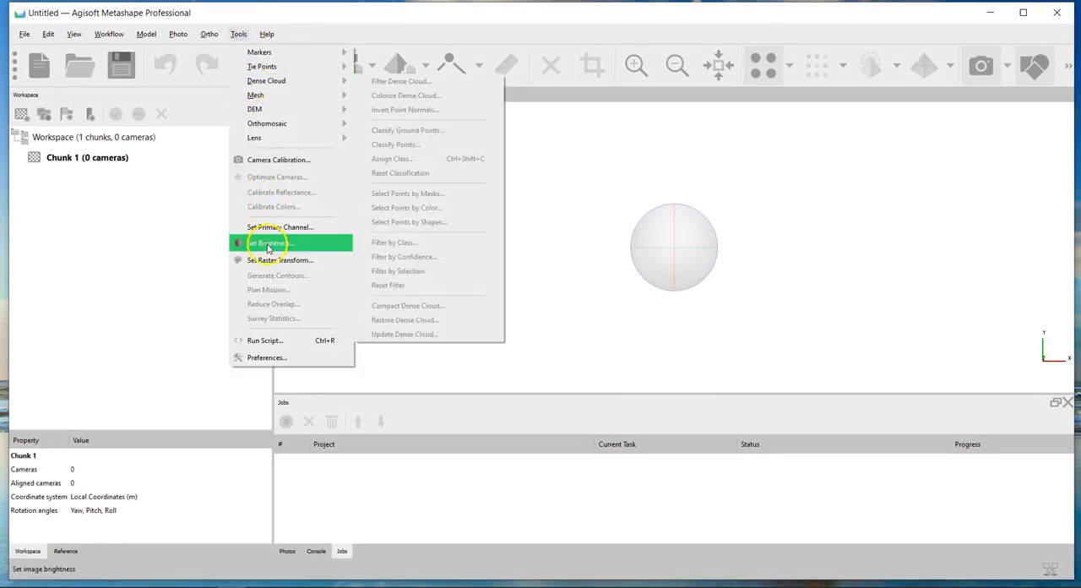
{"action": "left_click", "coordinate": [267, 357]}
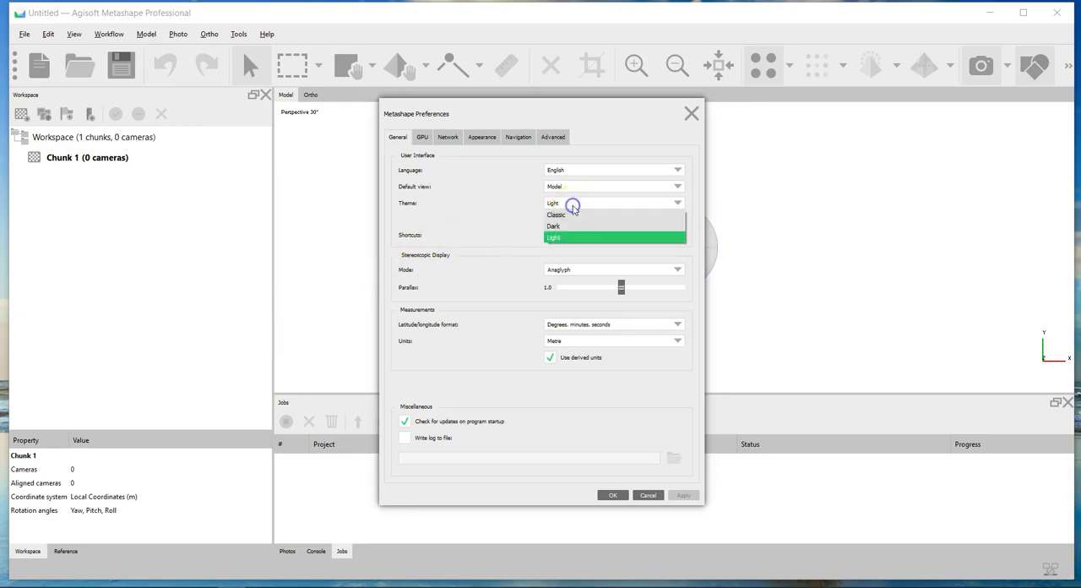
{"action": "mouse_move", "coordinate": [572, 216]}
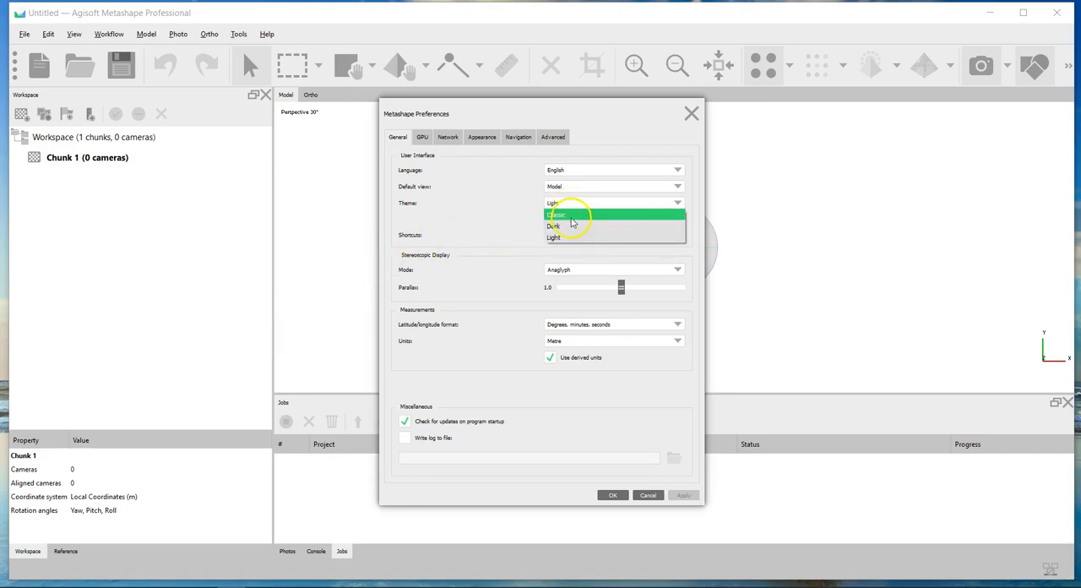
{"action": "left_click", "coordinate": [555, 214]}
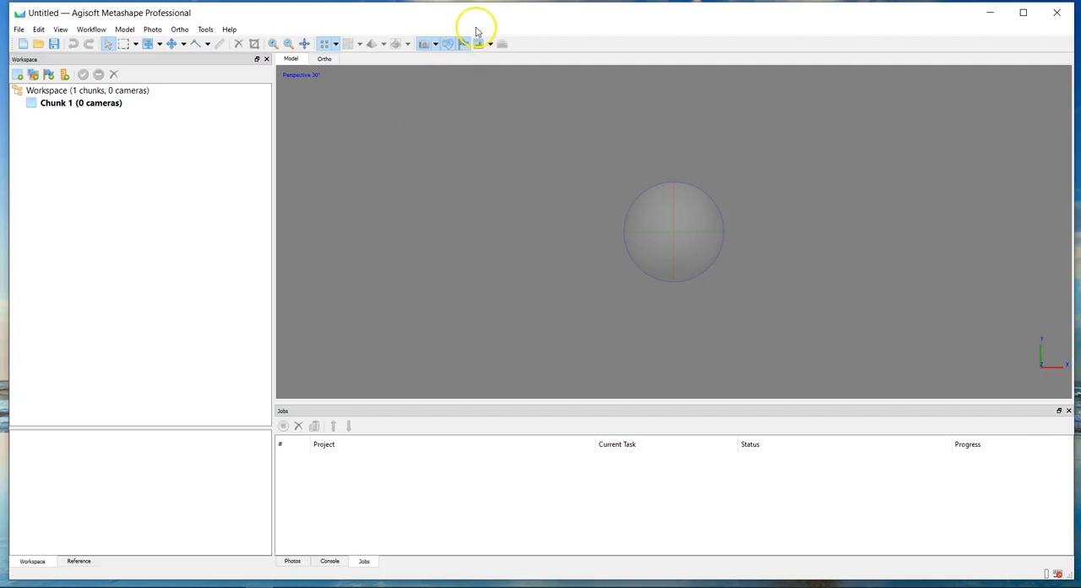
{"action": "mouse_move", "coordinate": [430, 24]}
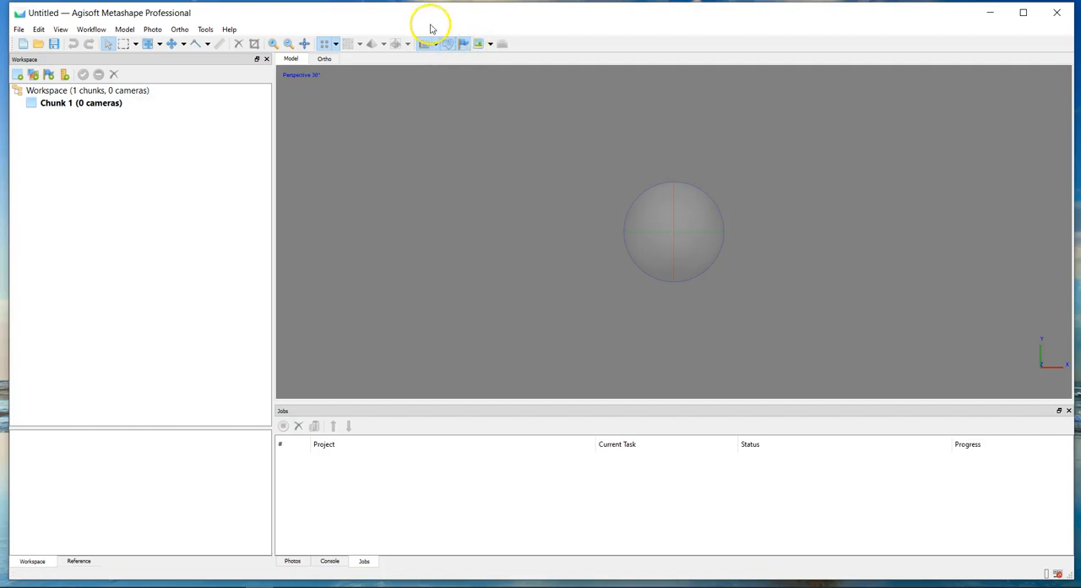
{"action": "mouse_move", "coordinate": [456, 144]}
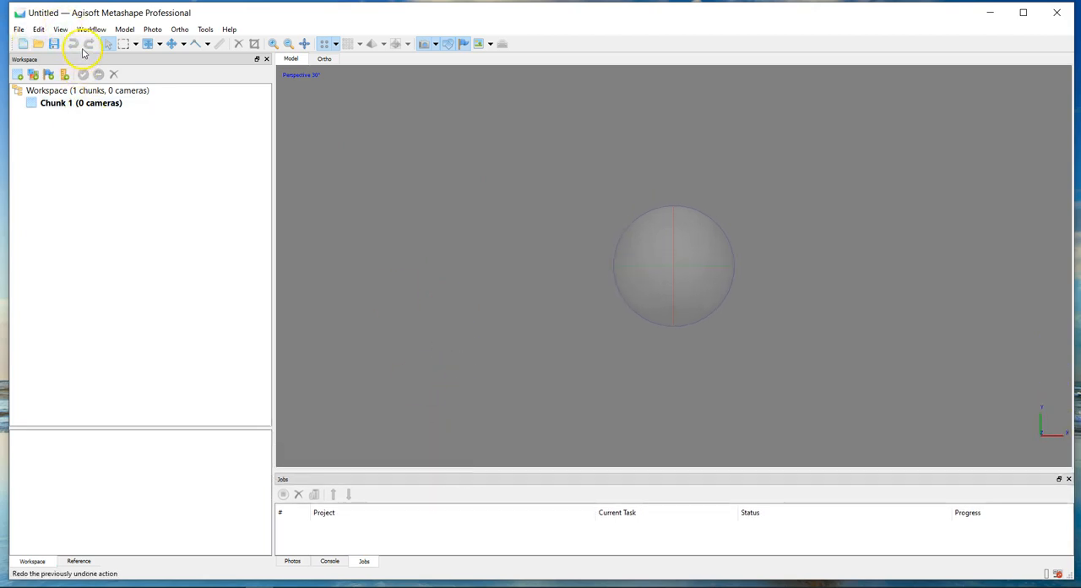
Add all JPG photos from DATA\20170803 MSPS Summer\Photos to the chunk.
{"action": "left_click", "coordinate": [92, 29]}
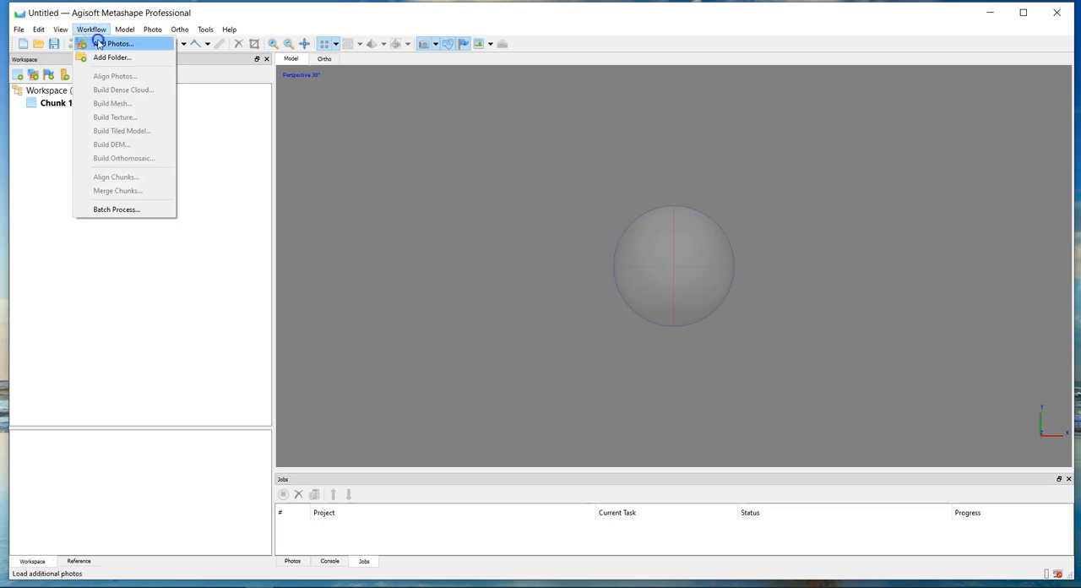
{"action": "left_click", "coordinate": [119, 42]}
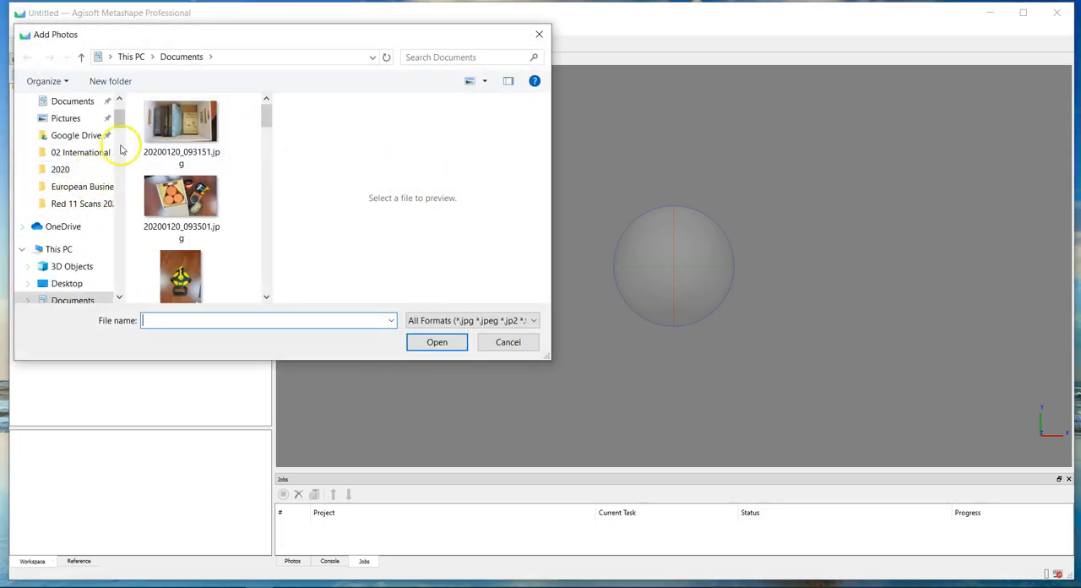
{"action": "left_click", "coordinate": [76, 197]}
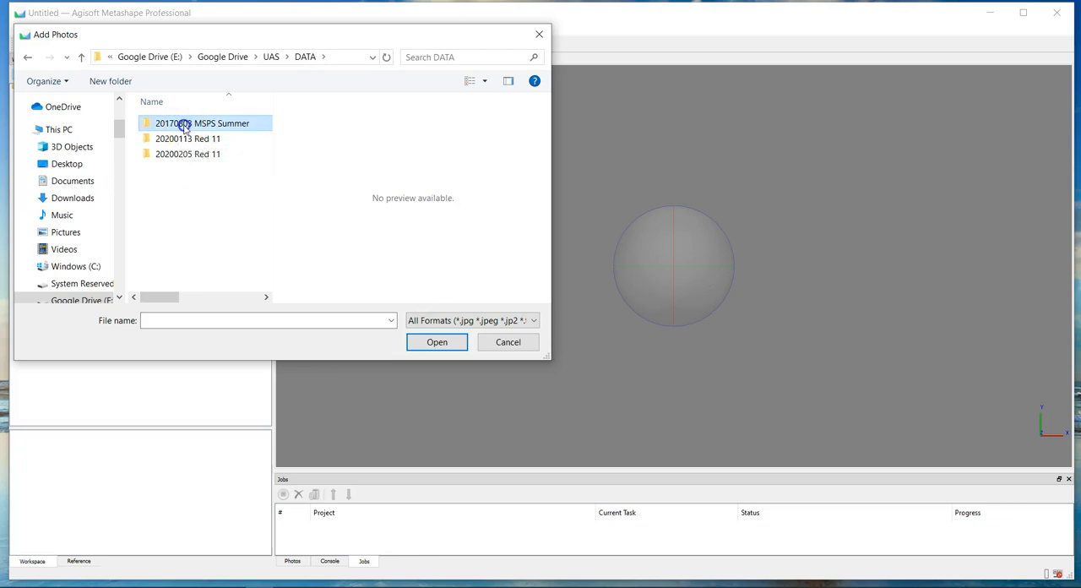
{"action": "double_click", "coordinate": [203, 121]}
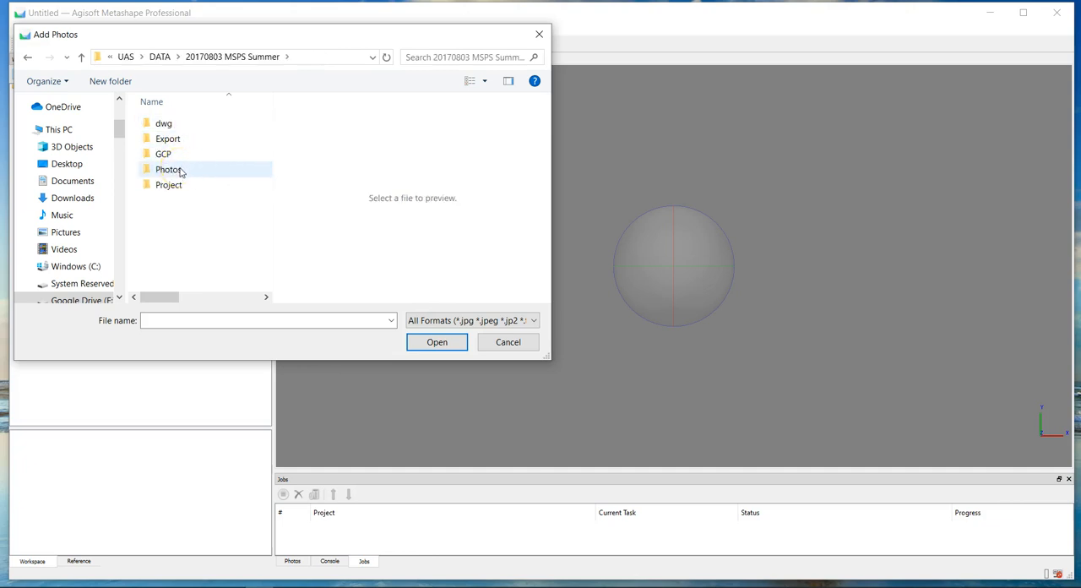
{"action": "double_click", "coordinate": [169, 169]}
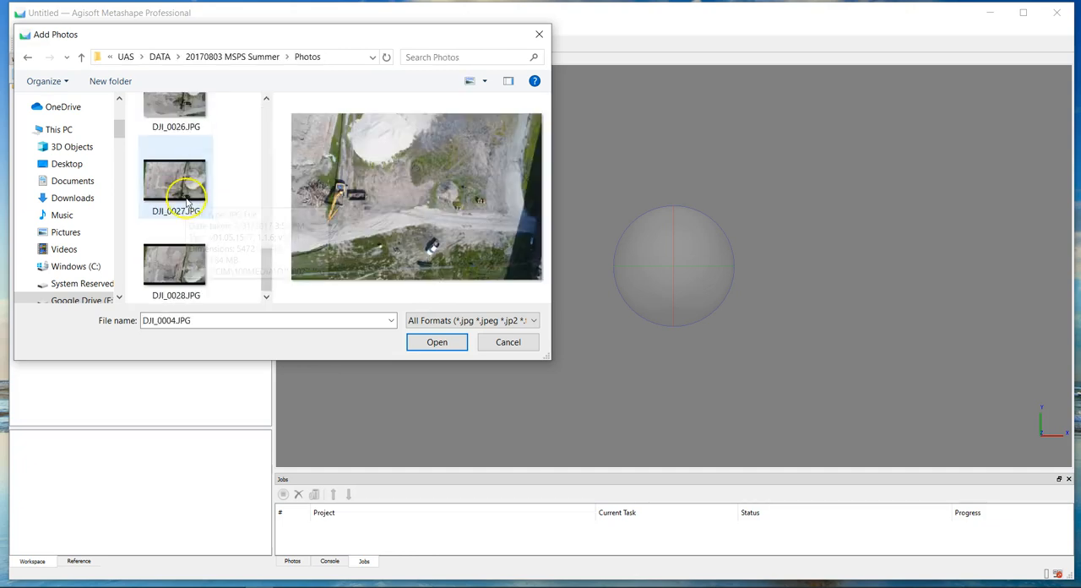
{"action": "left_click", "coordinate": [435, 341]}
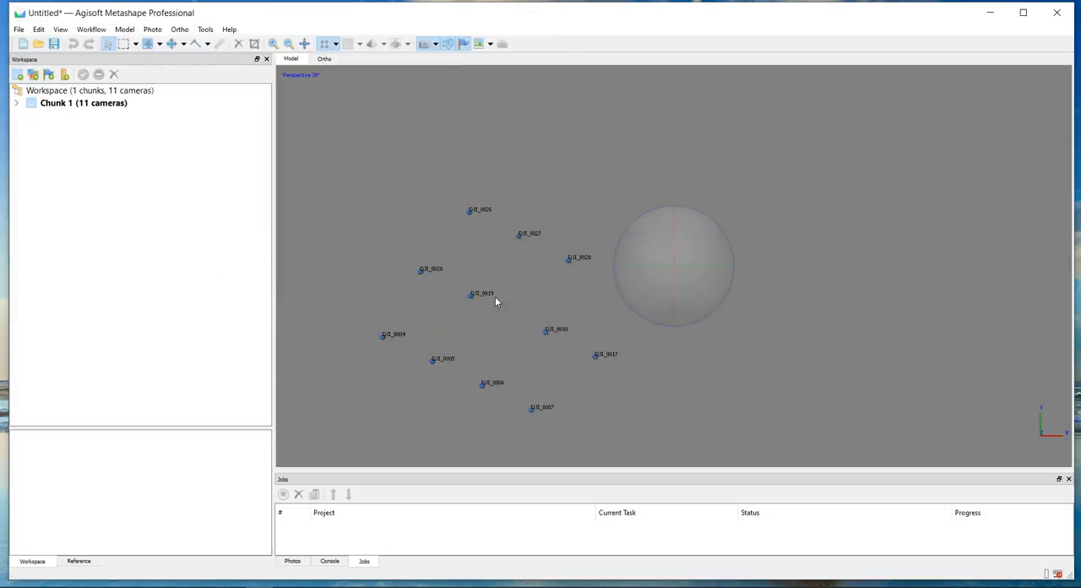
Select Chunk 1 and show the camera reference coordinates list.
{"action": "left_click_drag", "start_coordinate": [496, 302], "coordinate": [571, 272]}
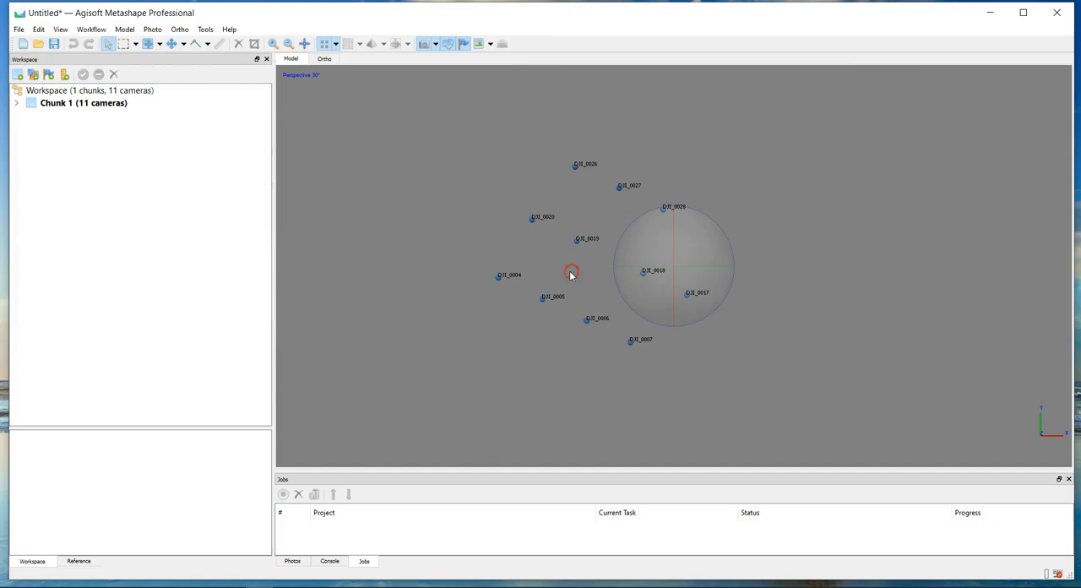
{"action": "left_click", "coordinate": [84, 102]}
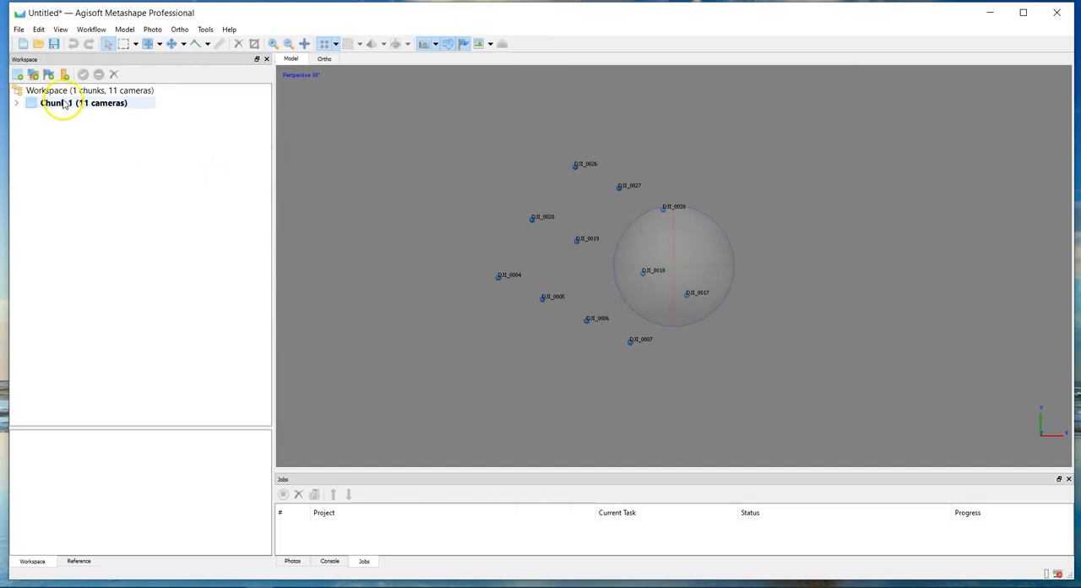
{"action": "left_click", "coordinate": [78, 560]}
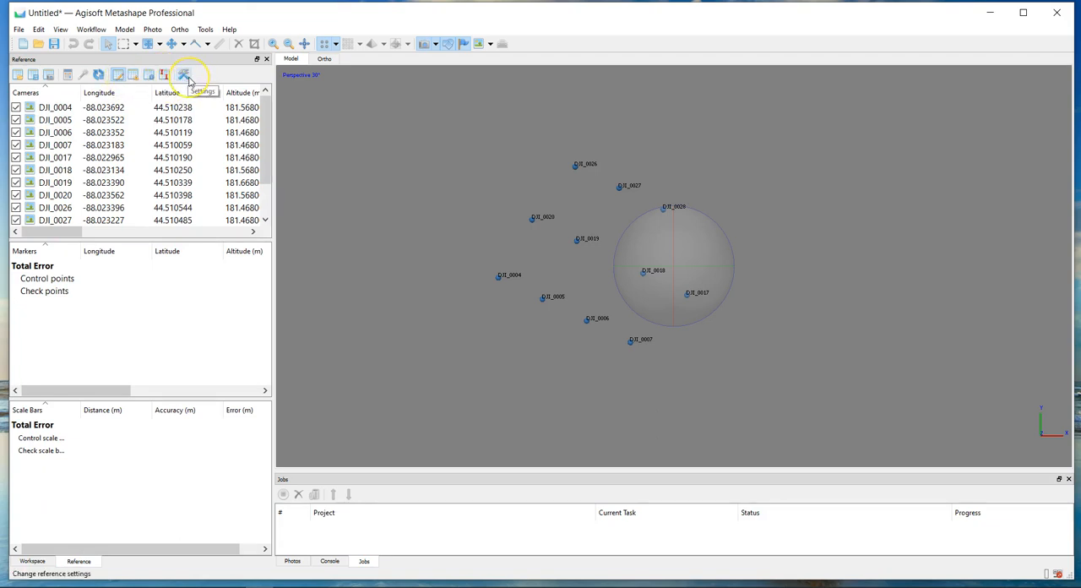
{"action": "mouse_move", "coordinate": [182, 74]}
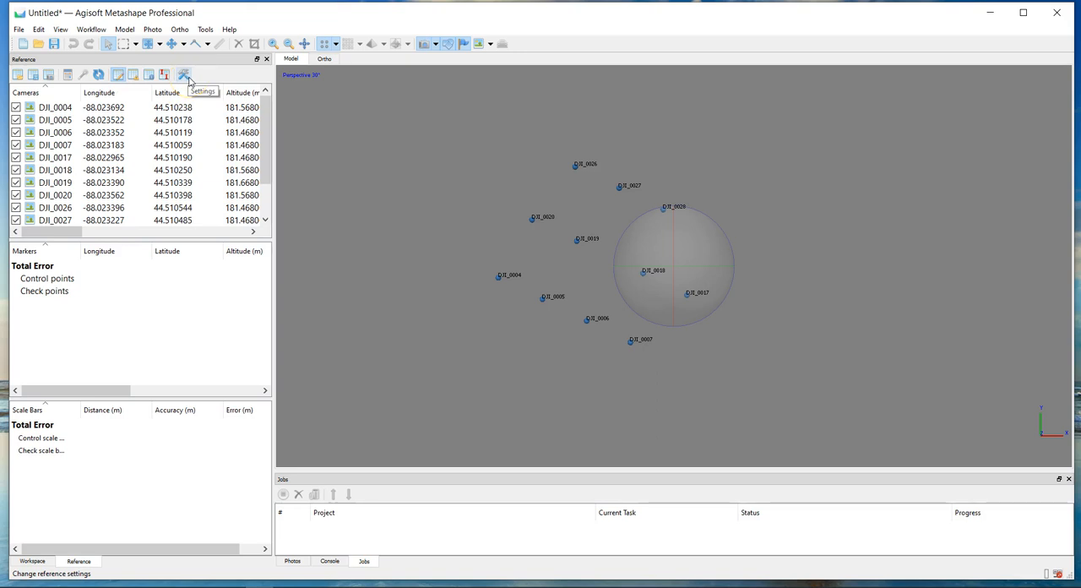
{"action": "mouse_move", "coordinate": [67, 74]}
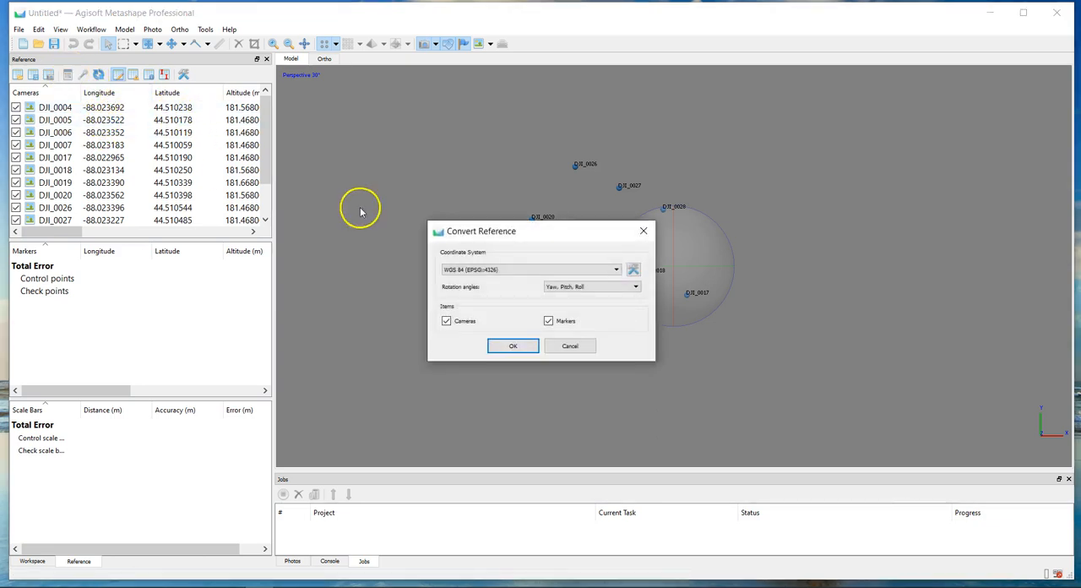
Convert camera coordinates to NAD83(HARN) / Wisconsin Central (ftUS), EPSG 2929, with Cameras ticked.
{"action": "left_click", "coordinate": [615, 269]}
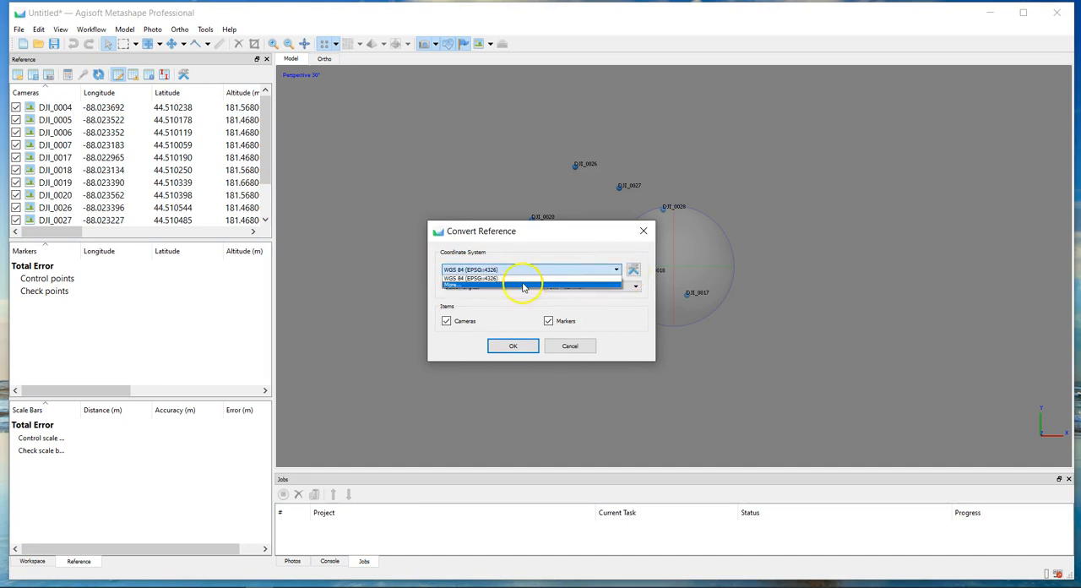
{"action": "left_click", "coordinate": [456, 284]}
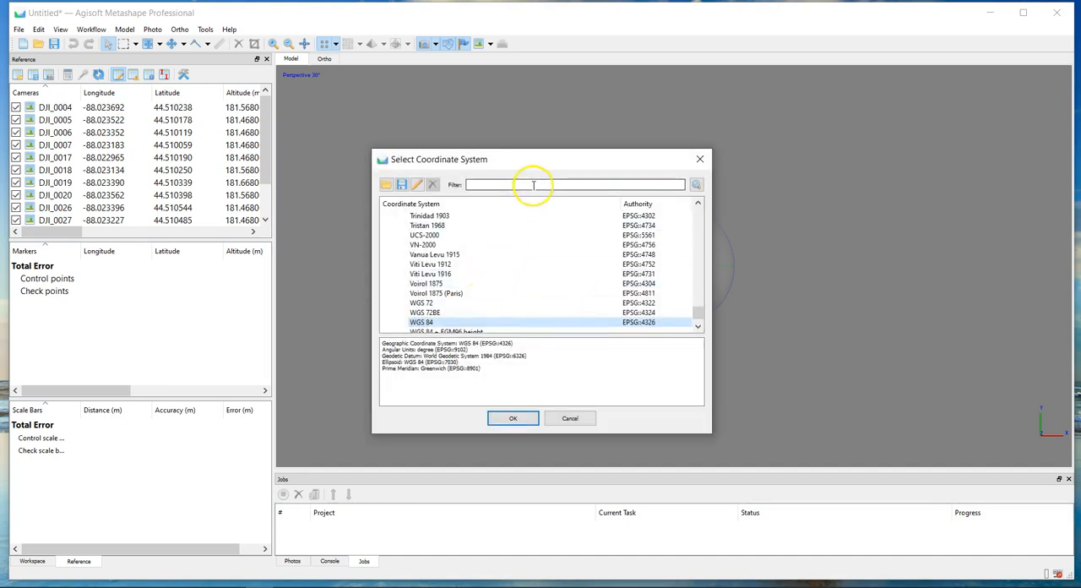
{"action": "type", "text": "wiscon"}
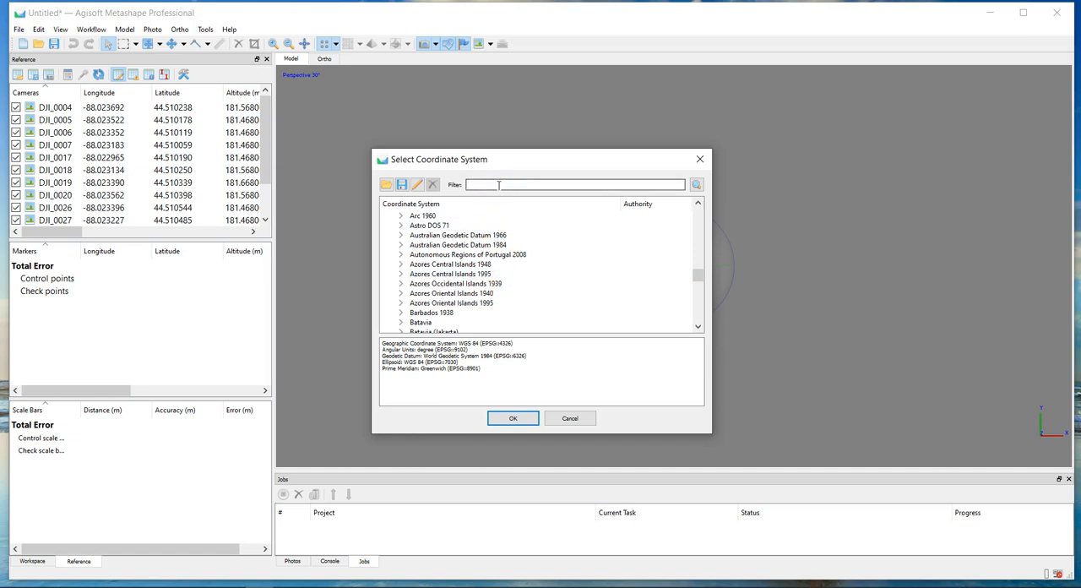
{"action": "type", "text": "2929"}
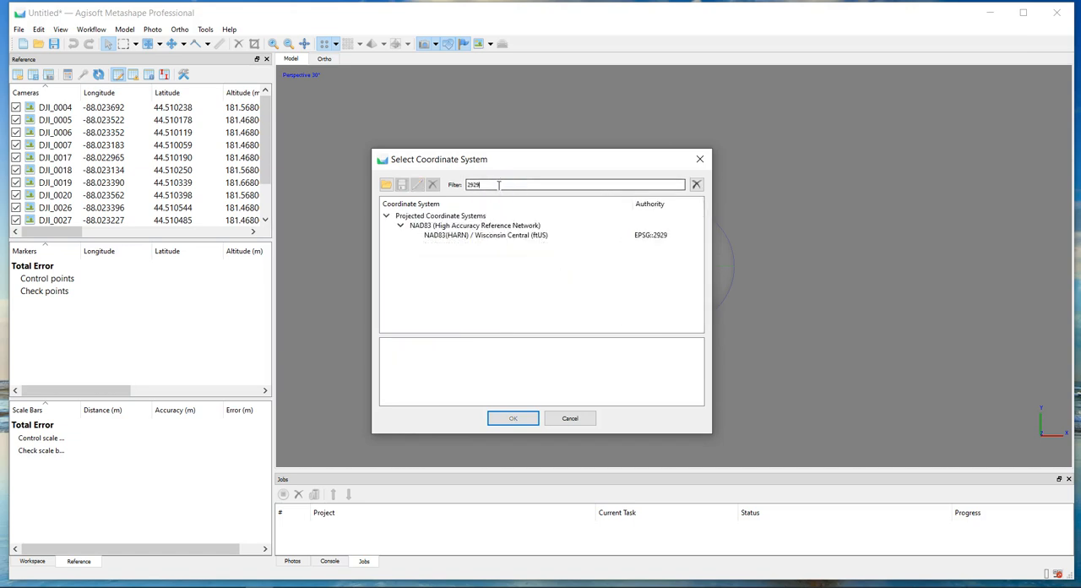
{"action": "left_click", "coordinate": [486, 234]}
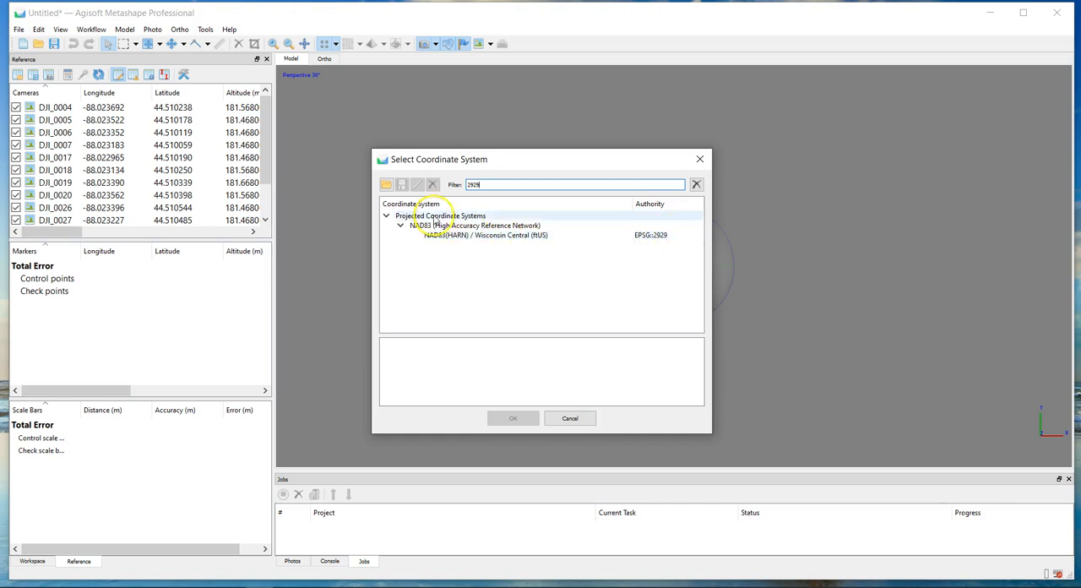
{"action": "left_click", "coordinate": [484, 235]}
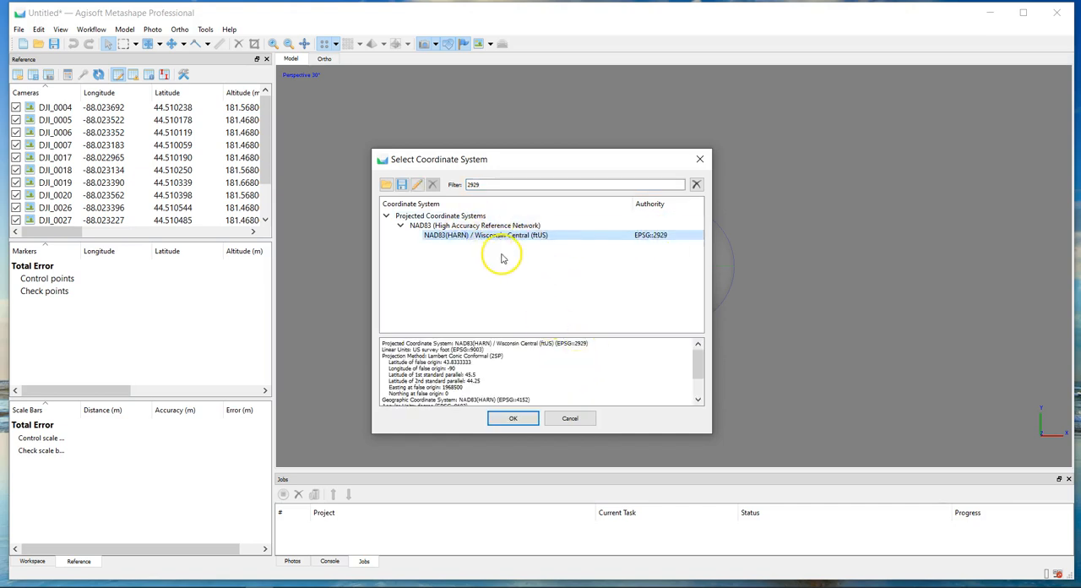
{"action": "left_click", "coordinate": [513, 417]}
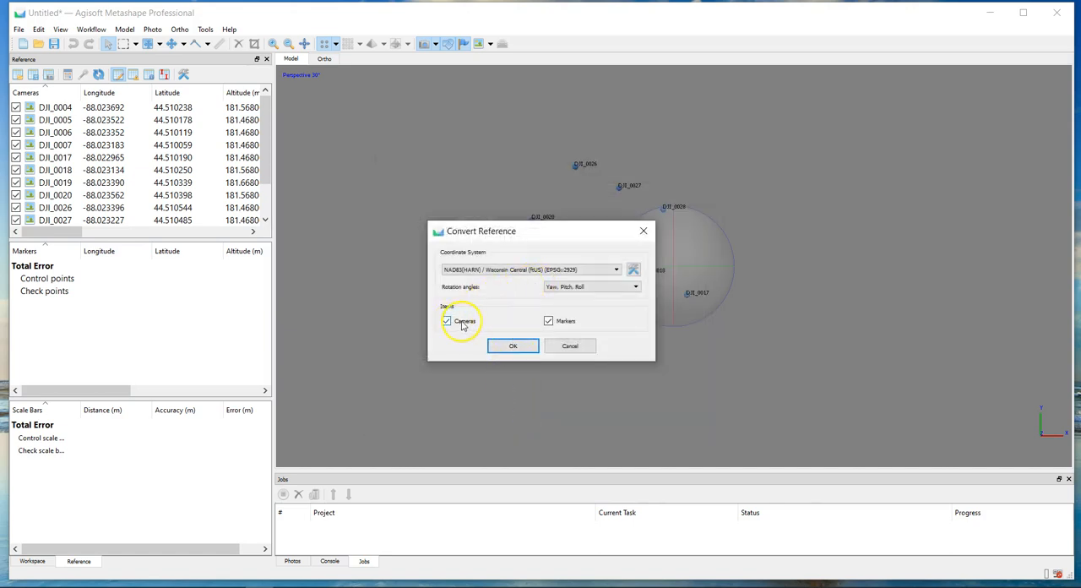
{"action": "left_click", "coordinate": [547, 321]}
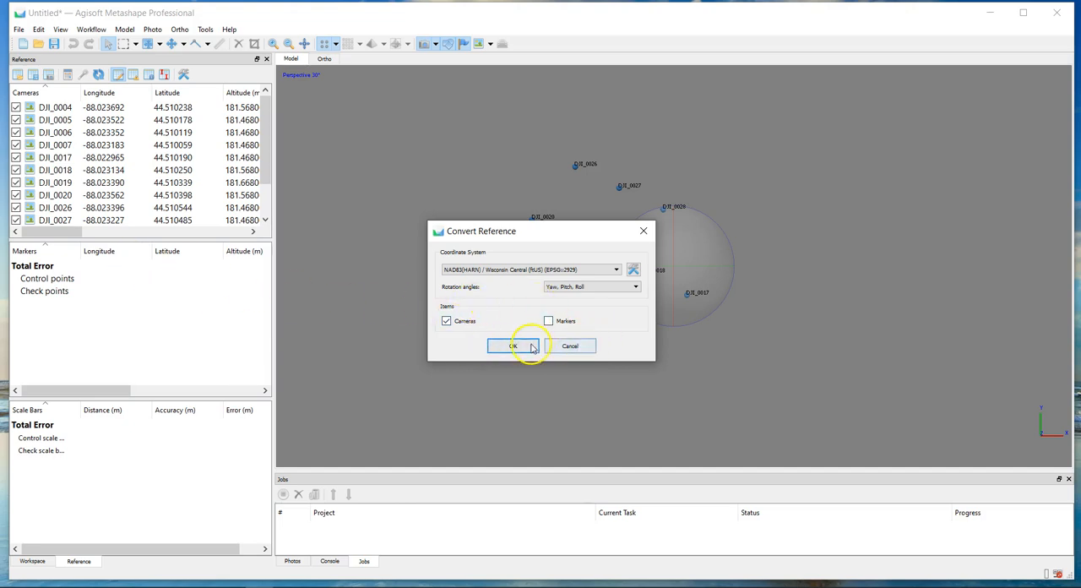
{"action": "left_click", "coordinate": [512, 345]}
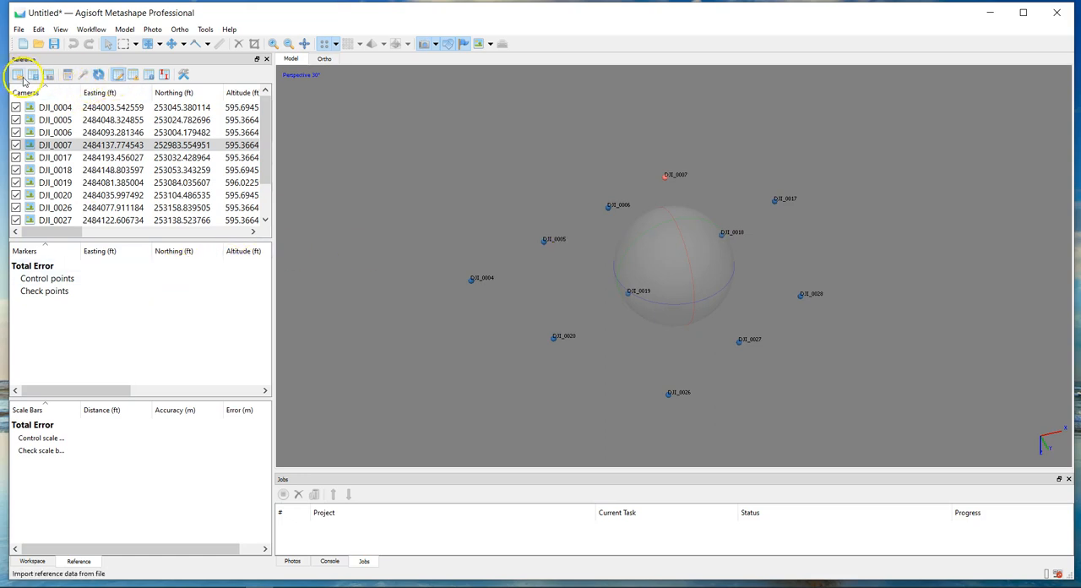
Start Import Reference and choose the summer project's GCP csv file from Google Drive.
{"action": "left_click", "coordinate": [17, 75]}
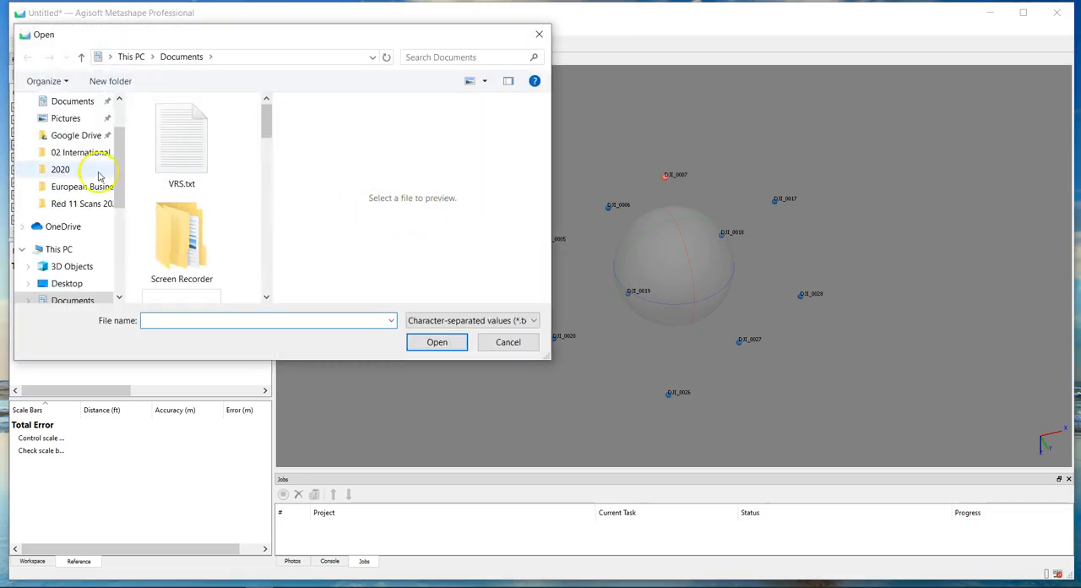
{"action": "left_click", "coordinate": [76, 135]}
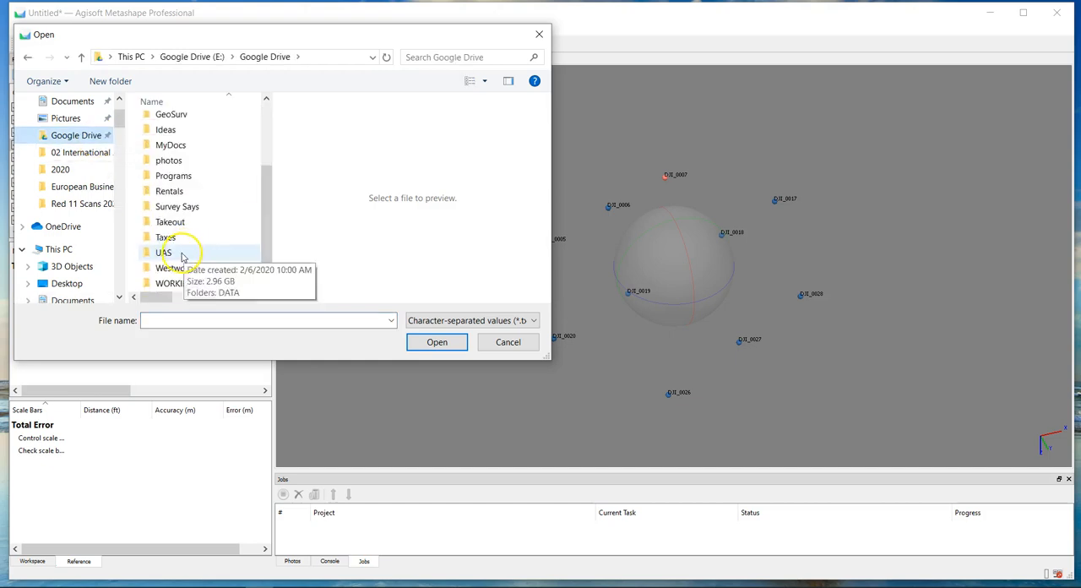
{"action": "double_click", "coordinate": [165, 251]}
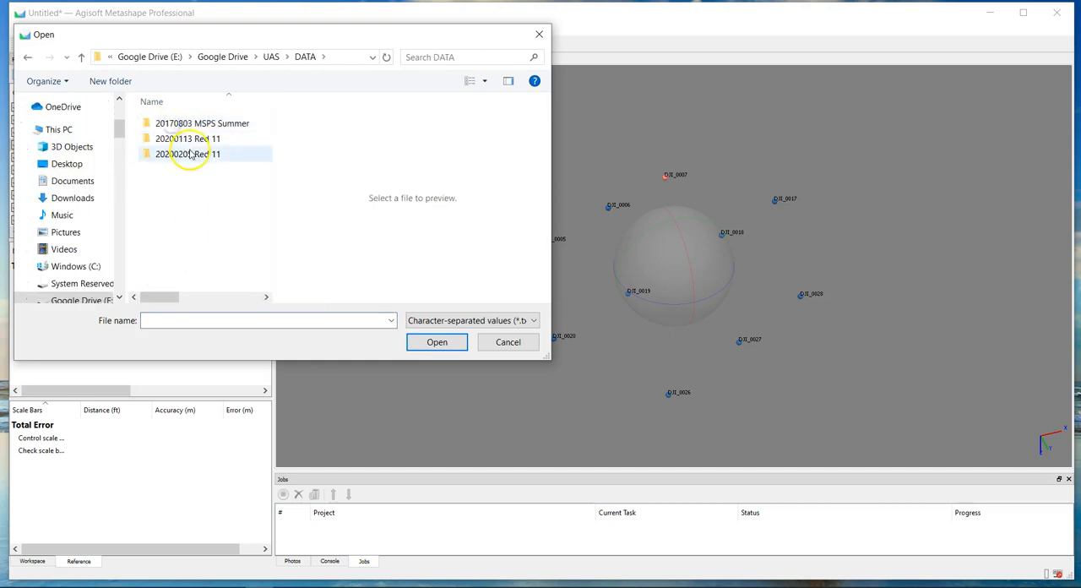
{"action": "double_click", "coordinate": [203, 121]}
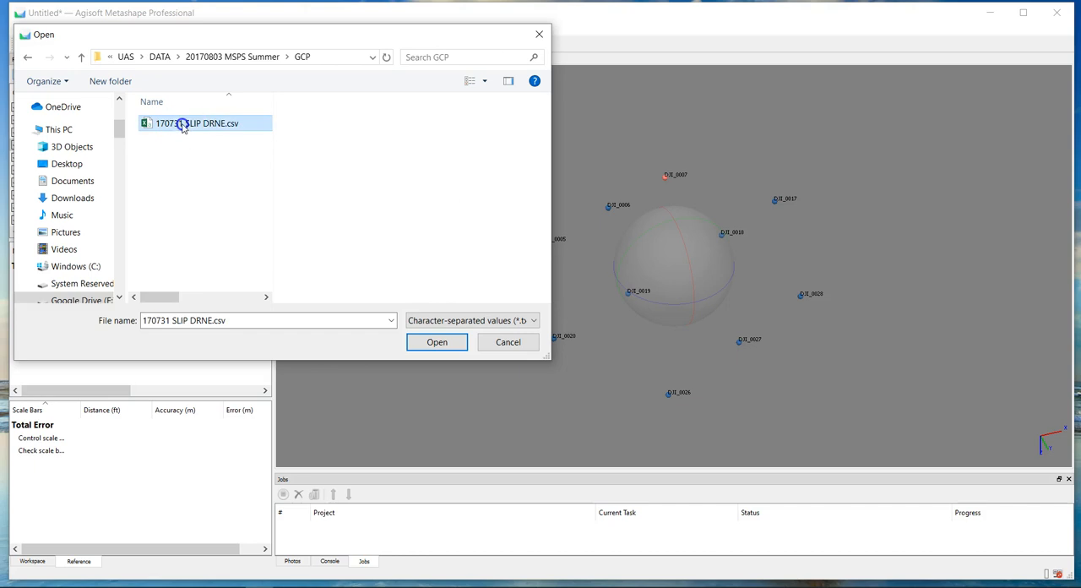
{"action": "left_click", "coordinate": [436, 341]}
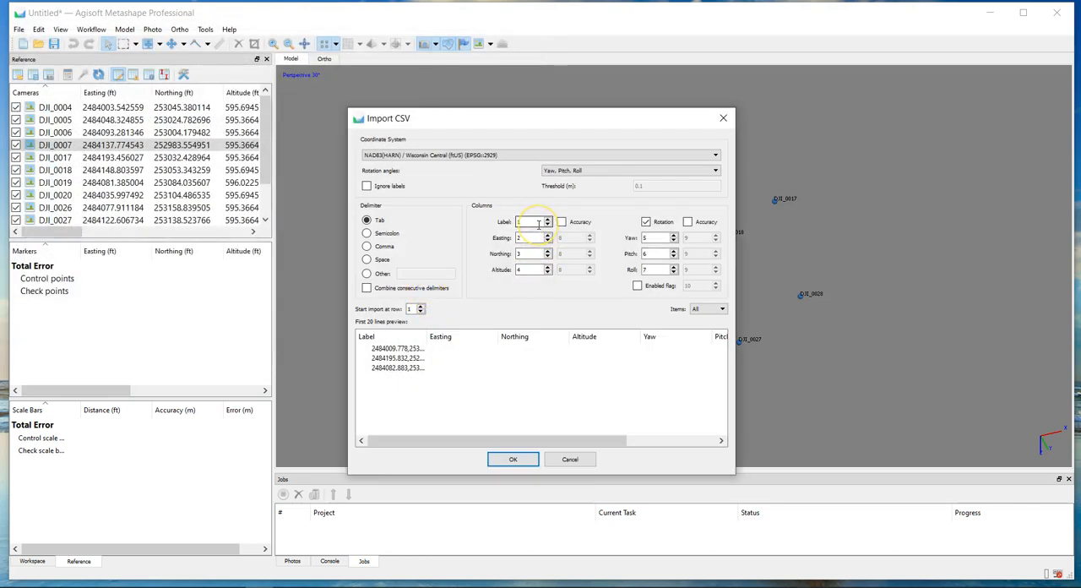
{"action": "mouse_move", "coordinate": [486, 223]}
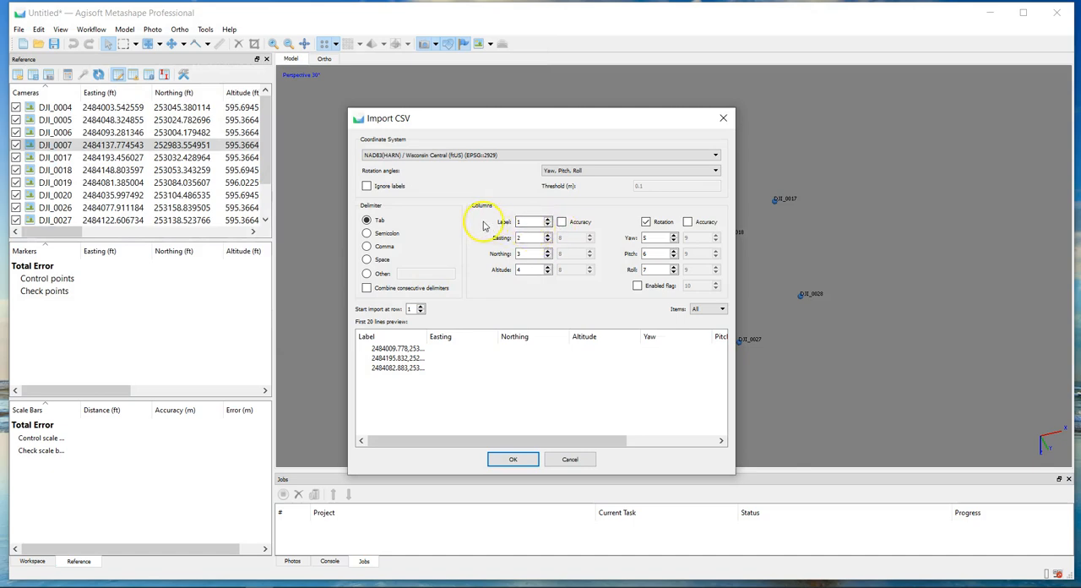
Read the csv as comma-delimited with the coordinate column order set and import the points as markers.
{"action": "left_click", "coordinate": [368, 246]}
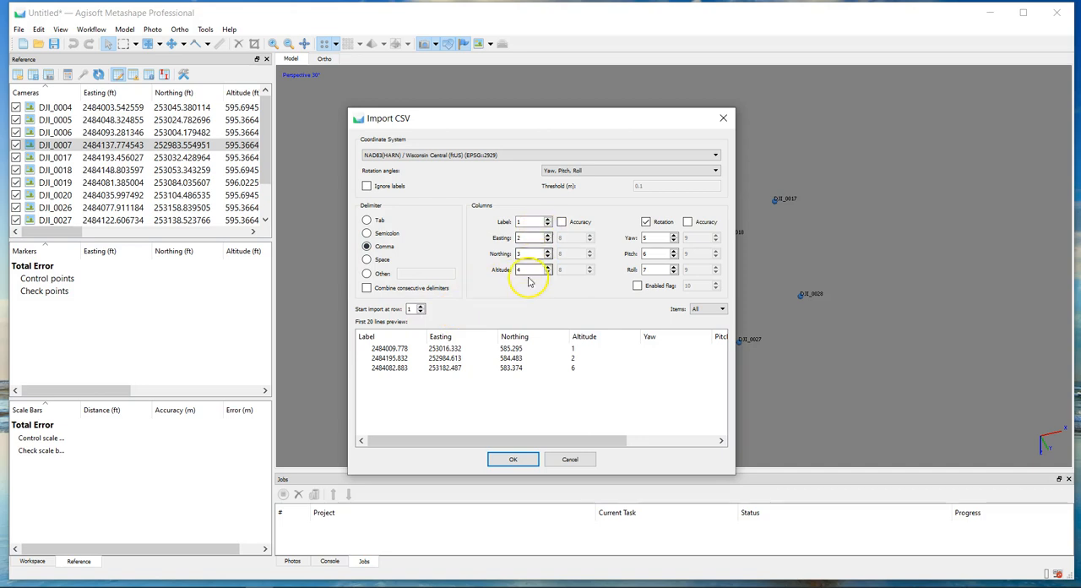
{"action": "left_click", "coordinate": [527, 222]}
{"action": "type", "text": "4"}
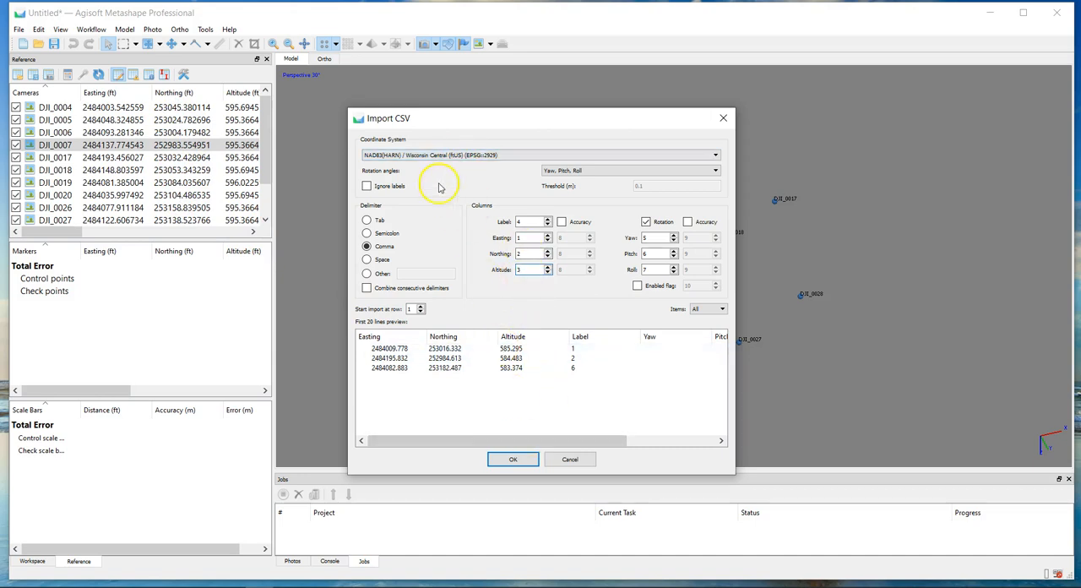
{"action": "left_click", "coordinate": [513, 459]}
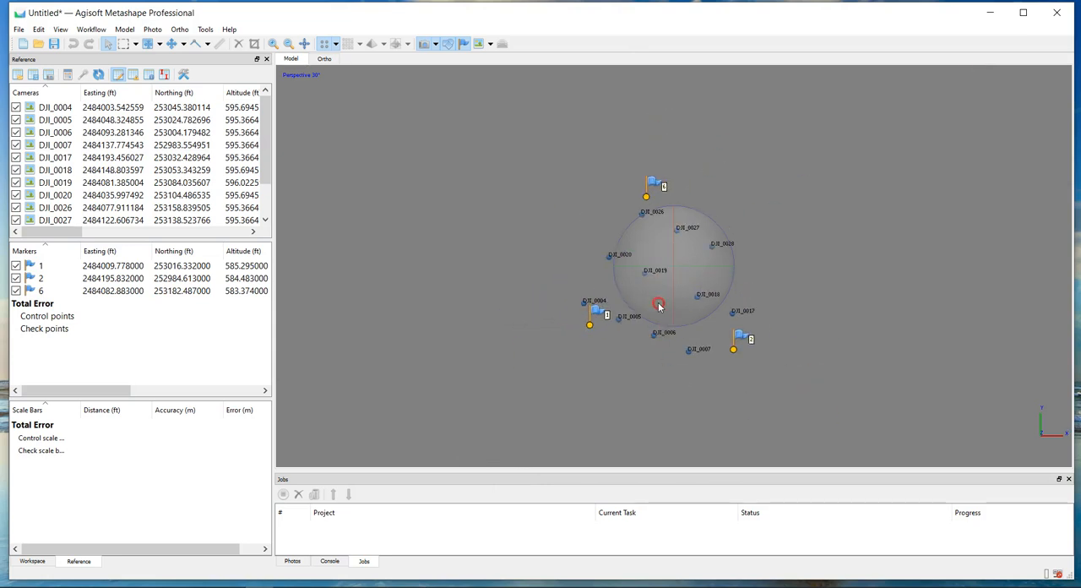
{"action": "left_click_drag", "start_coordinate": [659, 305], "coordinate": [576, 330]}
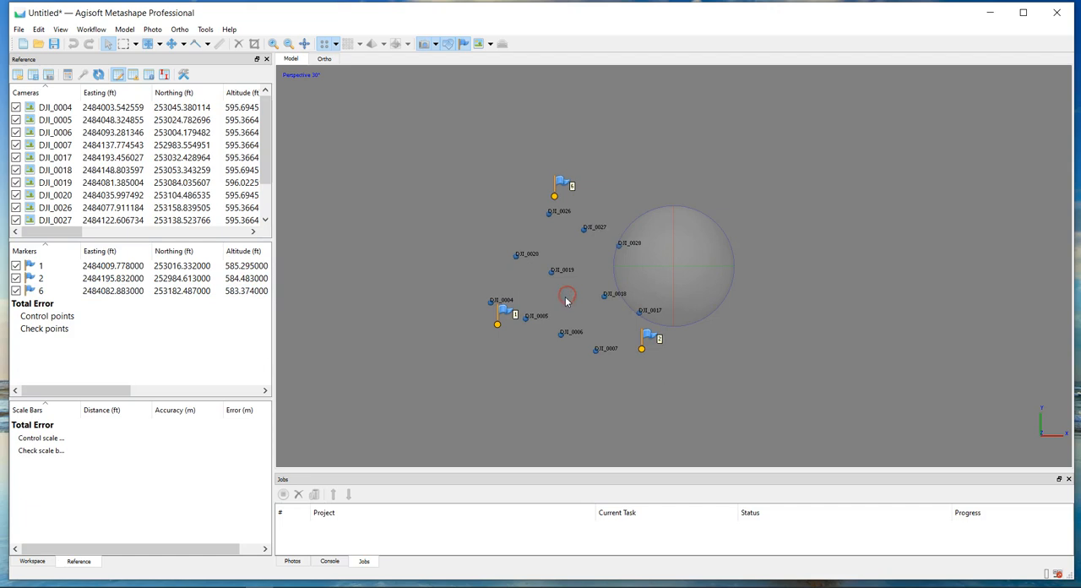
{"action": "left_click", "coordinate": [125, 29]}
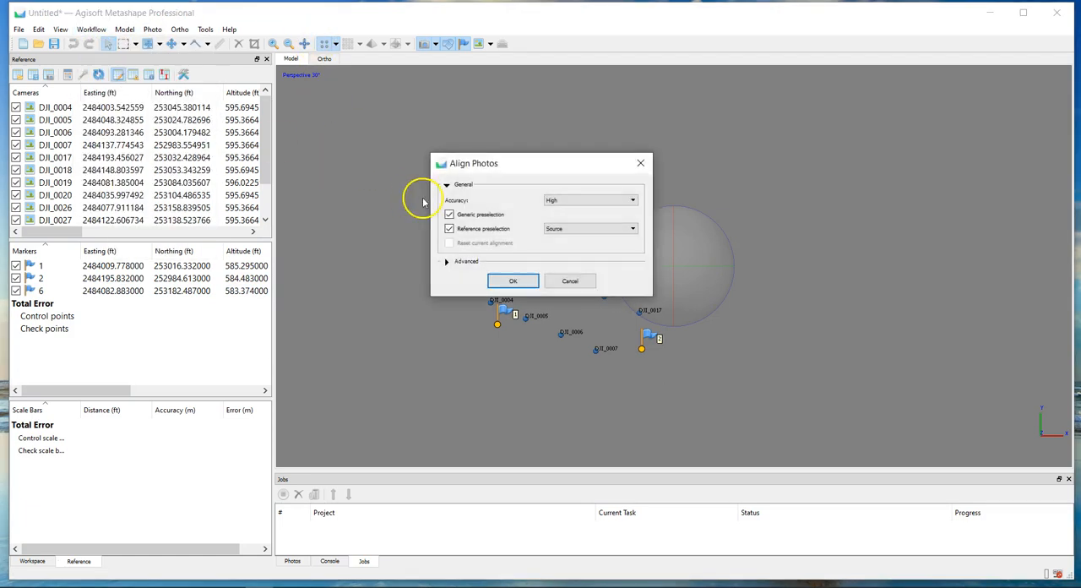
In Align Photos Advanced options set key point limit 40,000 and tie point limit 4,000.
{"action": "left_click", "coordinate": [466, 260]}
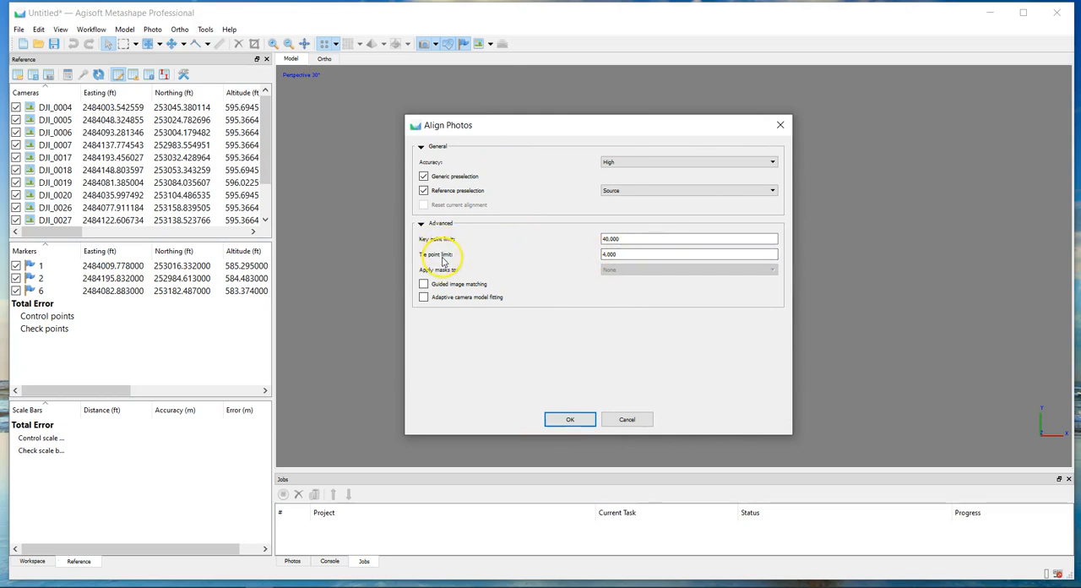
{"action": "left_click", "coordinate": [689, 238]}
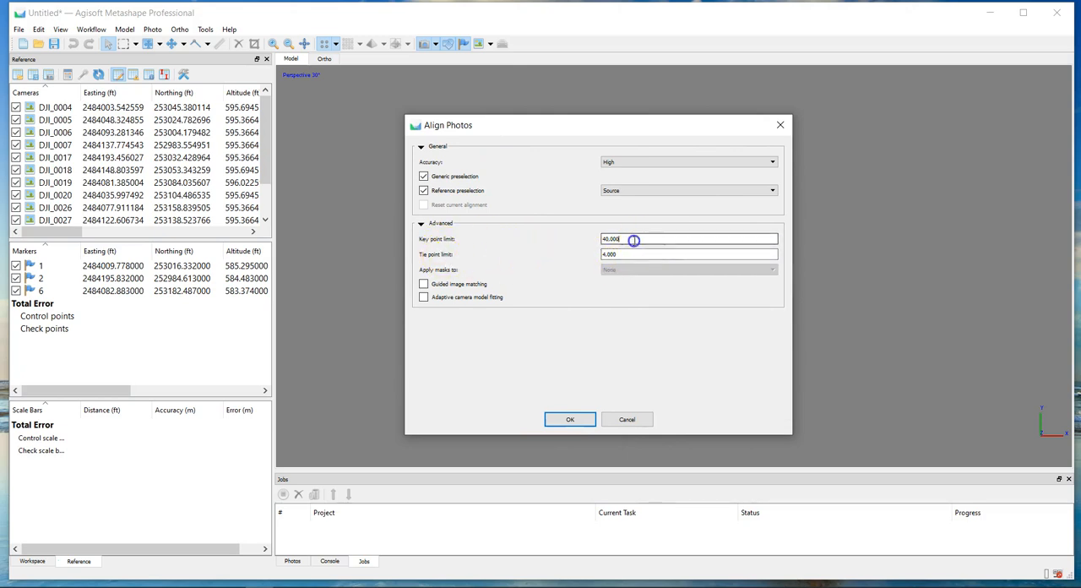
{"action": "triple_click", "coordinate": [689, 240]}
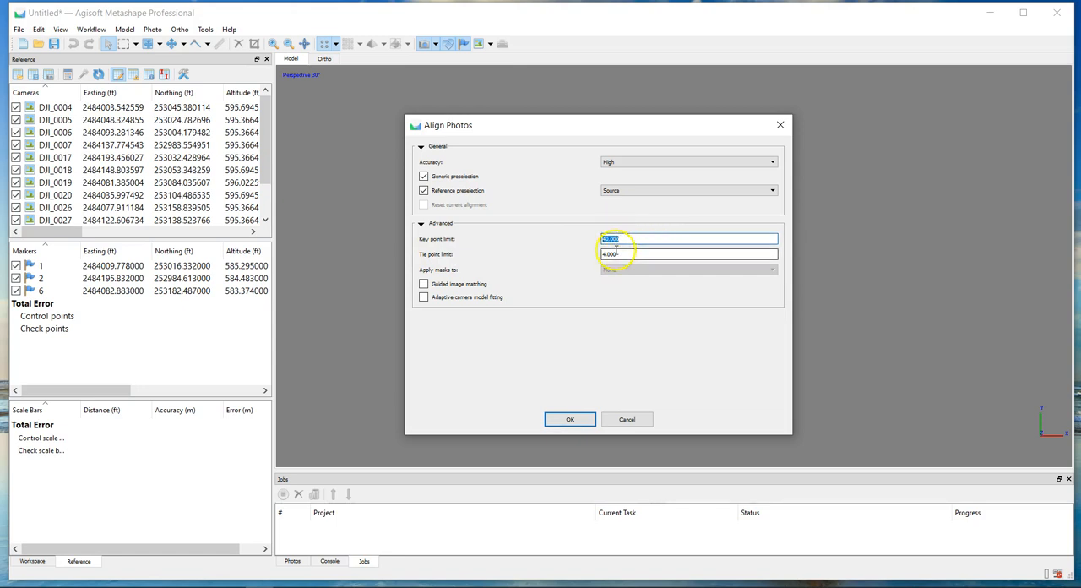
{"action": "left_click", "coordinate": [658, 254]}
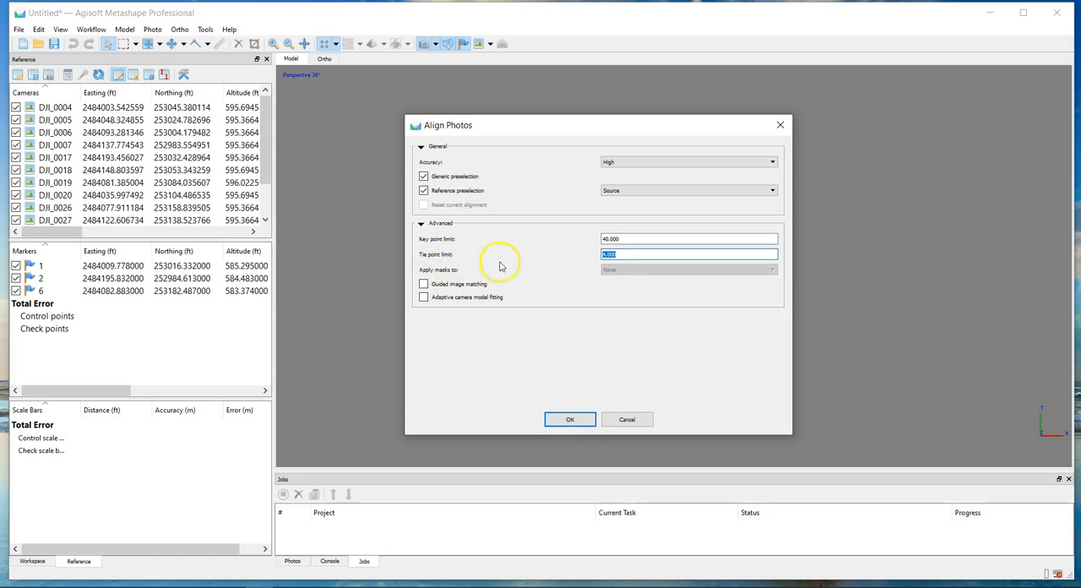
{"action": "left_click", "coordinate": [689, 238]}
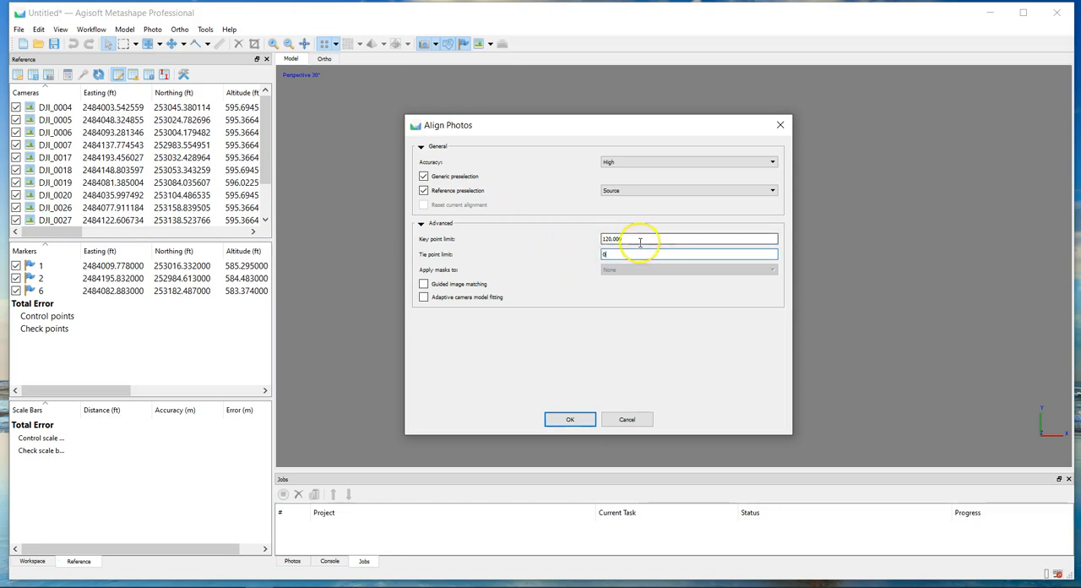
{"action": "type", "text": "4,000"}
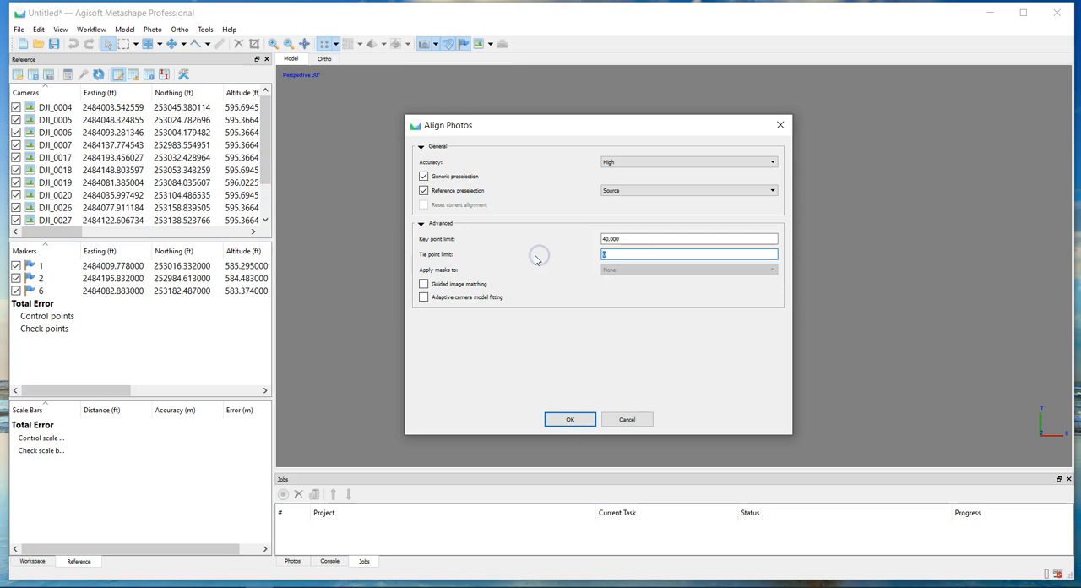
{"action": "type", "text": "4000"}
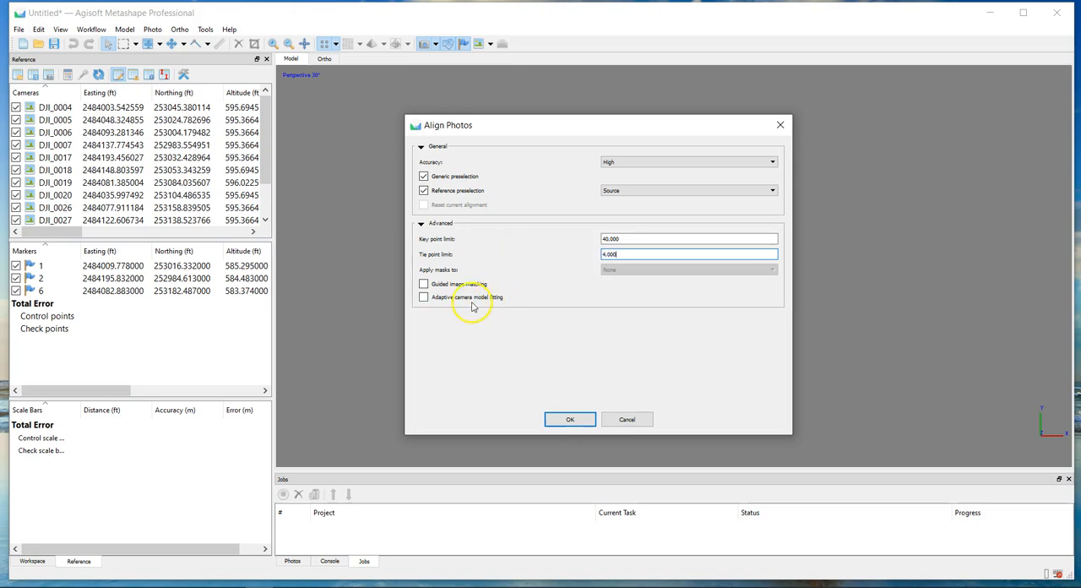
Enable adaptive camera model fitting, set Accuracy to Low and start the alignment.
{"action": "left_click", "coordinate": [423, 297]}
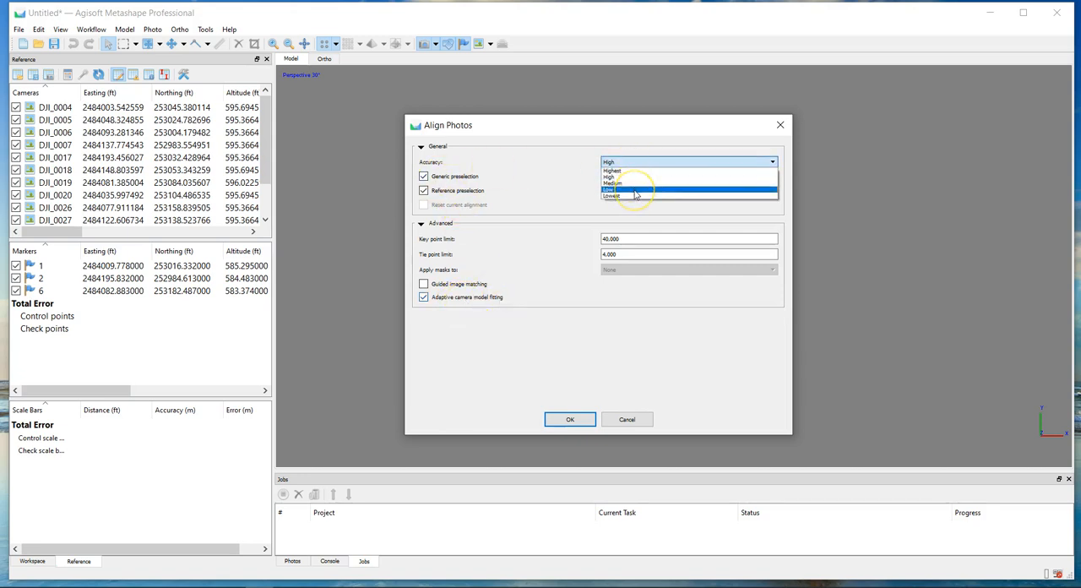
{"action": "left_click", "coordinate": [610, 196]}
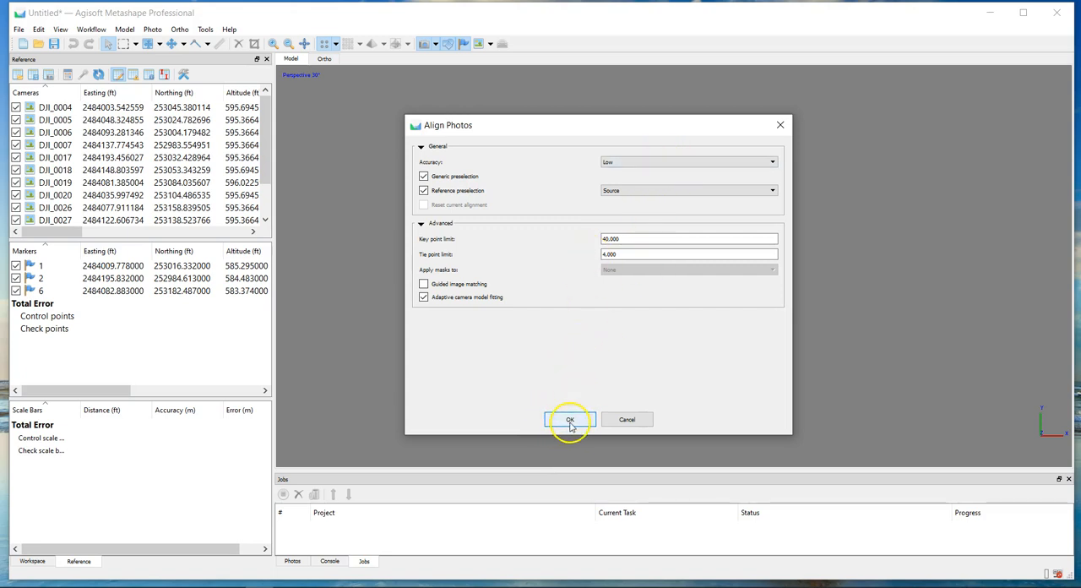
{"action": "left_click", "coordinate": [569, 419]}
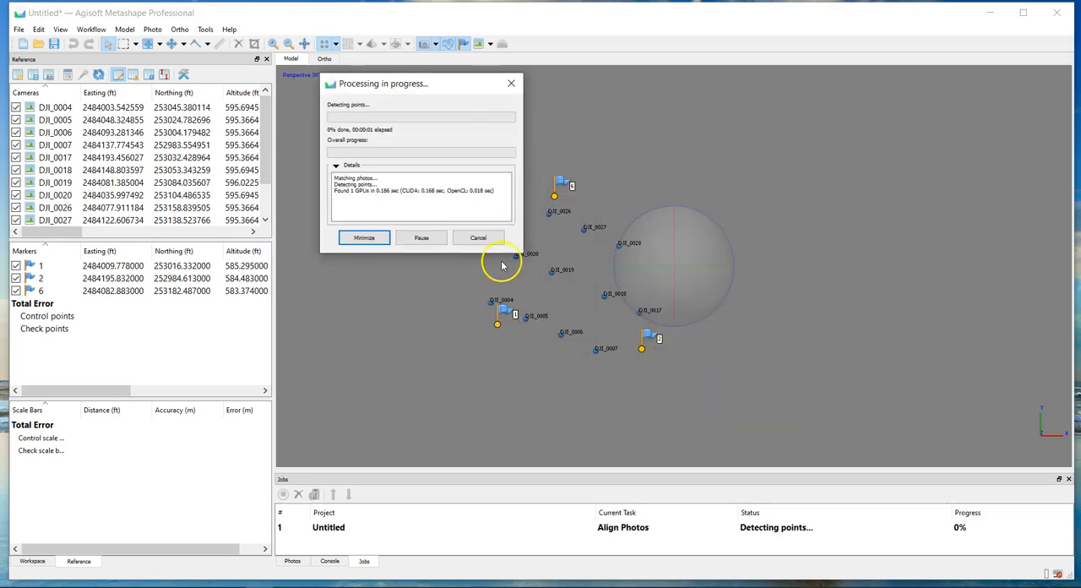
Enlarge the Align Photos progress window to read its details log.
{"action": "left_click_drag", "start_coordinate": [520, 250], "coordinate": [818, 422]}
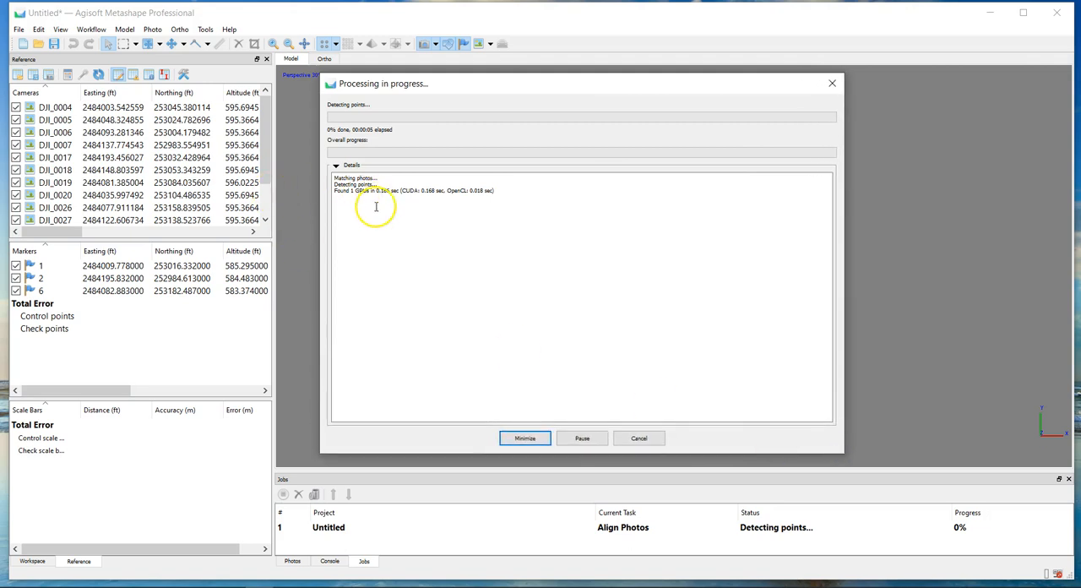
{"action": "mouse_move", "coordinate": [379, 297]}
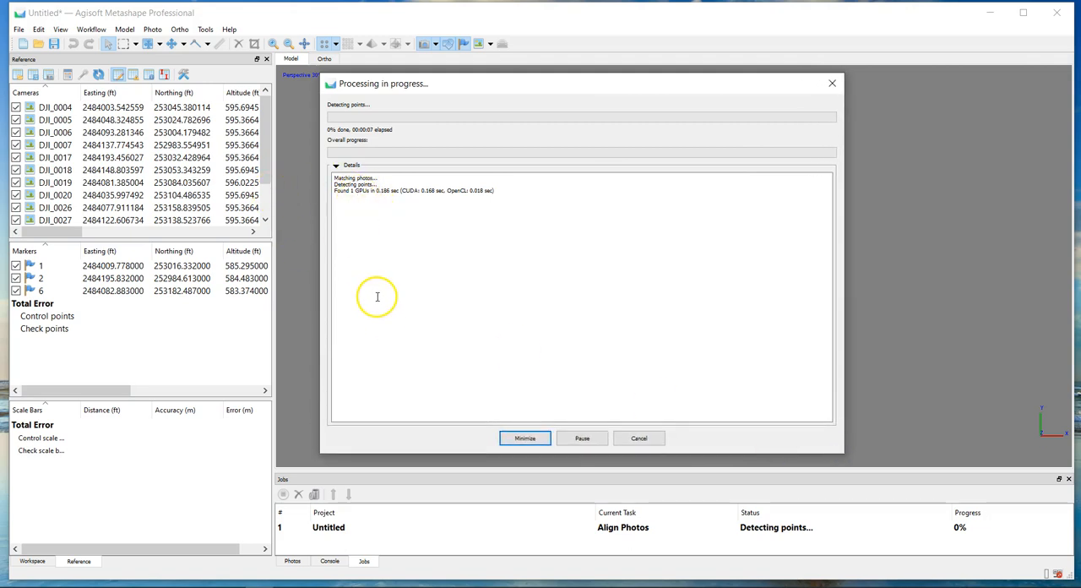
{"action": "mouse_move", "coordinate": [382, 216]}
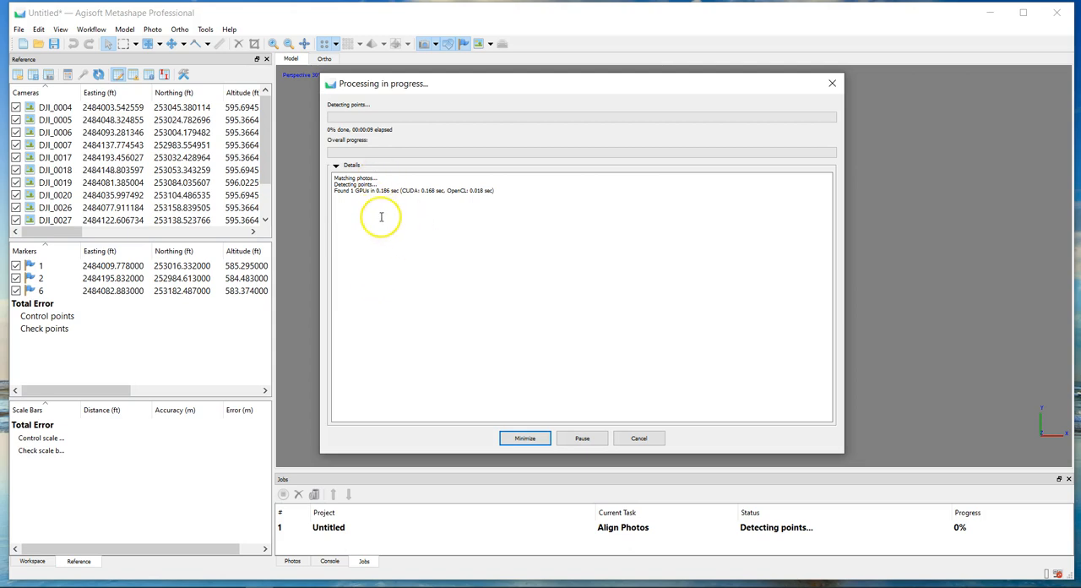
{"action": "mouse_move", "coordinate": [432, 277]}
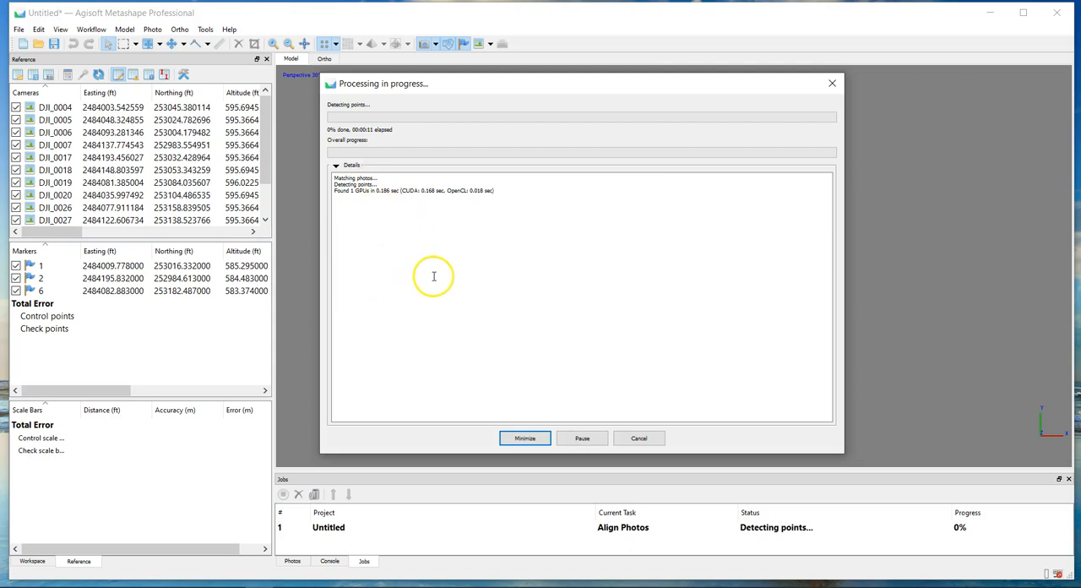
{"action": "mouse_move", "coordinate": [426, 280]}
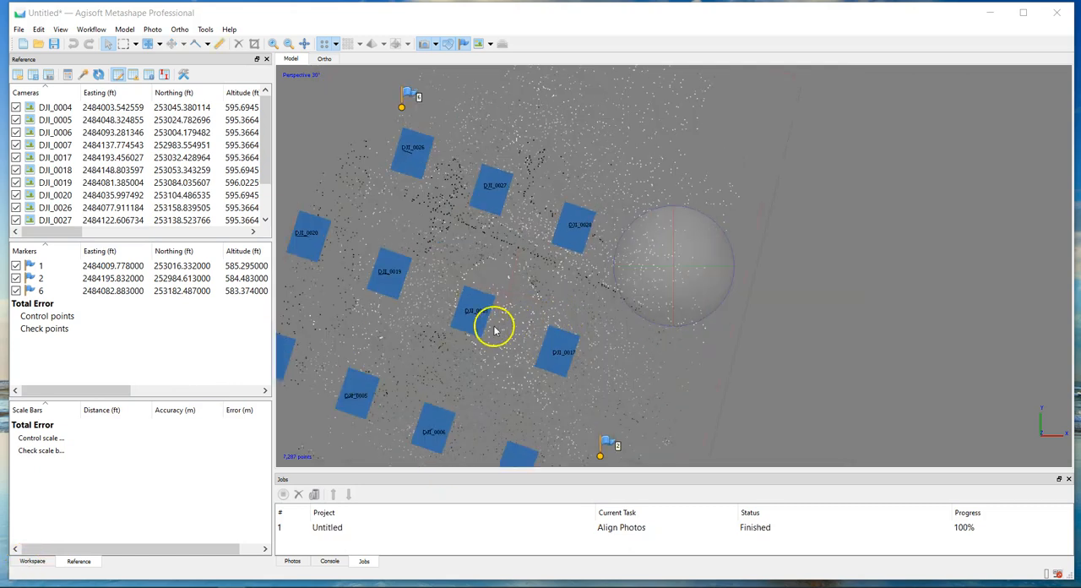
{"action": "left_click_drag", "start_coordinate": [493, 329], "coordinate": [599, 289]}
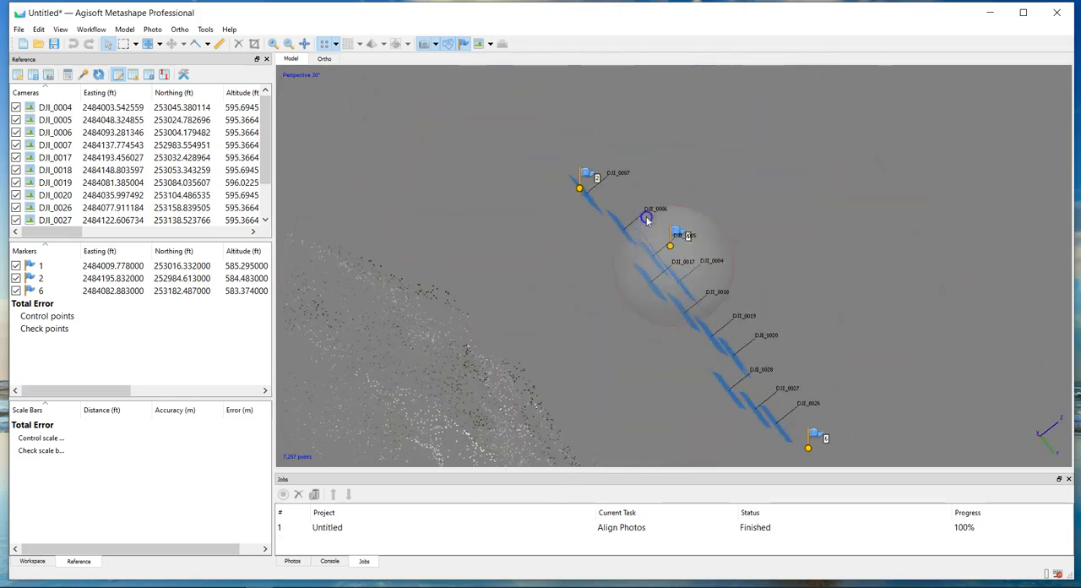
{"action": "left_click_drag", "start_coordinate": [667, 270], "coordinate": [605, 317]}
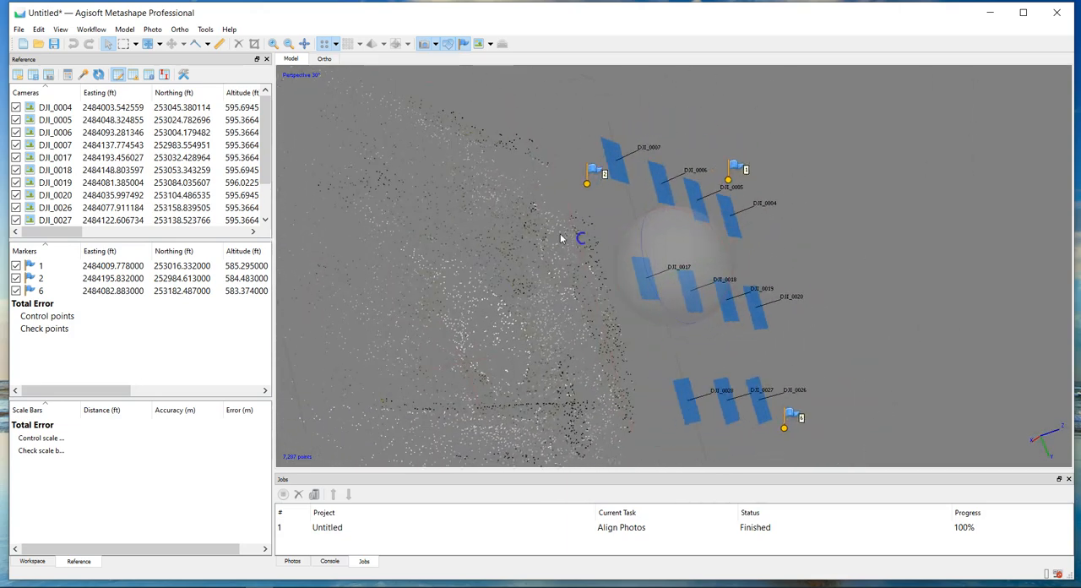
{"action": "left_click", "coordinate": [125, 29]}
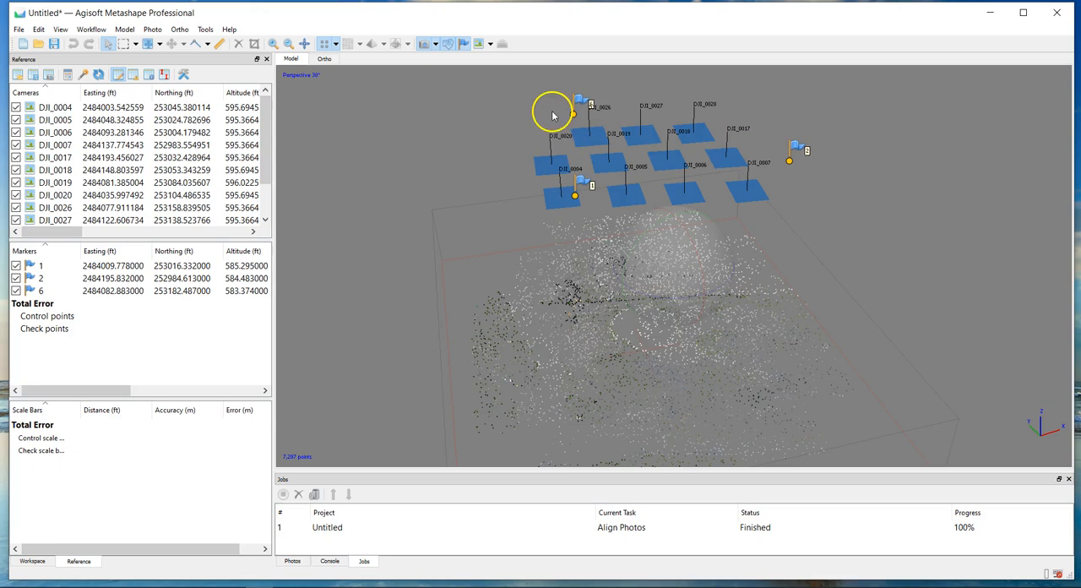
{"action": "mouse_move", "coordinate": [616, 183]}
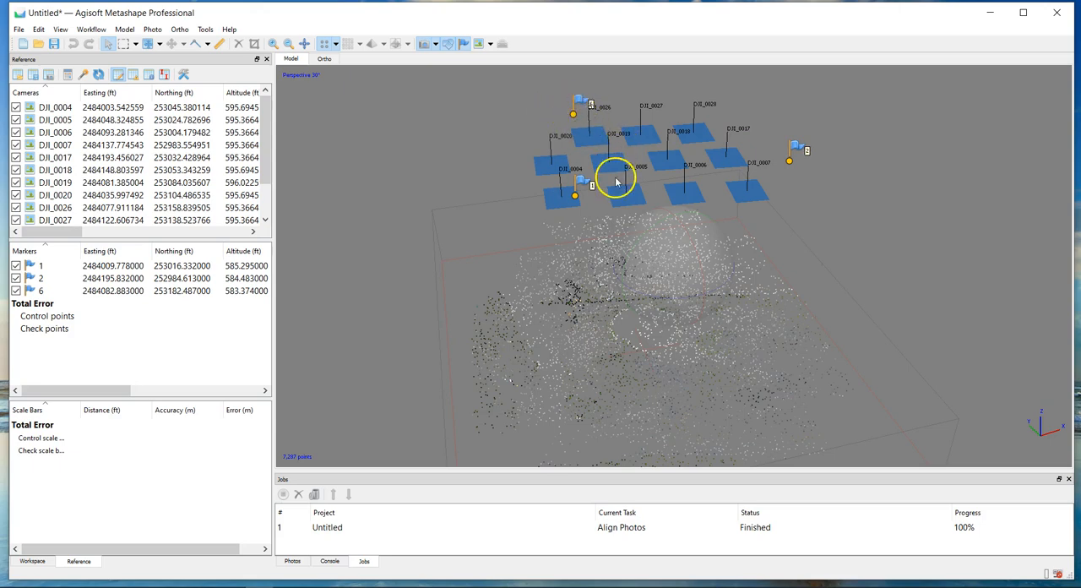
{"action": "left_click_drag", "start_coordinate": [616, 182], "coordinate": [641, 344]}
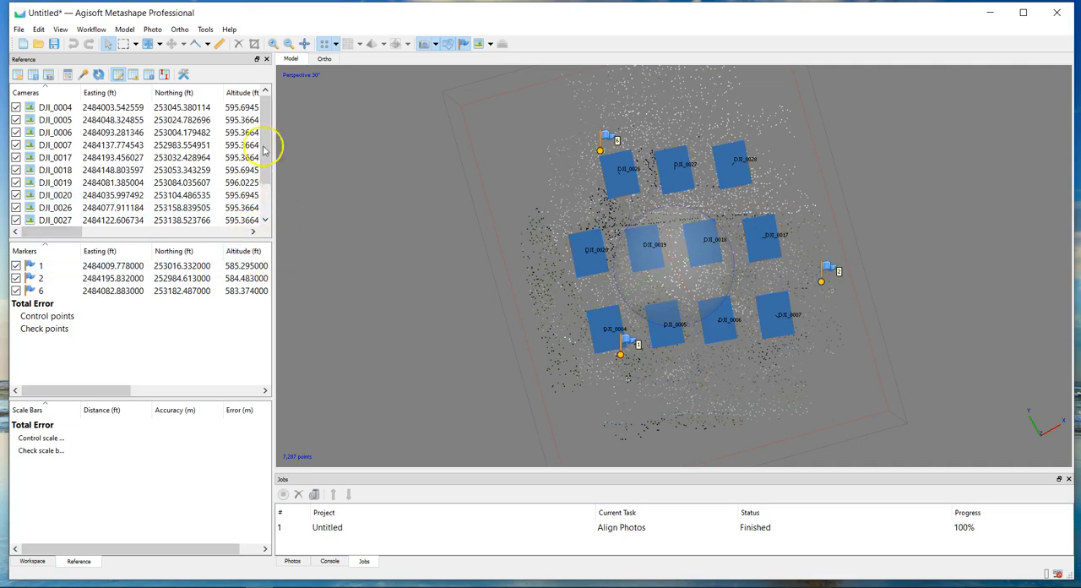
{"action": "left_click", "coordinate": [54, 132]}
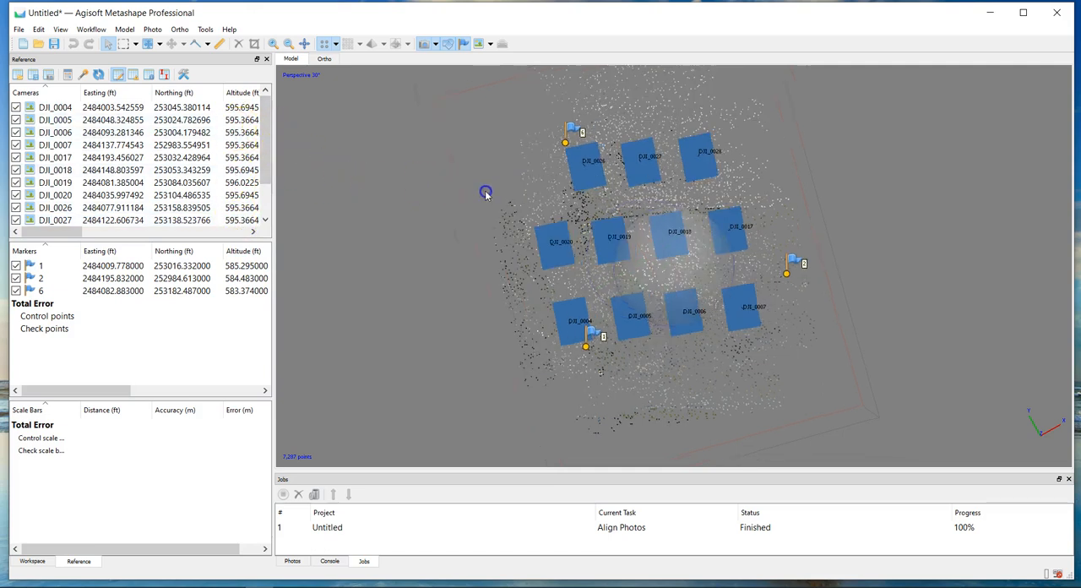
{"action": "left_click_drag", "start_coordinate": [486, 193], "coordinate": [498, 267]}
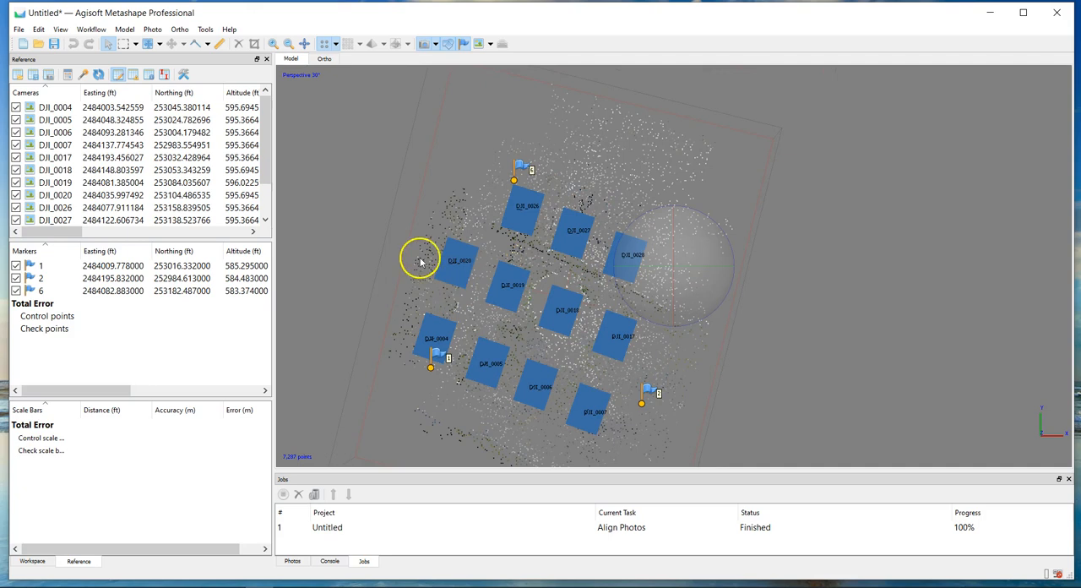
{"action": "mouse_move", "coordinate": [493, 191]}
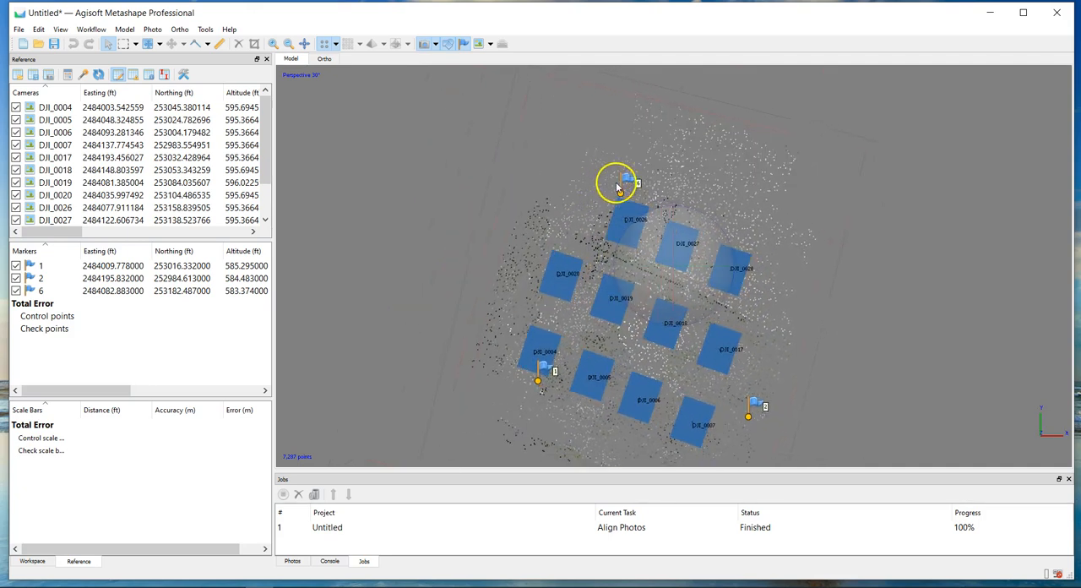
{"action": "left_click", "coordinate": [92, 29]}
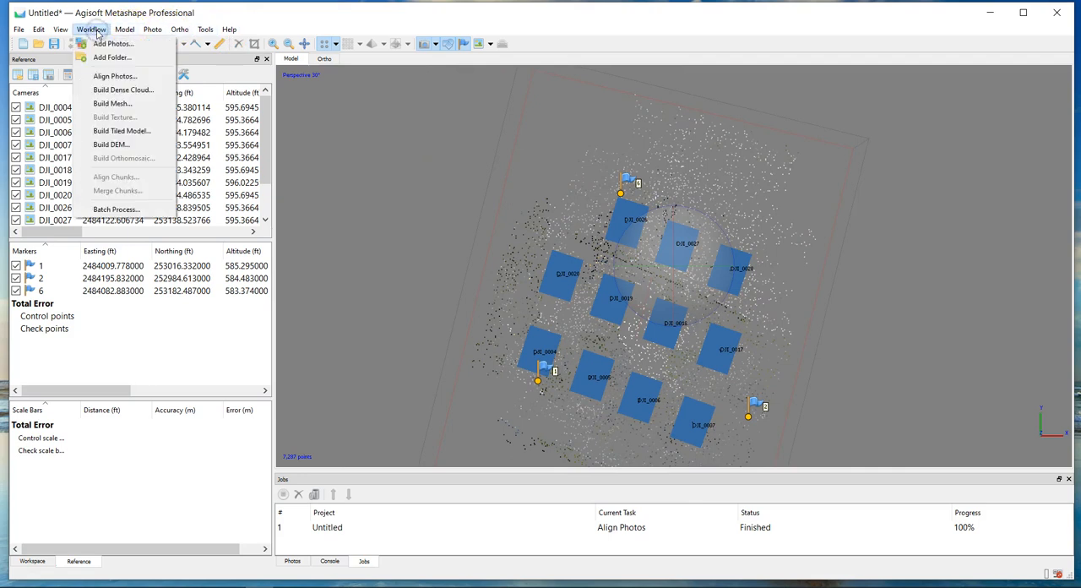
{"action": "left_click", "coordinate": [61, 29]}
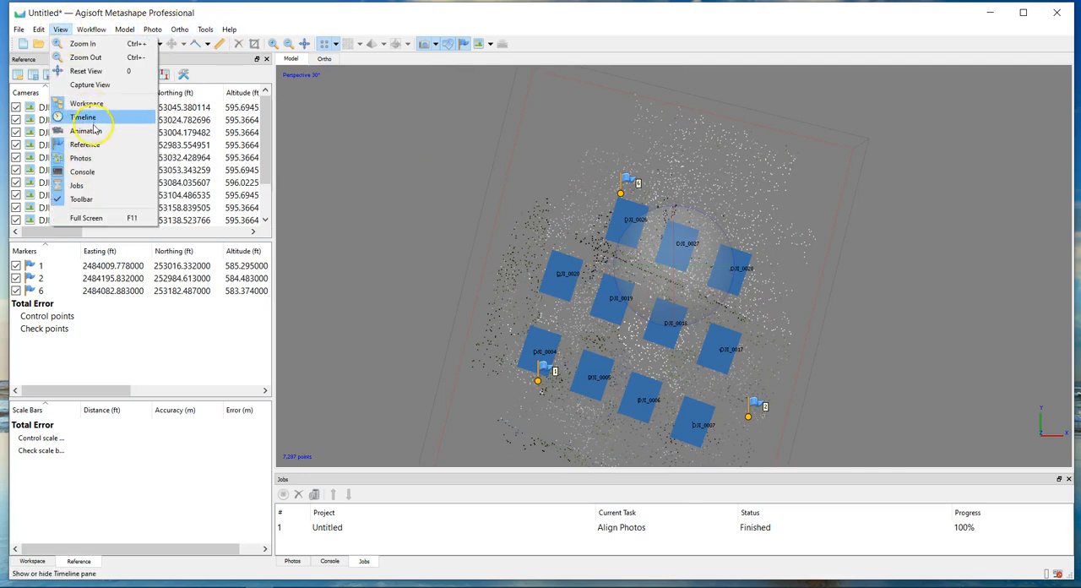
{"action": "left_click", "coordinate": [153, 29]}
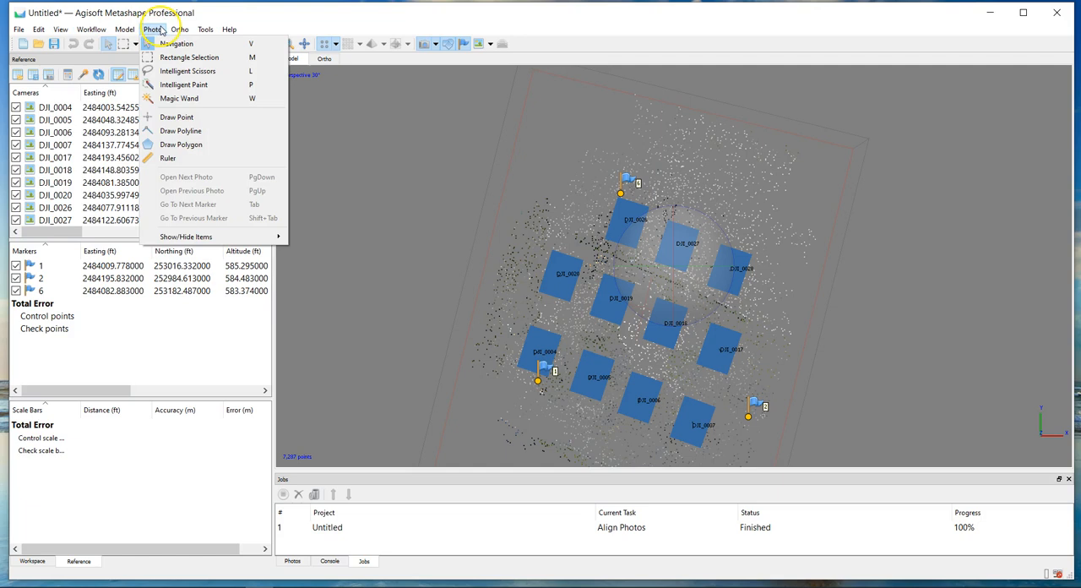
{"action": "left_click", "coordinate": [179, 30]}
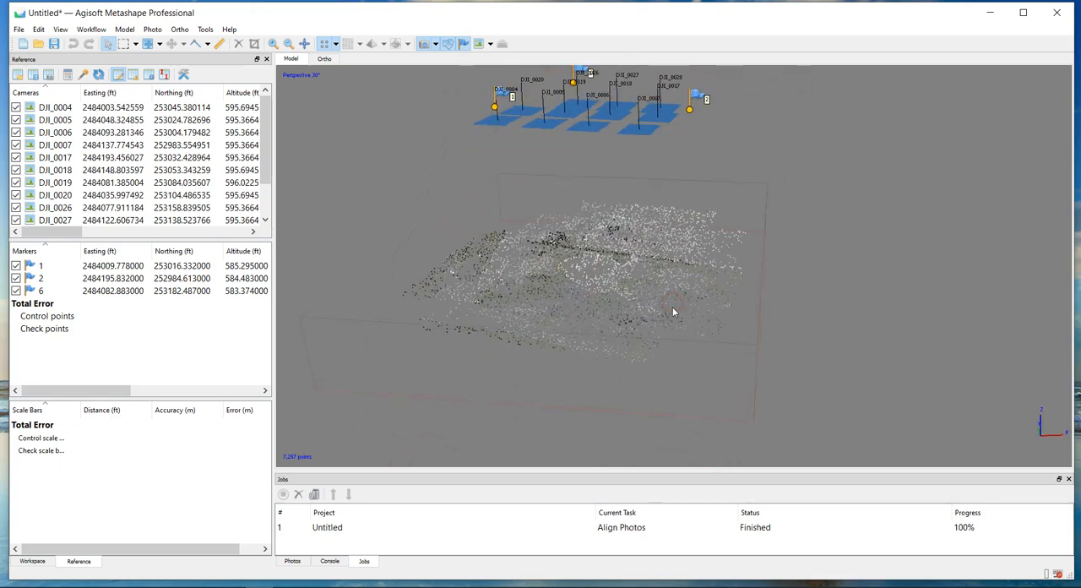
{"action": "left_click_drag", "start_coordinate": [676, 312], "coordinate": [645, 294]}
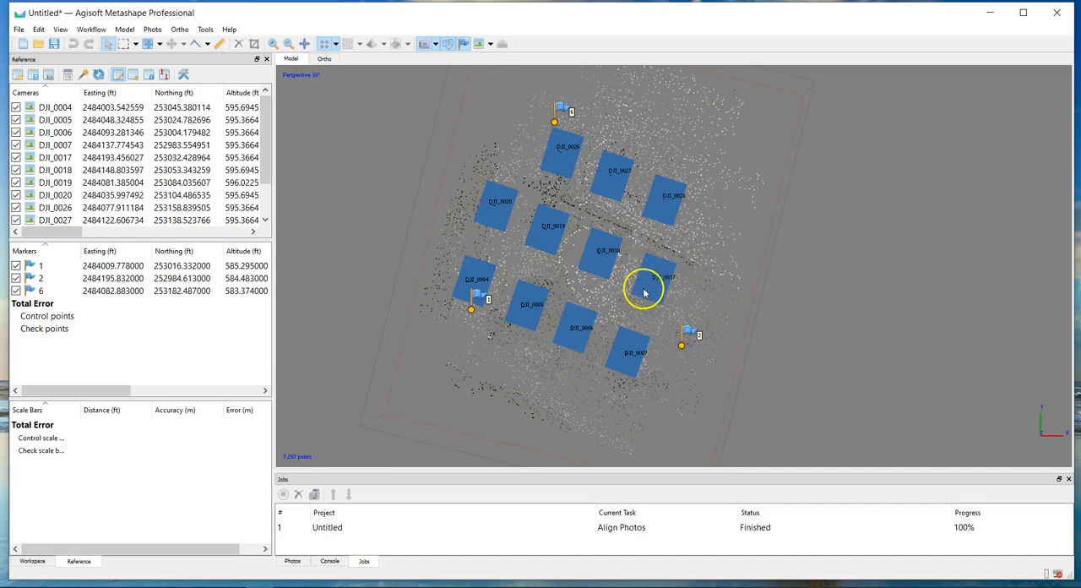
{"action": "mouse_move", "coordinate": [630, 255]}
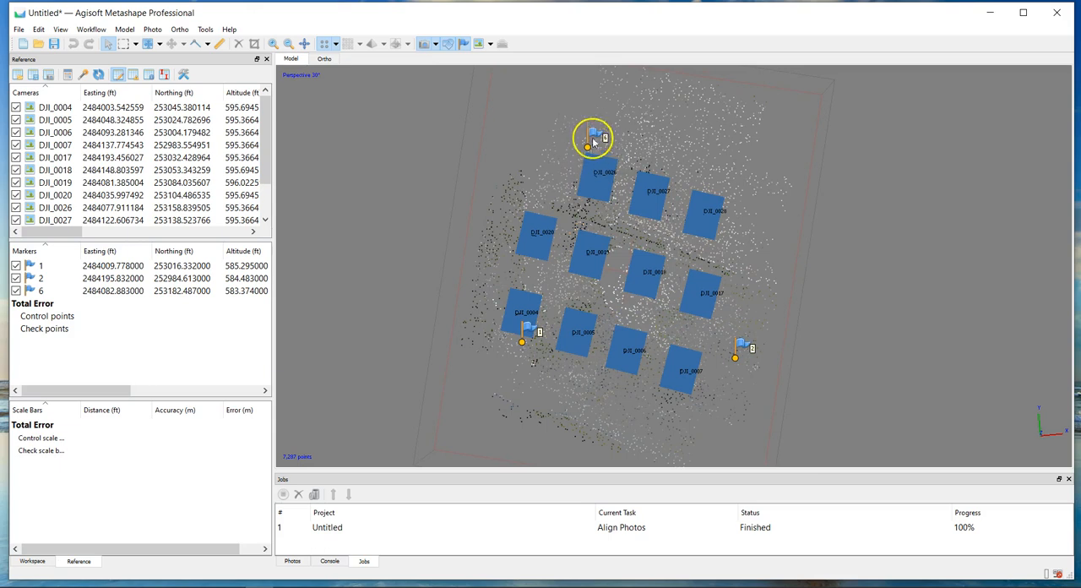
Mark a target spot in the view and browse photos DJI_0026 and DJI_0019 showing the pile.
{"action": "right_click", "coordinate": [595, 138]}
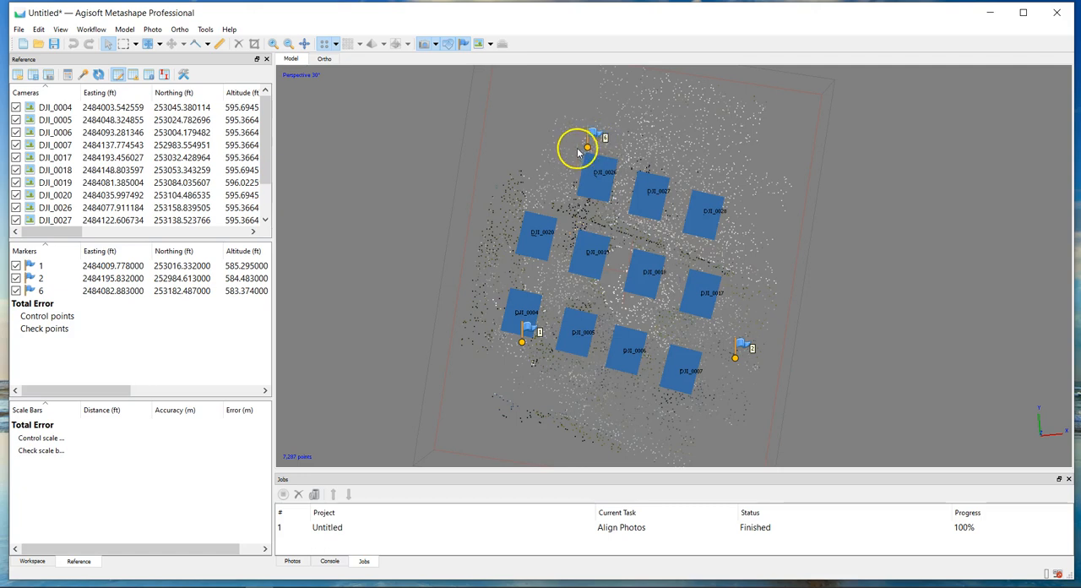
{"action": "right_click", "coordinate": [588, 148]}
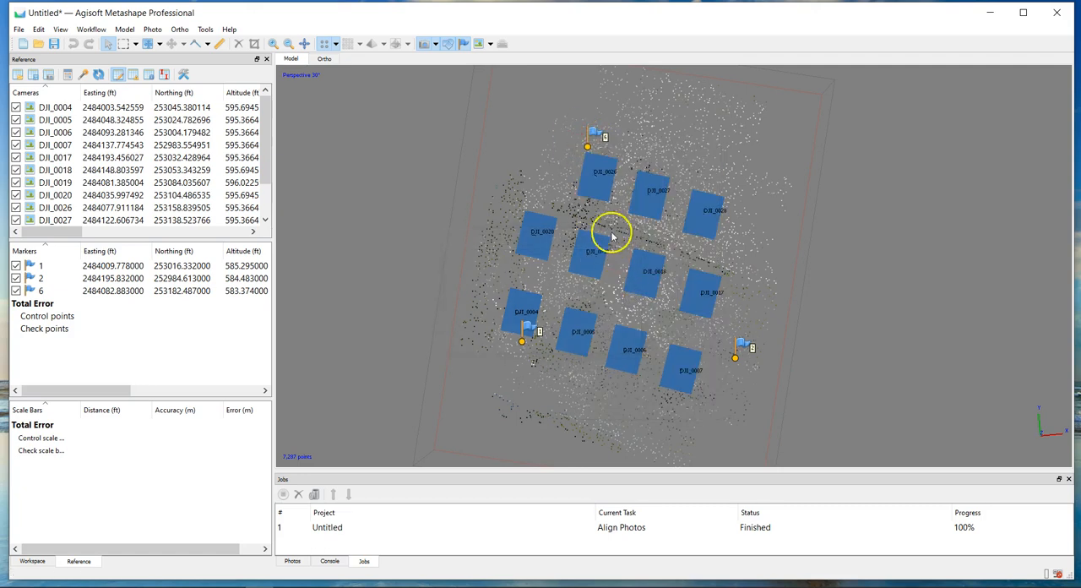
{"action": "mouse_move", "coordinate": [644, 125]}
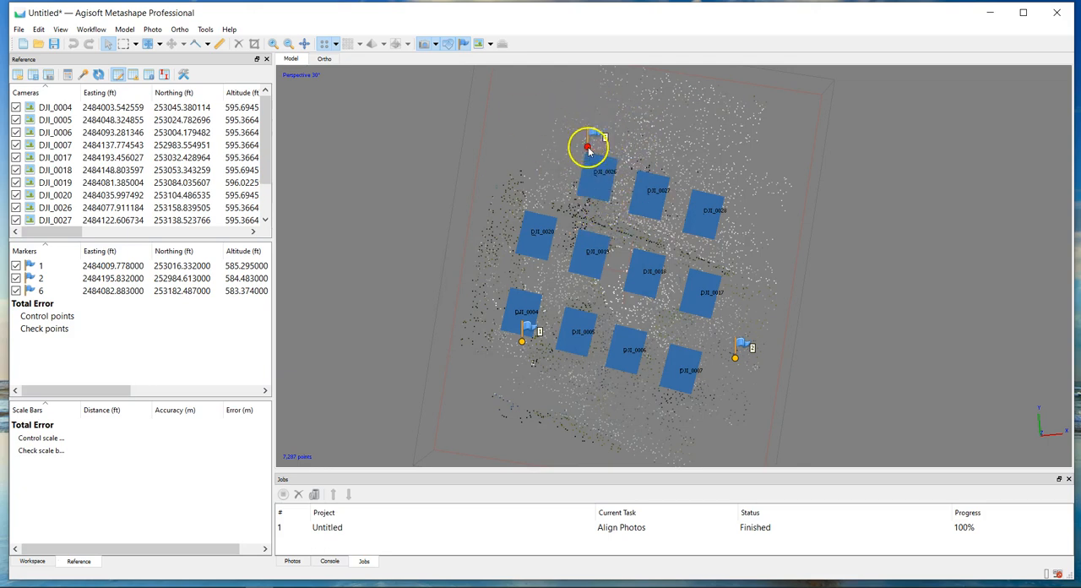
{"action": "mouse_move", "coordinate": [84, 517]}
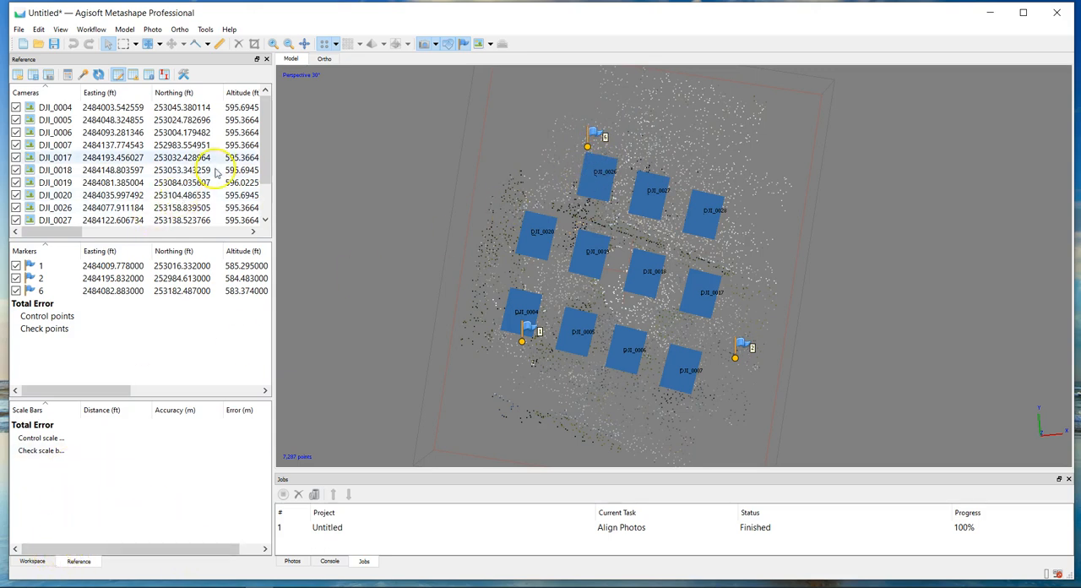
{"action": "double_click", "coordinate": [54, 196]}
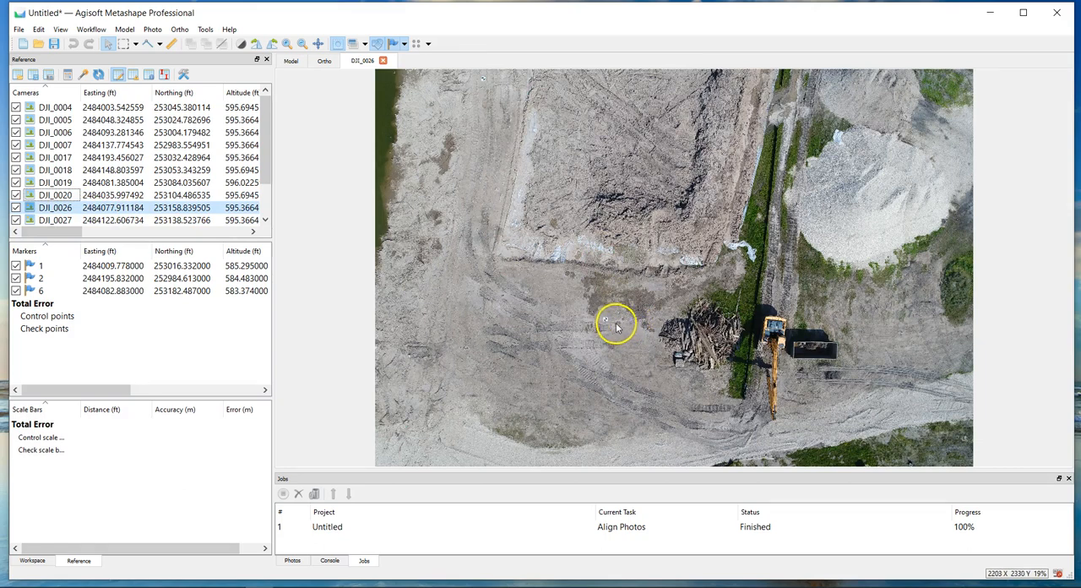
{"action": "left_click", "coordinate": [54, 182]}
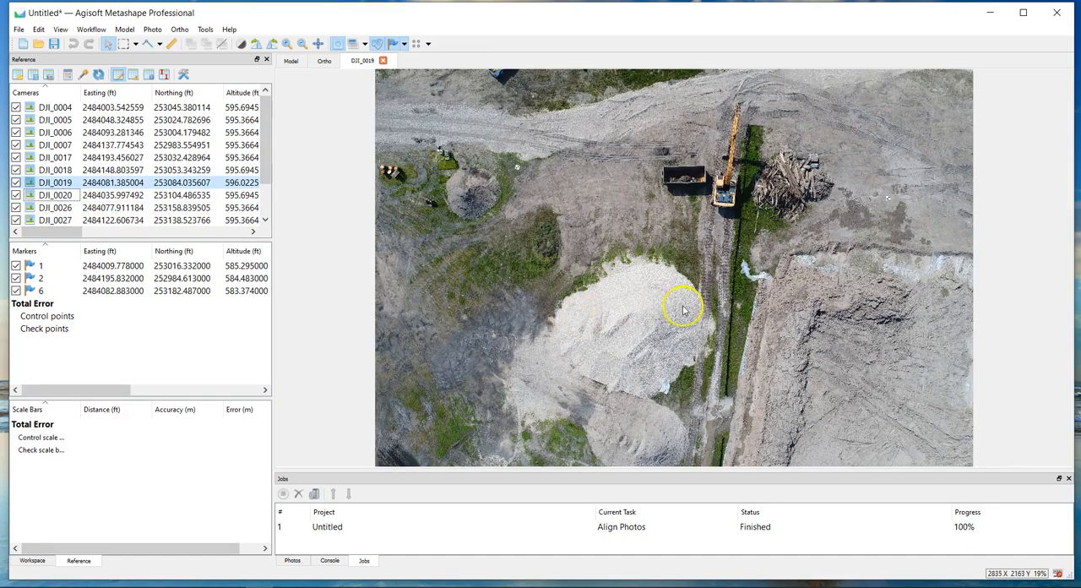
{"action": "mouse_move", "coordinate": [863, 216]}
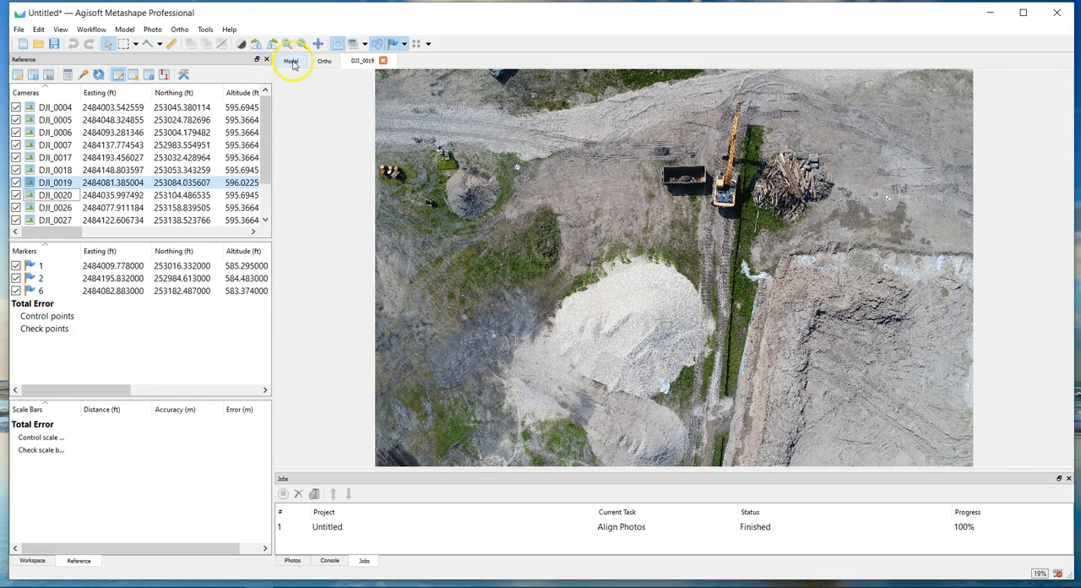
{"action": "left_click", "coordinate": [290, 61]}
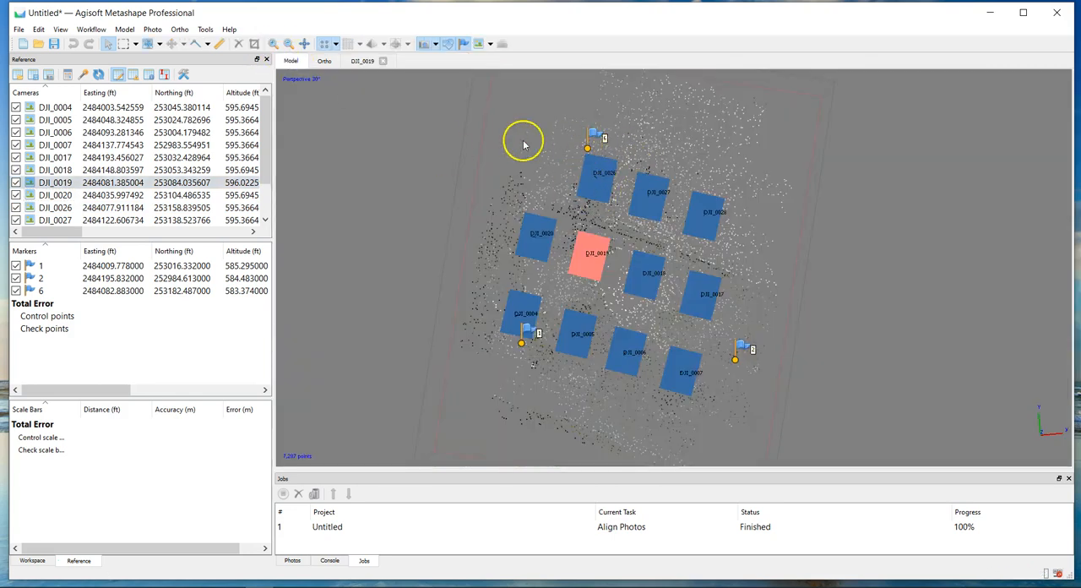
{"action": "left_click", "coordinate": [361, 60]}
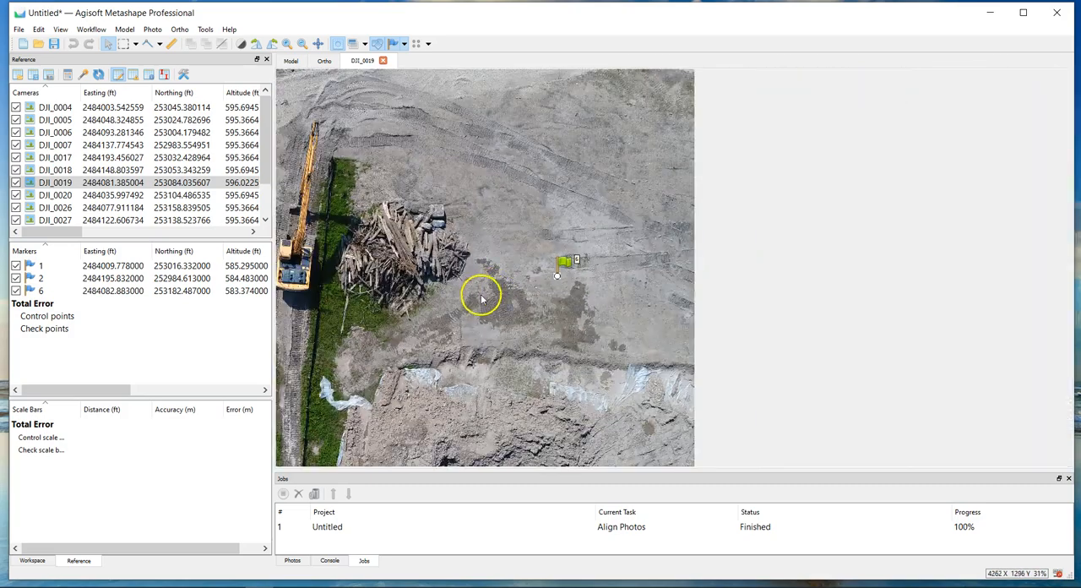
Filter photos by marker 2 and pin it to the checkerboard target centre in two photos.
{"action": "left_click", "coordinate": [54, 196]}
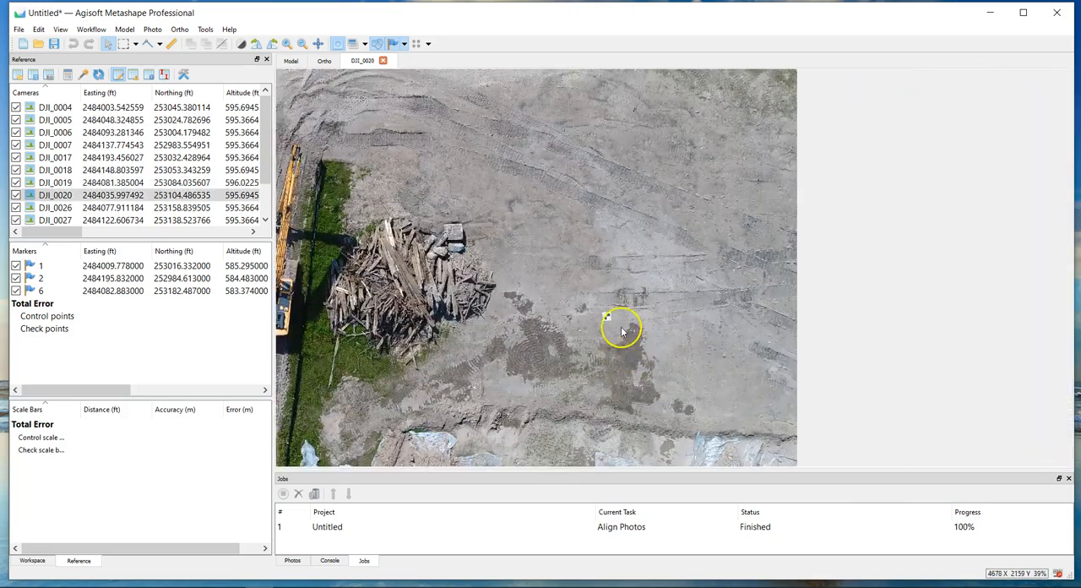
{"action": "right_click", "coordinate": [606, 320]}
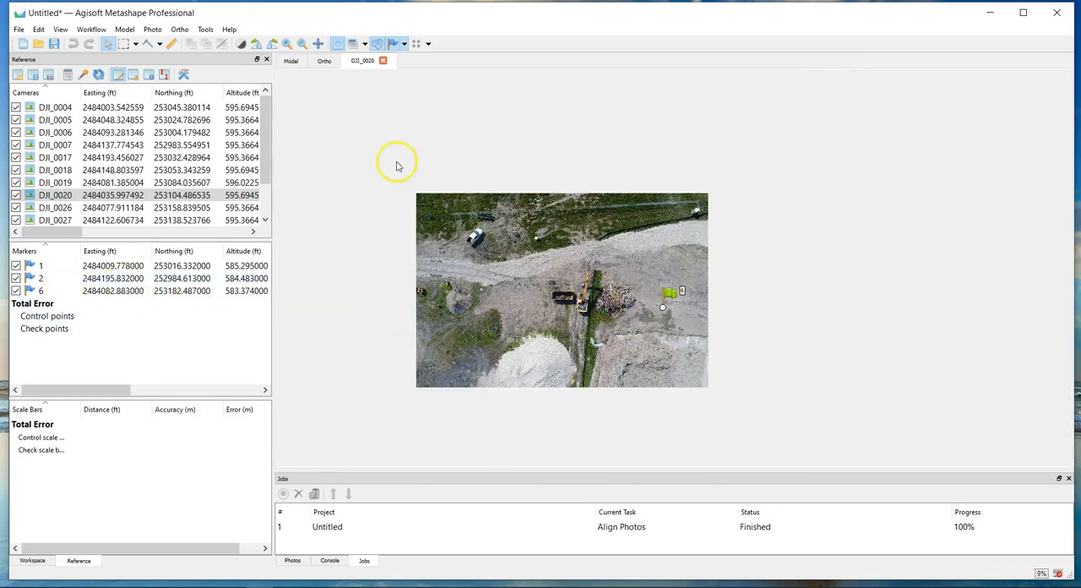
{"action": "left_click", "coordinate": [290, 61]}
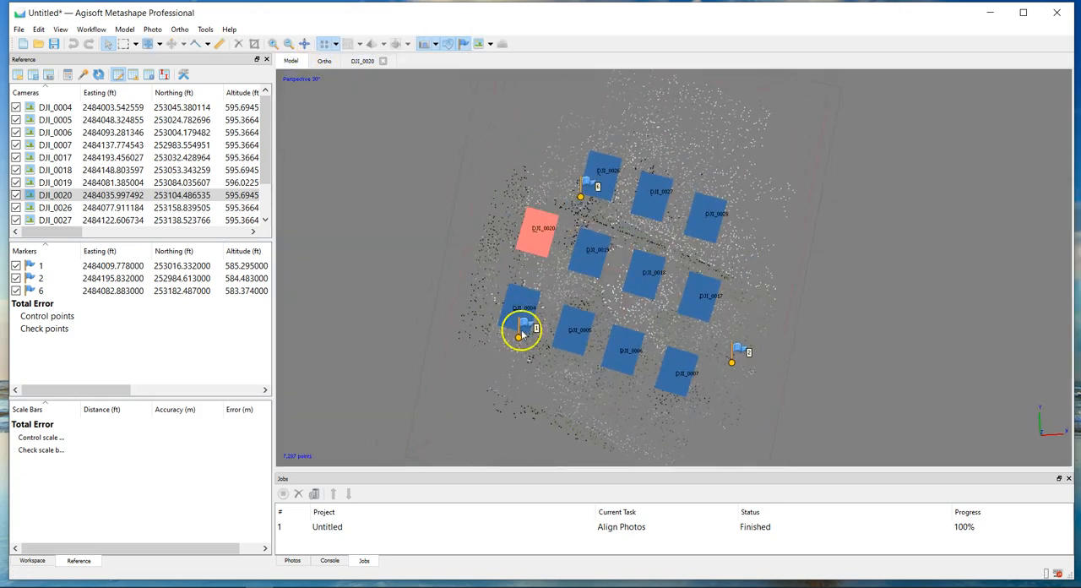
{"action": "right_click", "coordinate": [520, 333]}
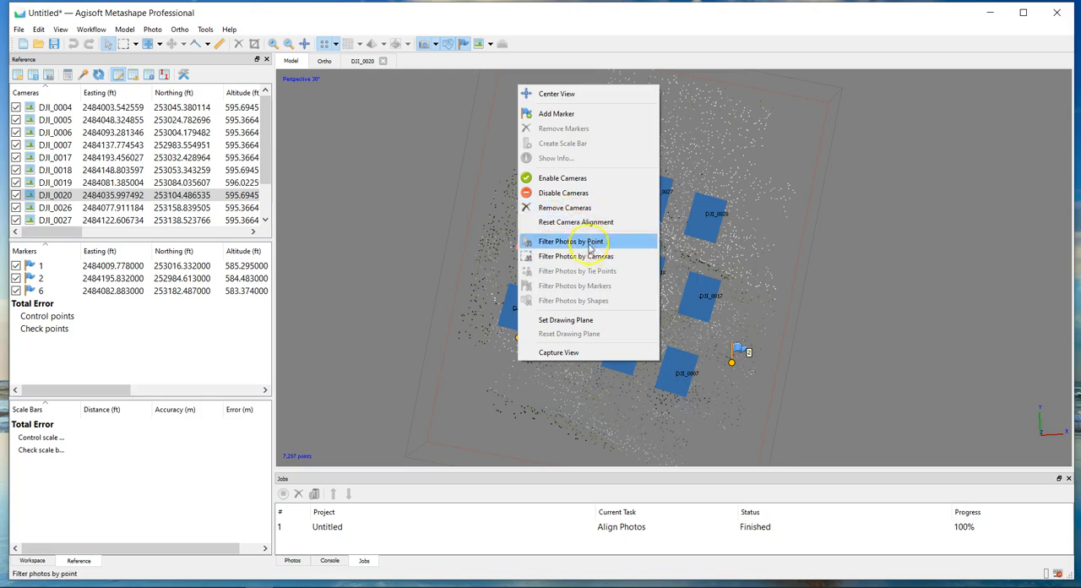
{"action": "double_click", "coordinate": [54, 196]}
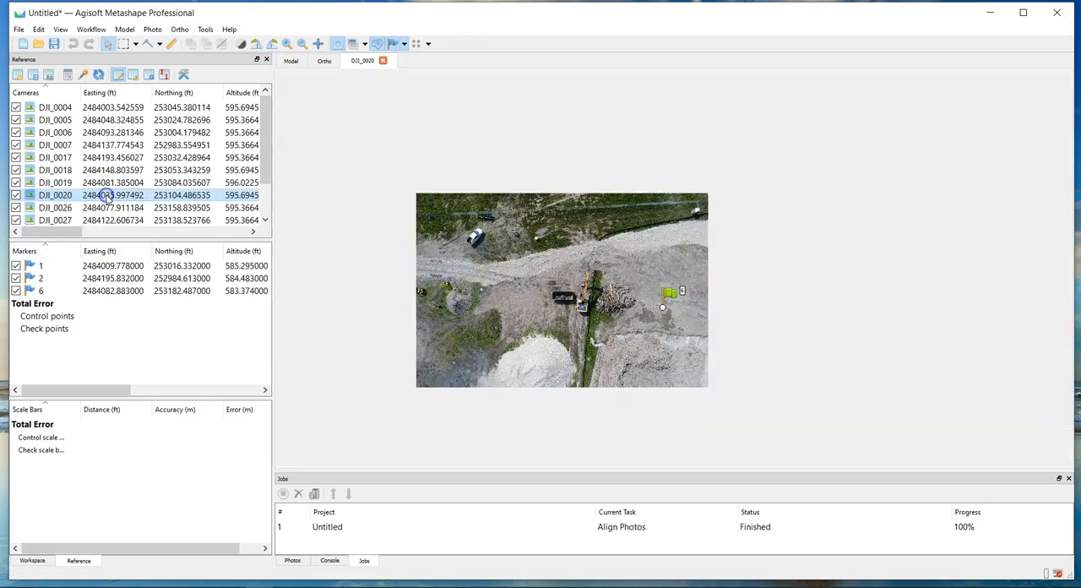
{"action": "left_click", "coordinate": [54, 106]}
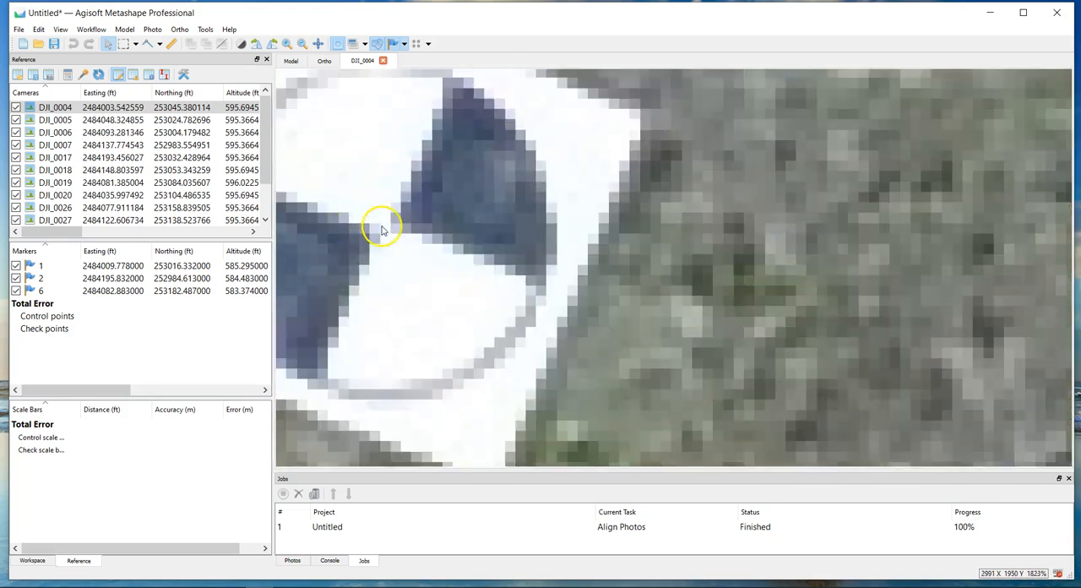
{"action": "right_click", "coordinate": [381, 230]}
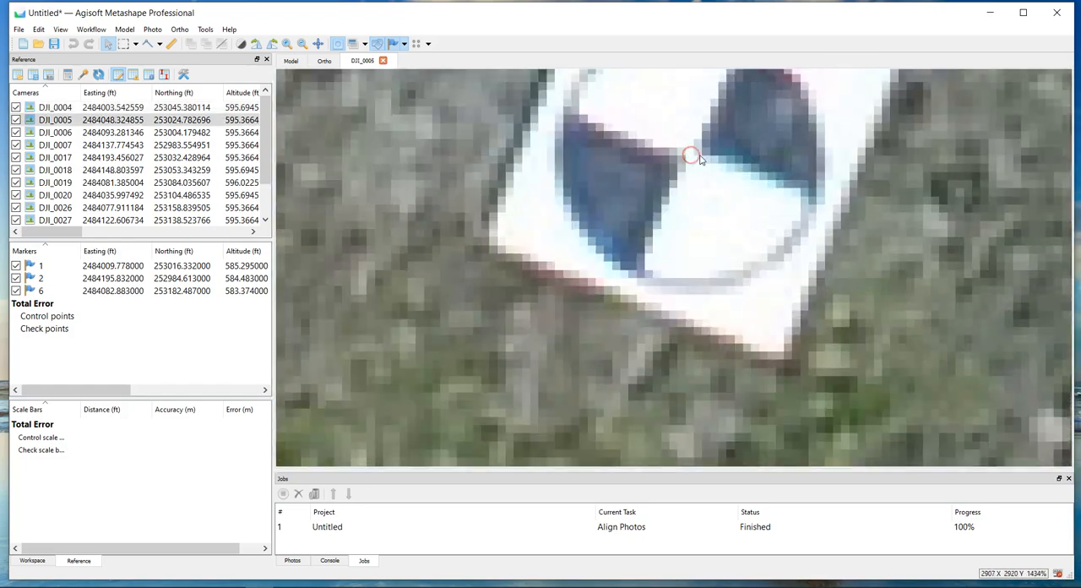
{"action": "right_click", "coordinate": [691, 157]}
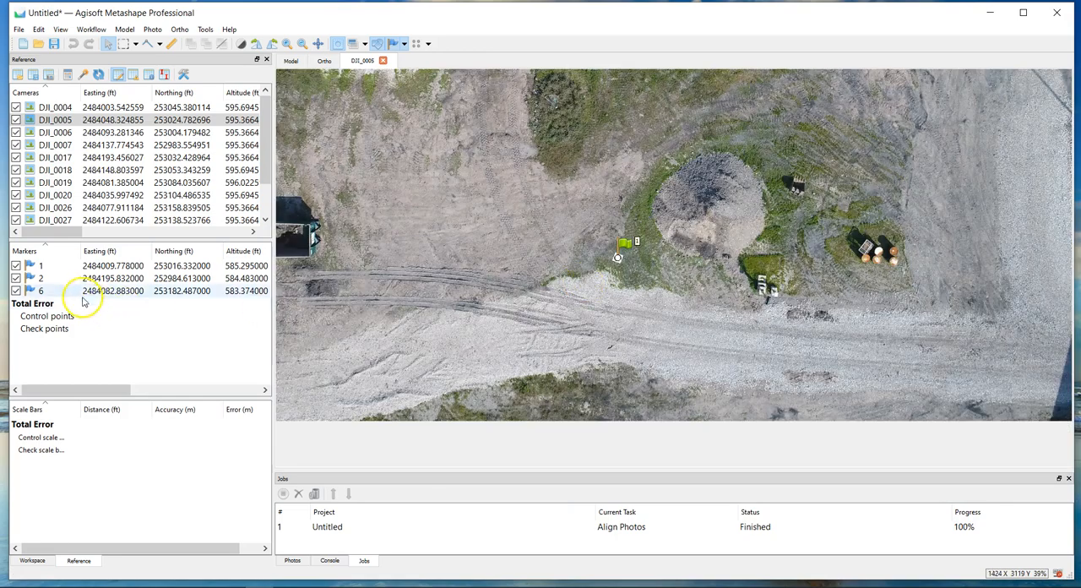
{"action": "left_click", "coordinate": [290, 61]}
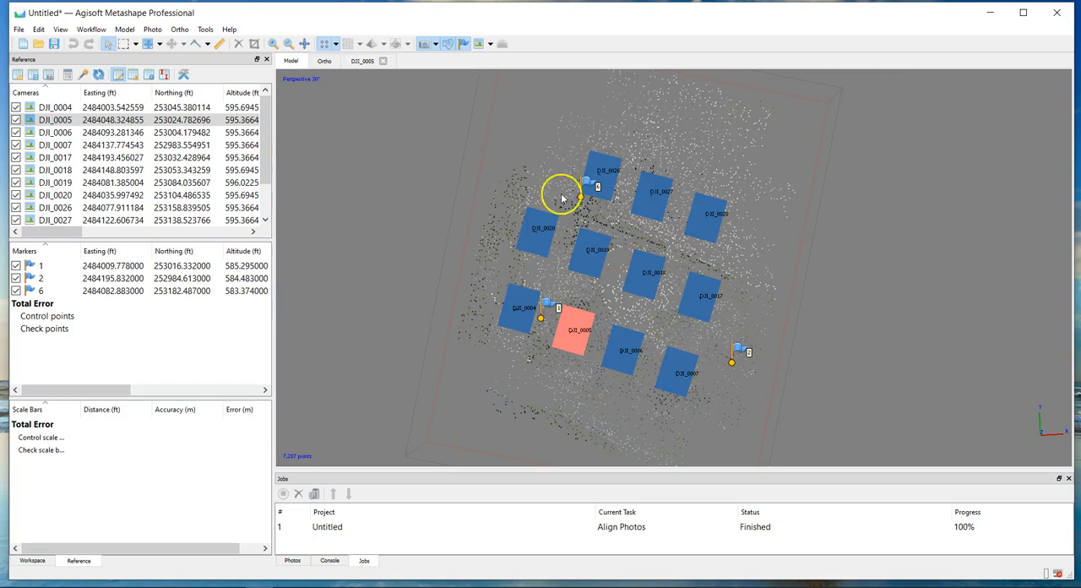
{"action": "mouse_move", "coordinate": [736, 371]}
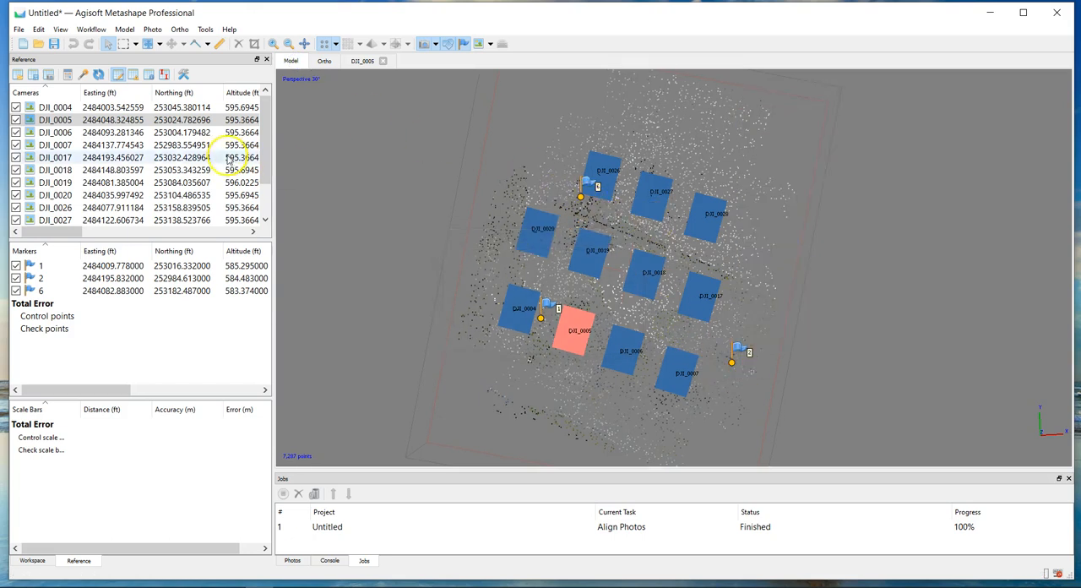
Pin the marker onto the target centre in photo DJI_0007 and the following photo.
{"action": "double_click", "coordinate": [54, 145]}
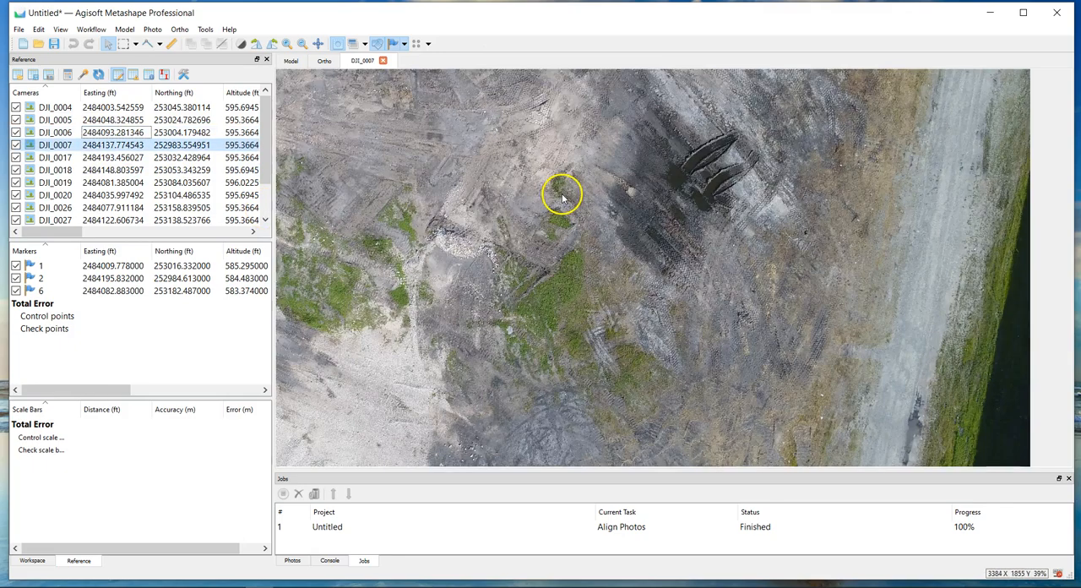
{"action": "scroll", "scroll_direction": "down", "scroll_amount": 3}
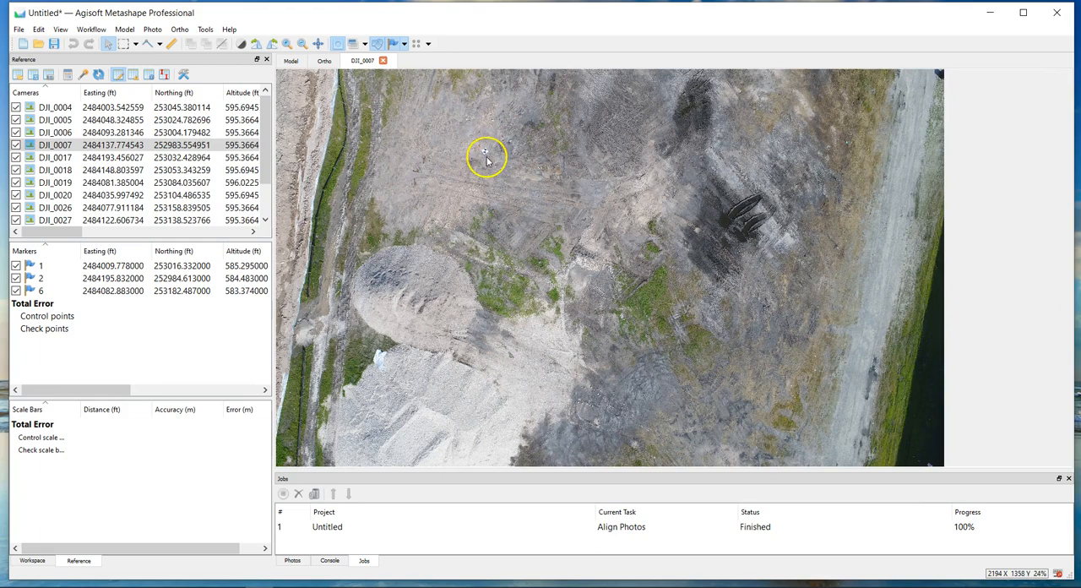
{"action": "left_click", "coordinate": [54, 157]}
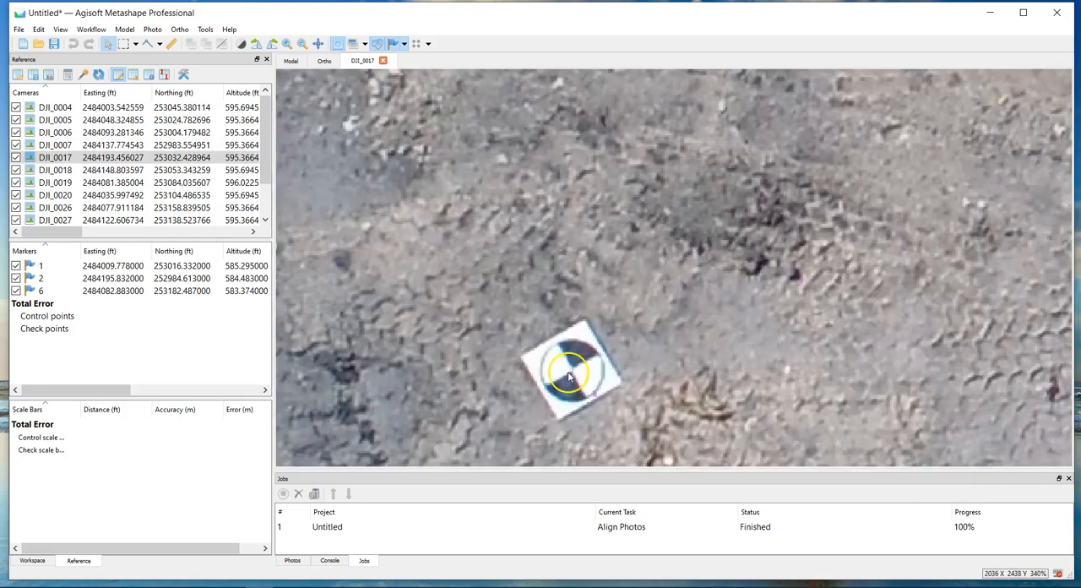
{"action": "right_click", "coordinate": [570, 372]}
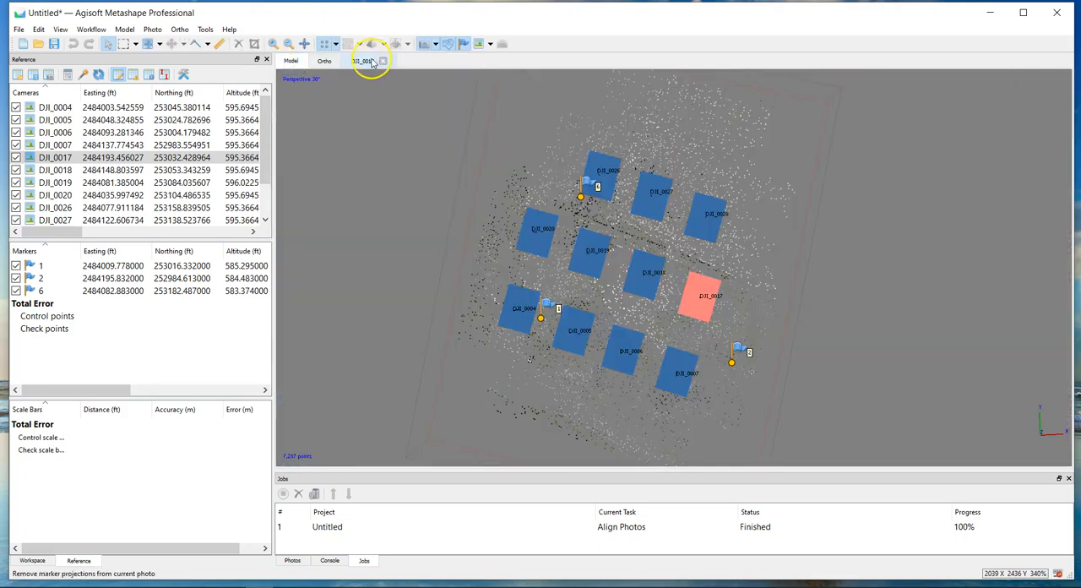
{"action": "right_click", "coordinate": [574, 375]}
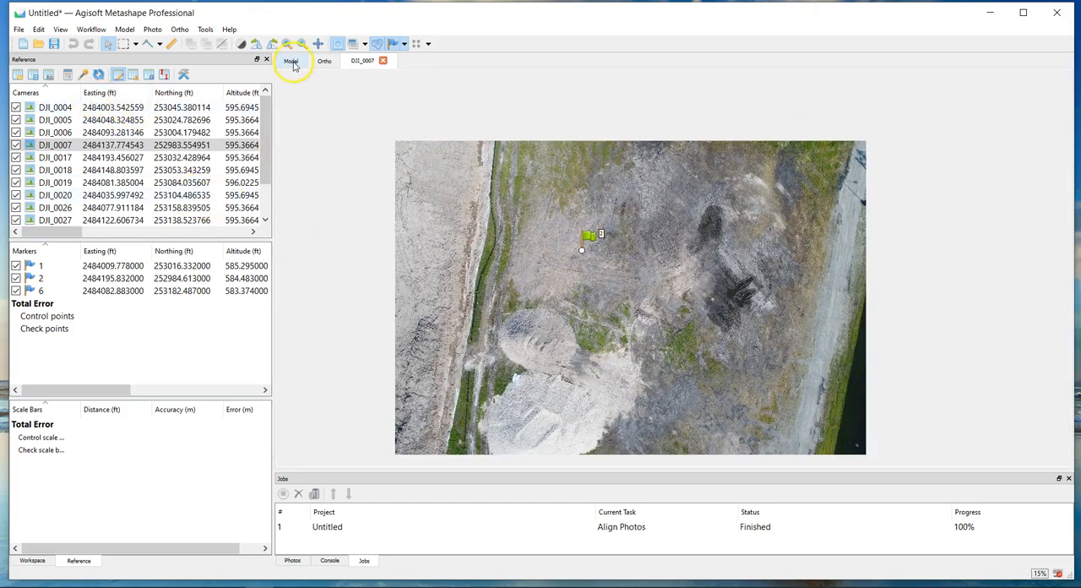
Run Optimize Cameras with tie point covariance estimation ticked, leaving the sparse cloud coloured by variance.
{"action": "left_click", "coordinate": [291, 61]}
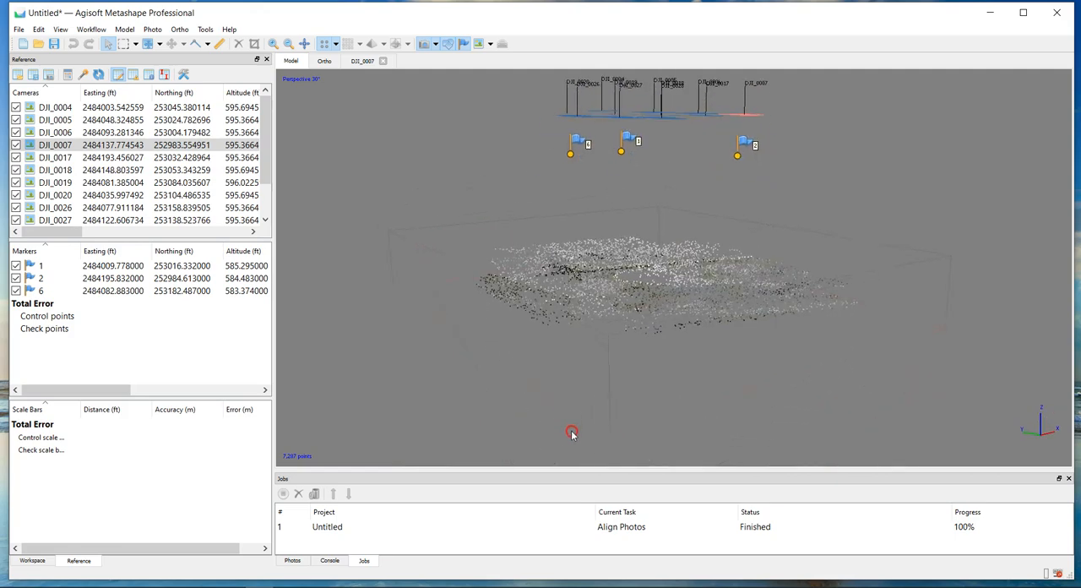
{"action": "left_click", "coordinate": [98, 75]}
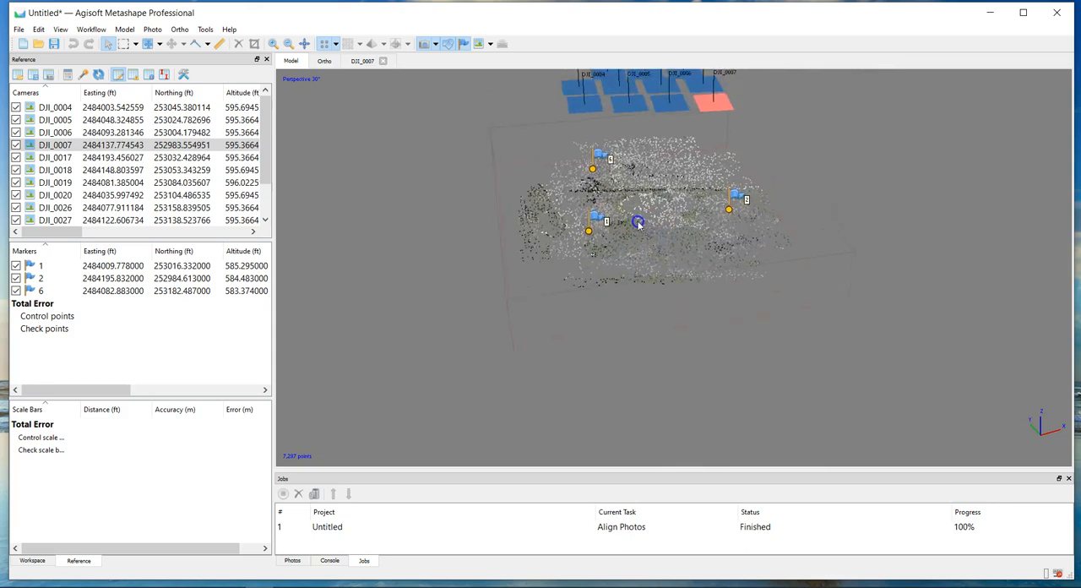
{"action": "left_click", "coordinate": [83, 75]}
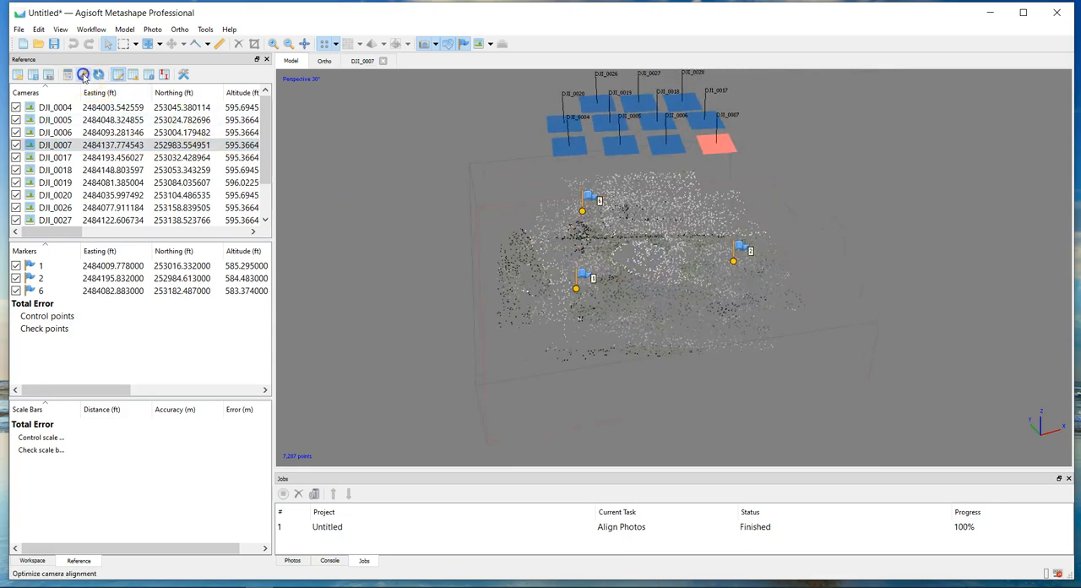
{"action": "left_click", "coordinate": [81, 75]}
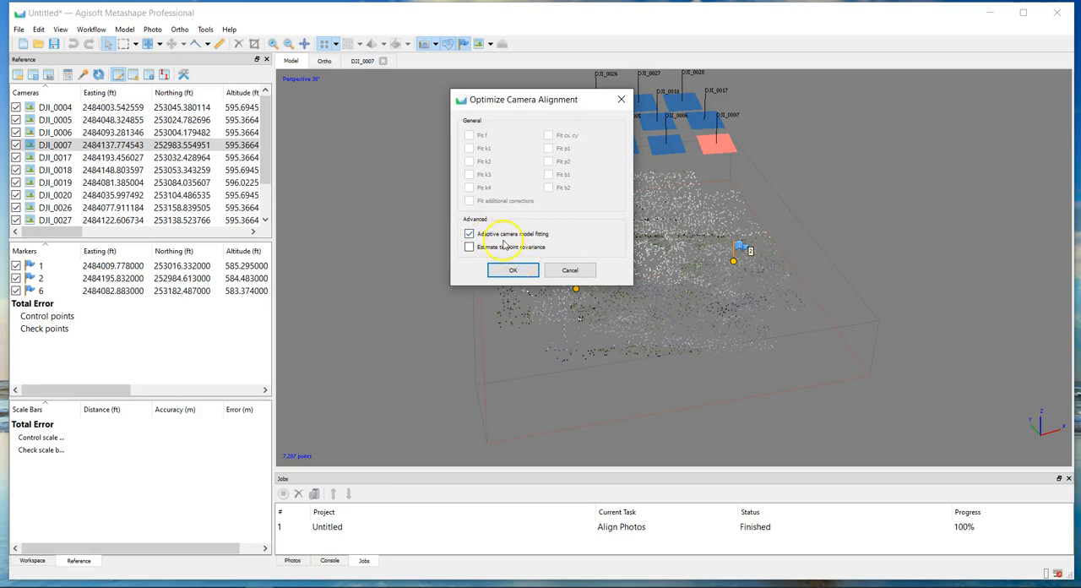
{"action": "left_click", "coordinate": [470, 246]}
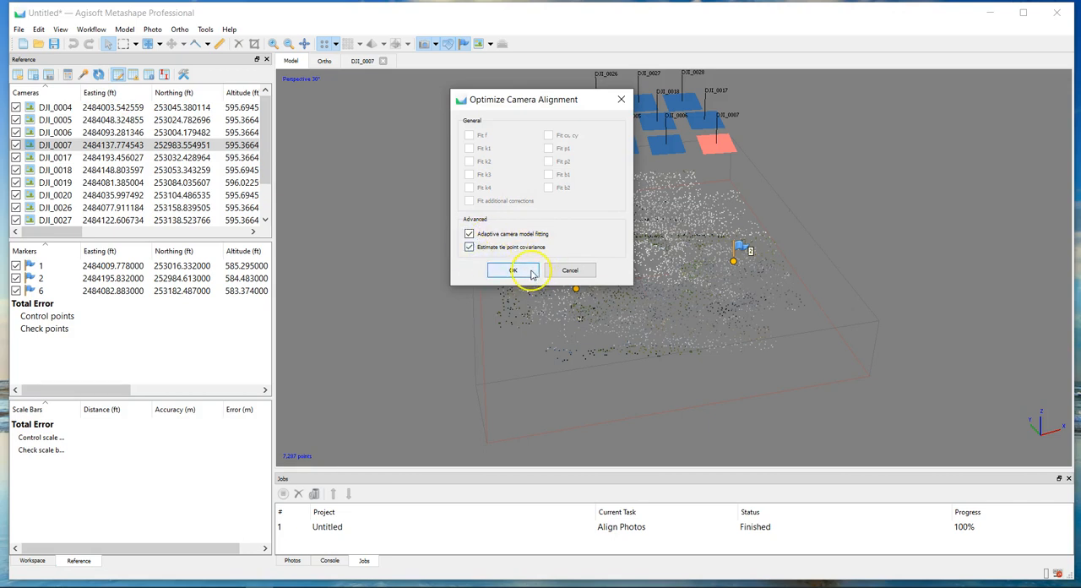
{"action": "left_click", "coordinate": [513, 270]}
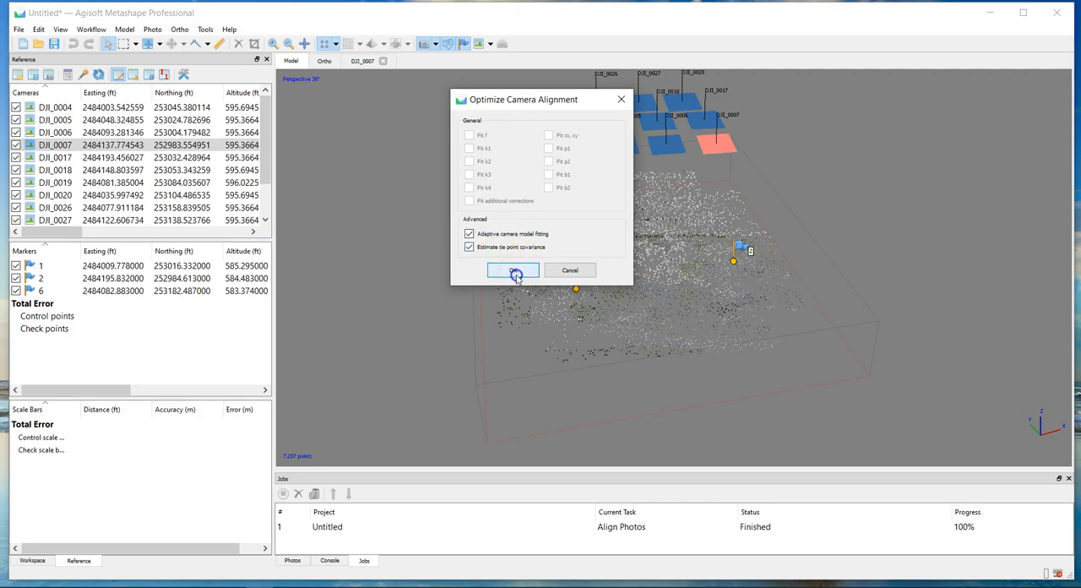
{"action": "left_click", "coordinate": [513, 270]}
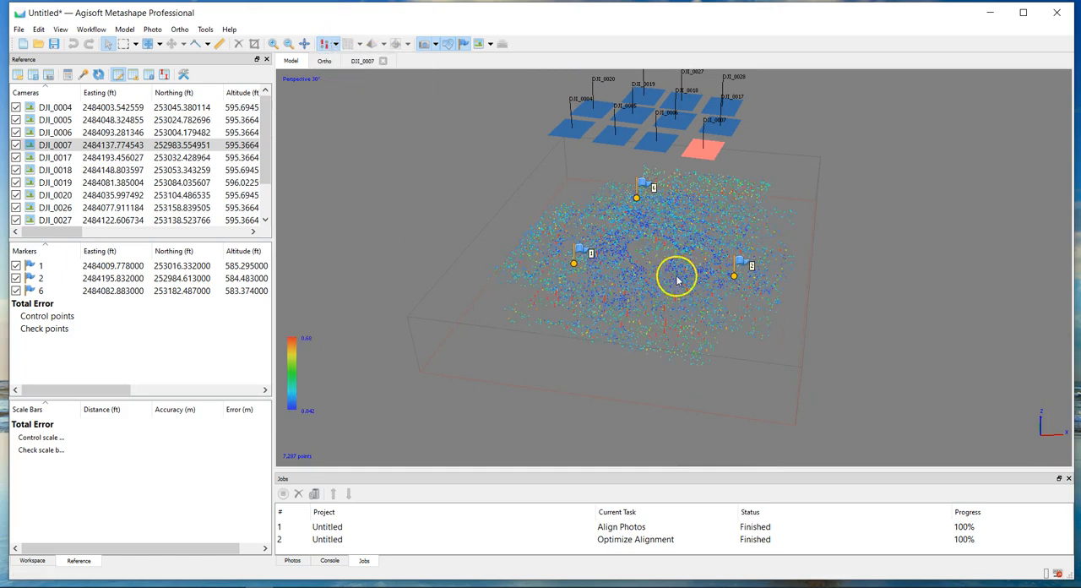
{"action": "left_click_drag", "start_coordinate": [675, 277], "coordinate": [636, 308]}
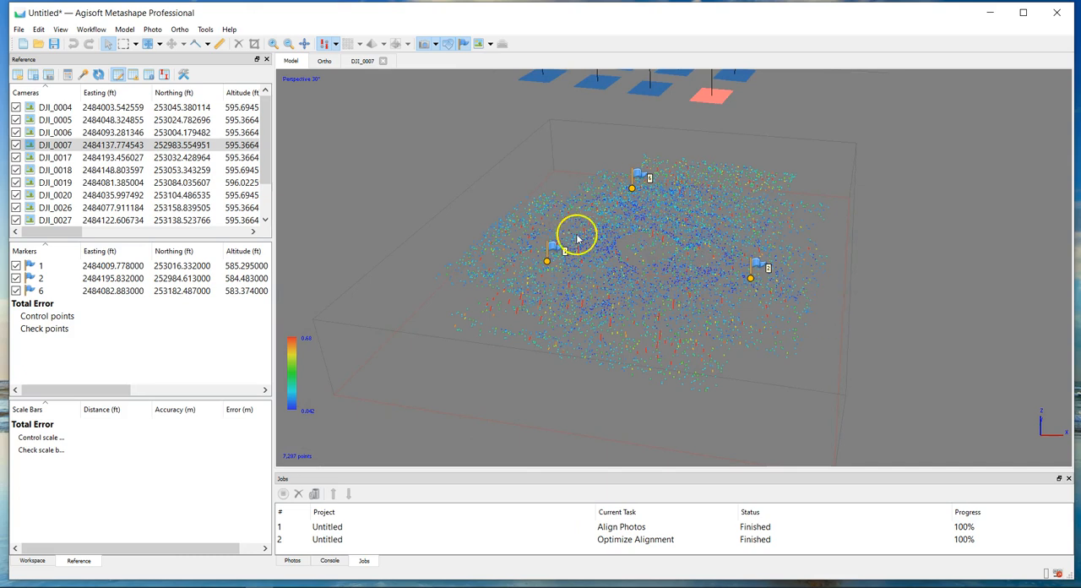
{"action": "mouse_move", "coordinate": [574, 230]}
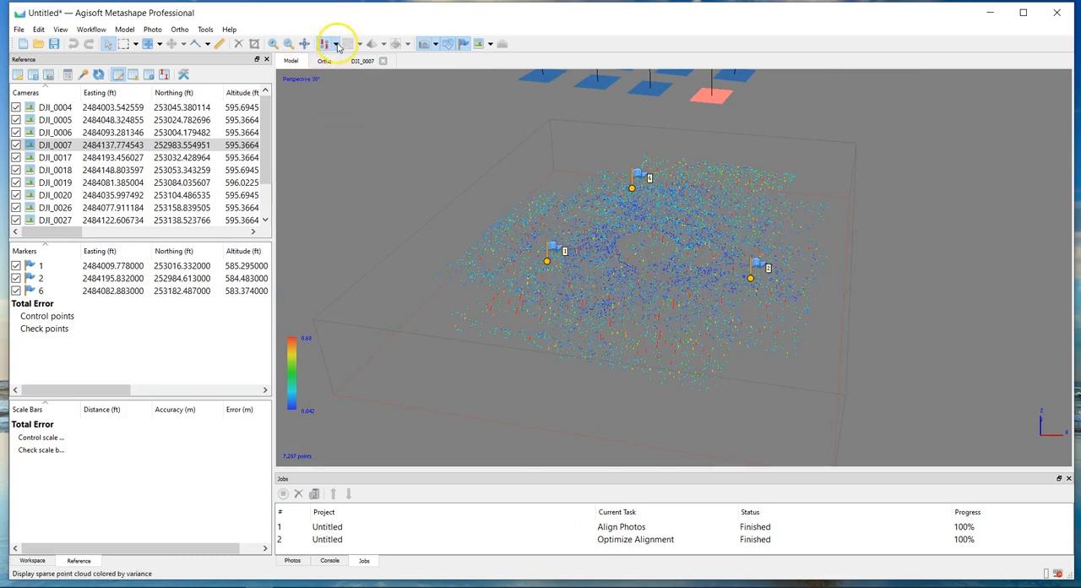
Return the sparse cloud to plain Point Cloud display and toggle View Errors on and off.
{"action": "left_click", "coordinate": [336, 42]}
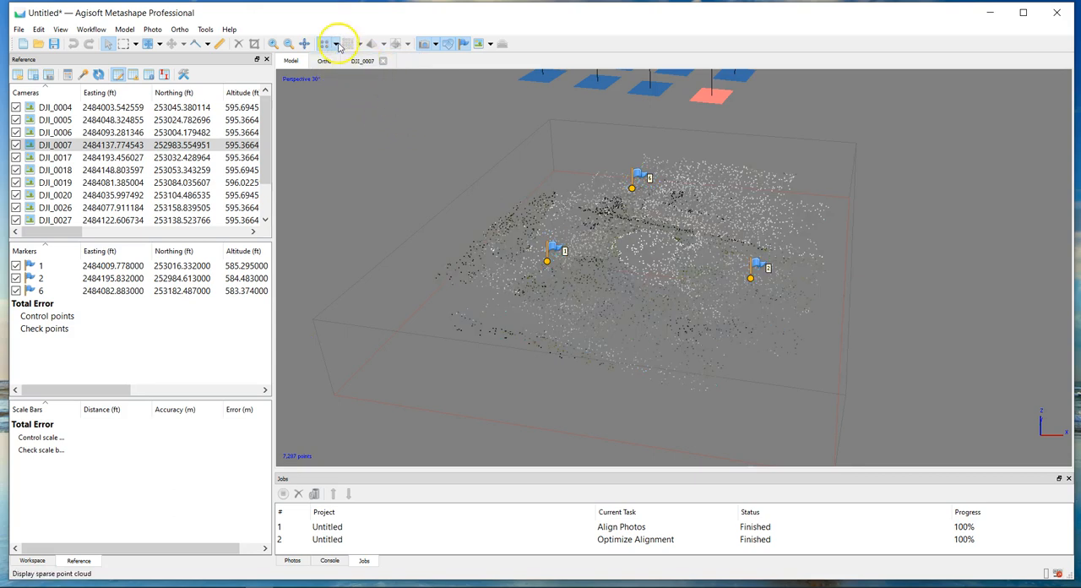
{"action": "left_click", "coordinate": [334, 42]}
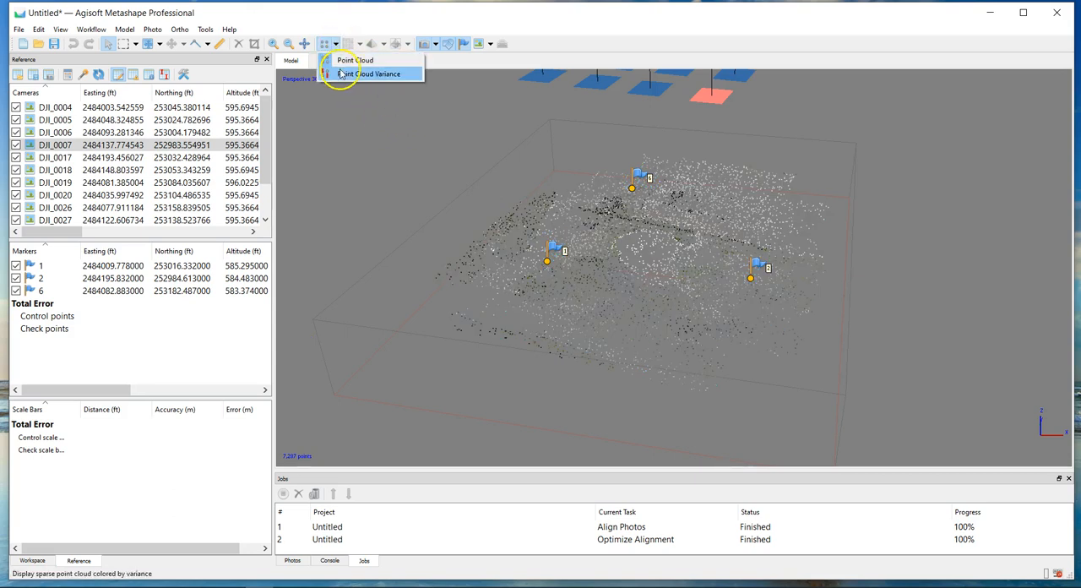
{"action": "left_click", "coordinate": [371, 75]}
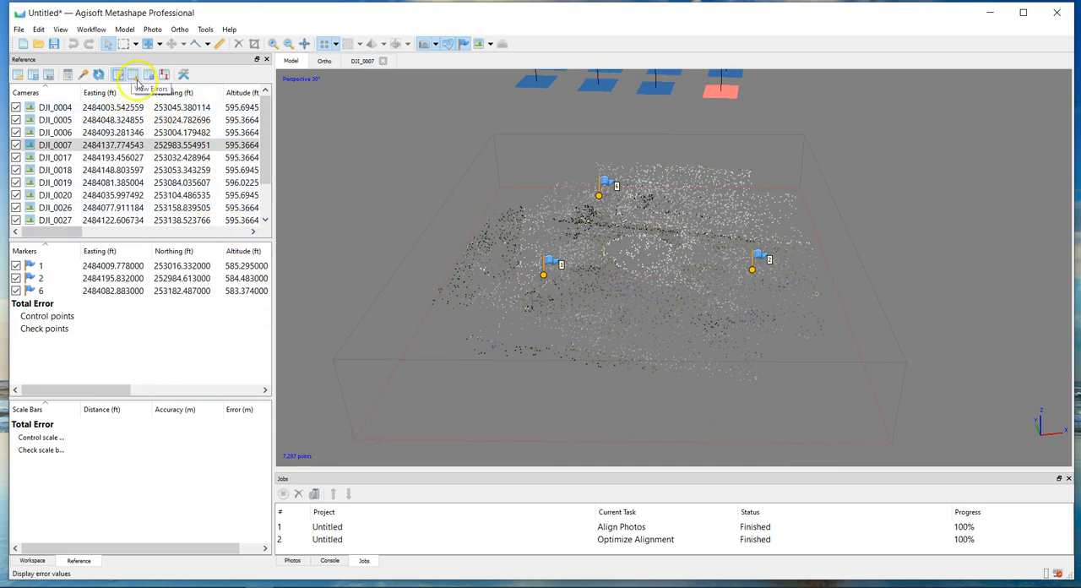
{"action": "left_click", "coordinate": [133, 75]}
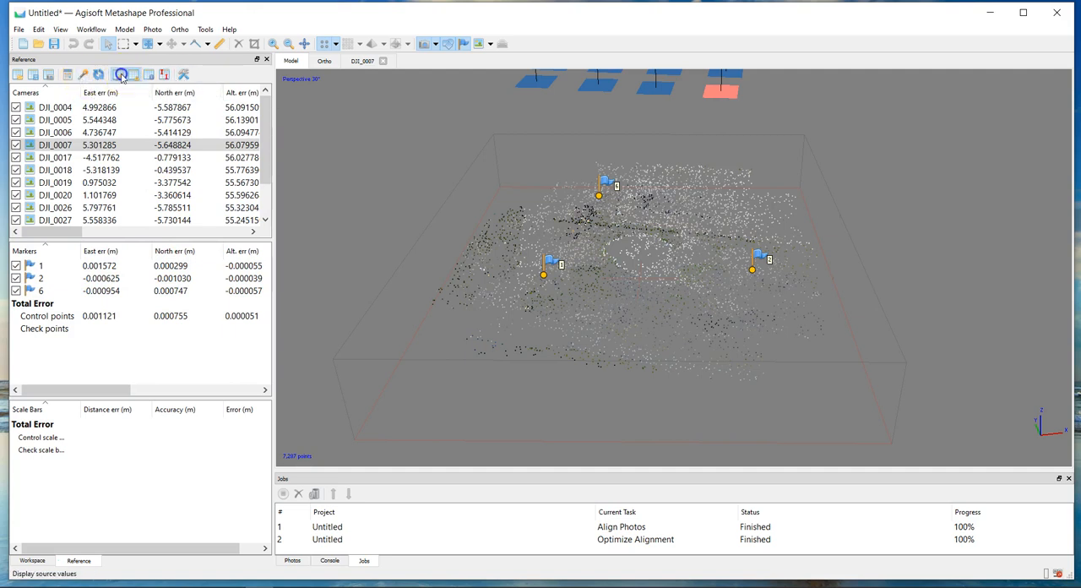
{"action": "left_click", "coordinate": [120, 75]}
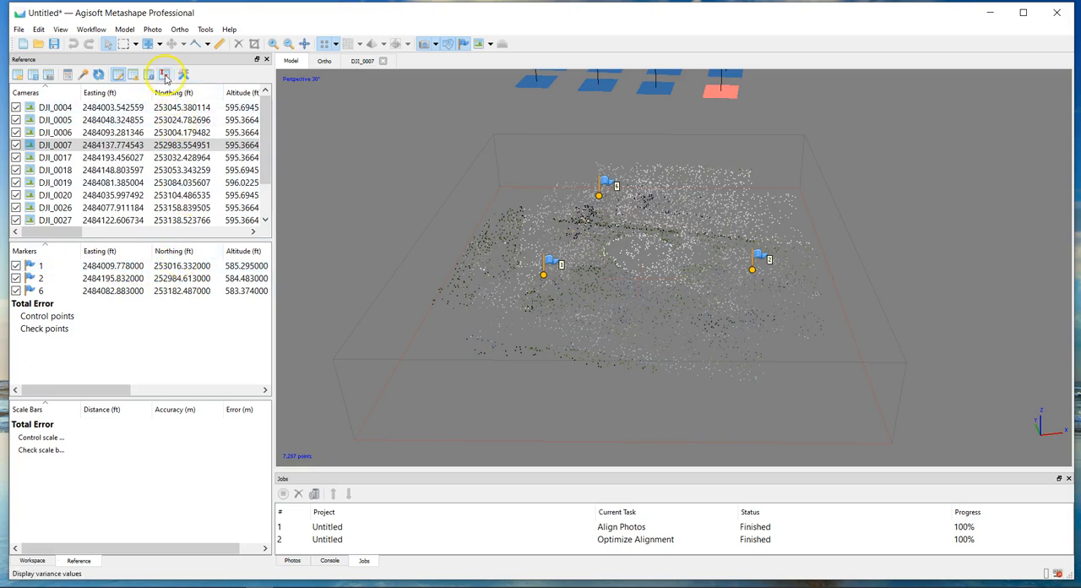
{"action": "left_click", "coordinate": [206, 28]}
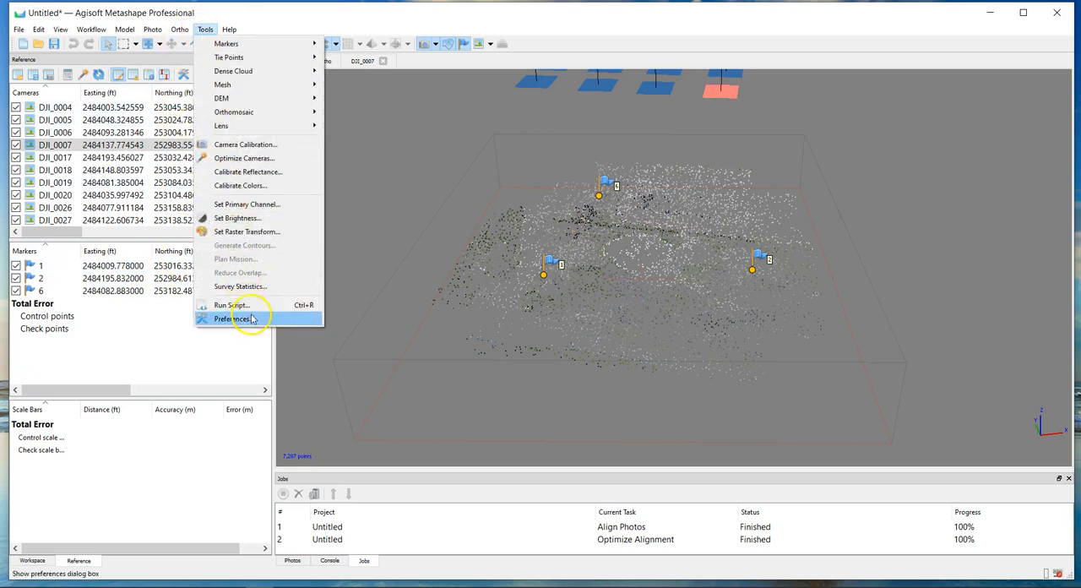
Set Units to Foot (US survey) in Preferences so marker and camera errors read in feet.
{"action": "left_click", "coordinate": [231, 317]}
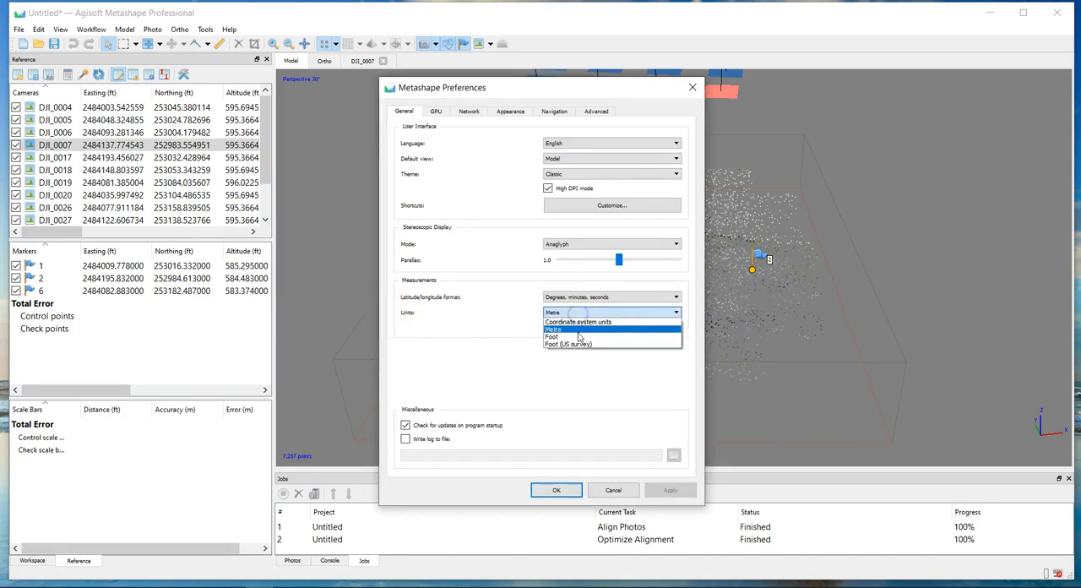
{"action": "left_click", "coordinate": [568, 343]}
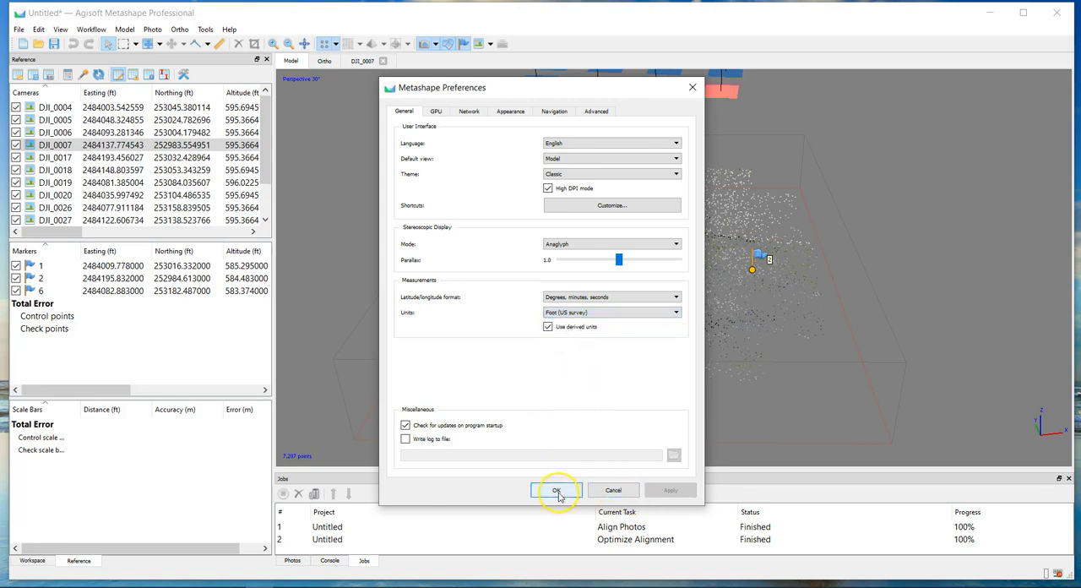
{"action": "left_click", "coordinate": [555, 490]}
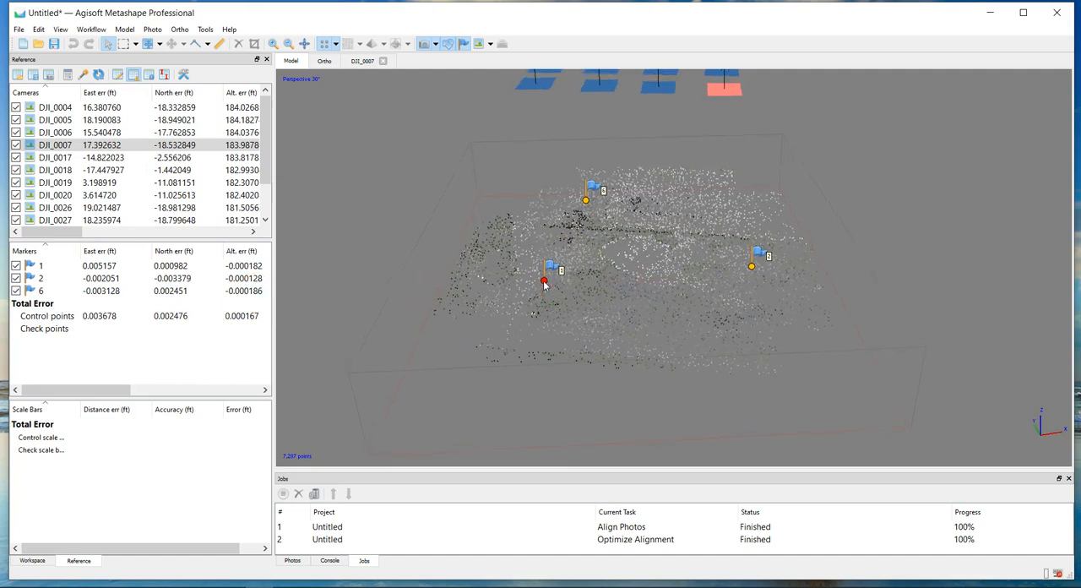
Pin marker 2 onto the exact centre of its checkerboard target in the photo.
{"action": "right_click", "coordinate": [544, 282]}
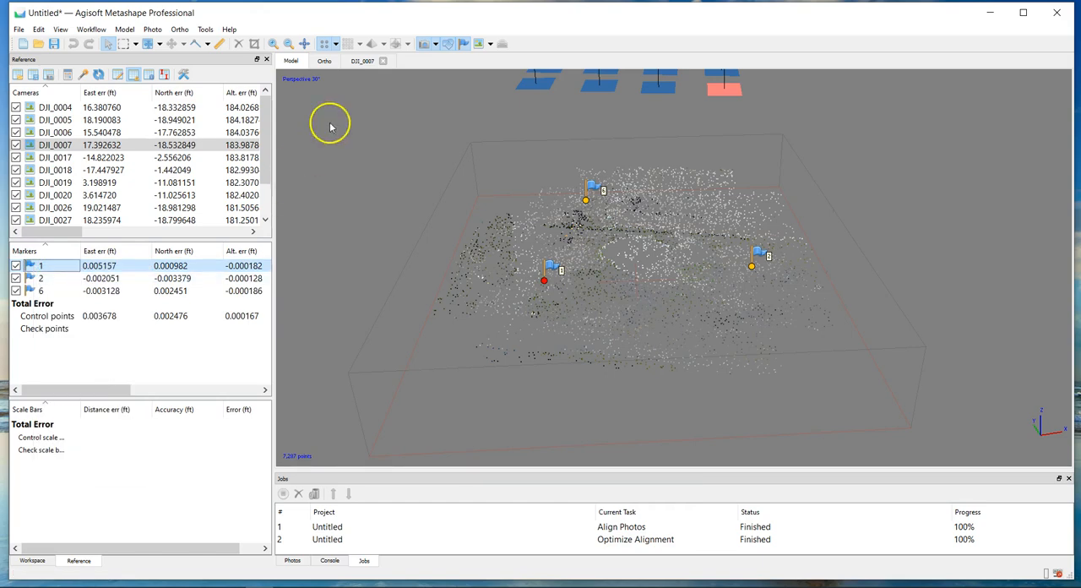
{"action": "left_click", "coordinate": [363, 61]}
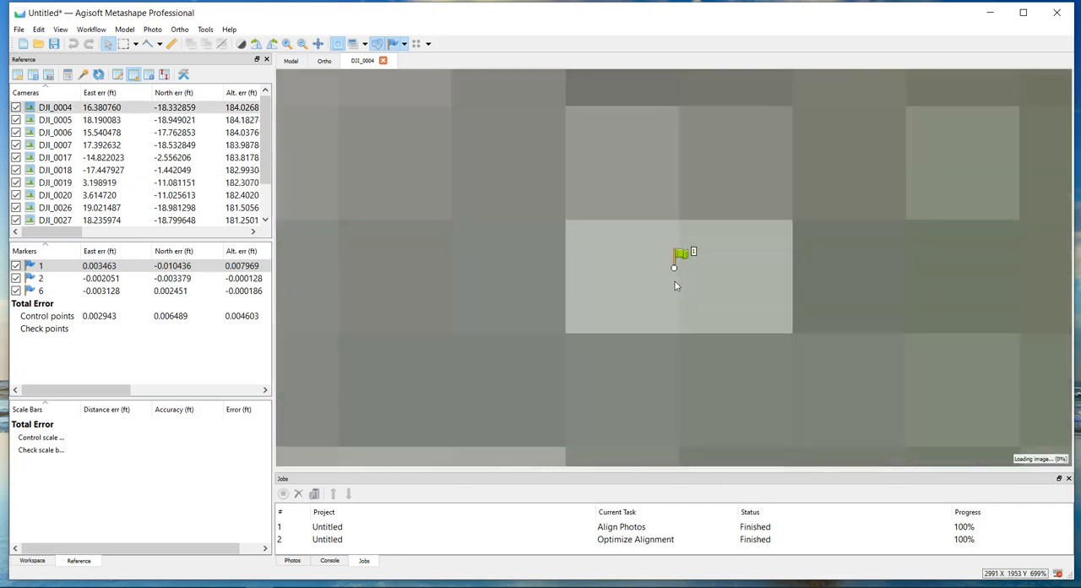
{"action": "left_click", "coordinate": [54, 182]}
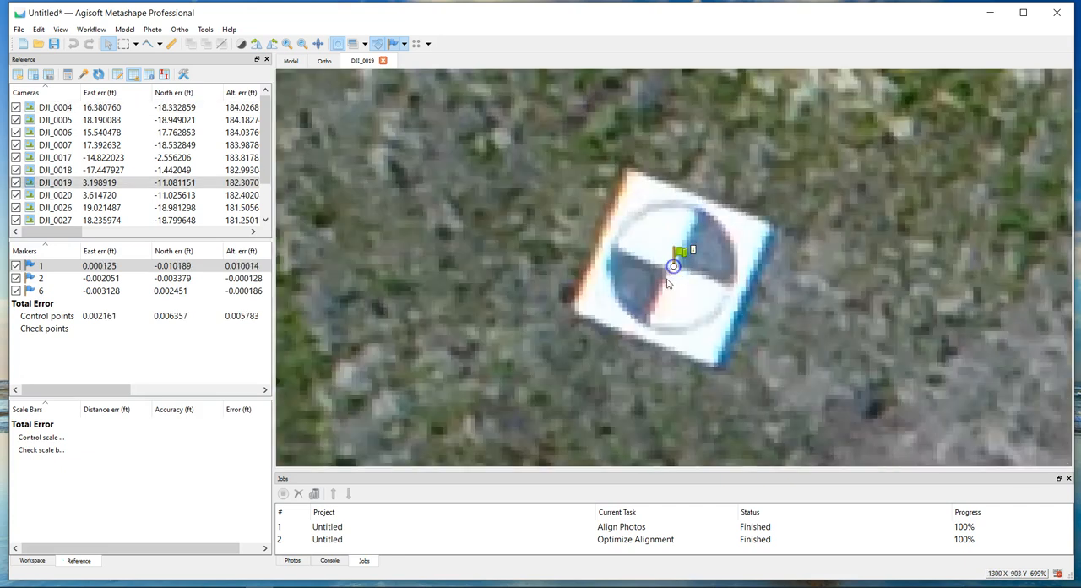
{"action": "right_click", "coordinate": [40, 276]}
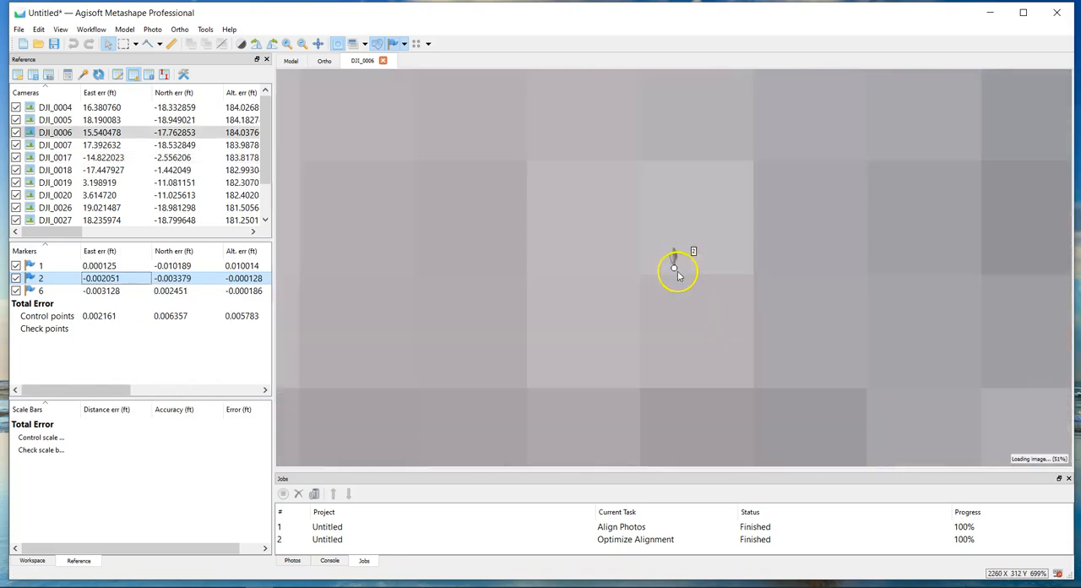
{"action": "left_click", "coordinate": [54, 168]}
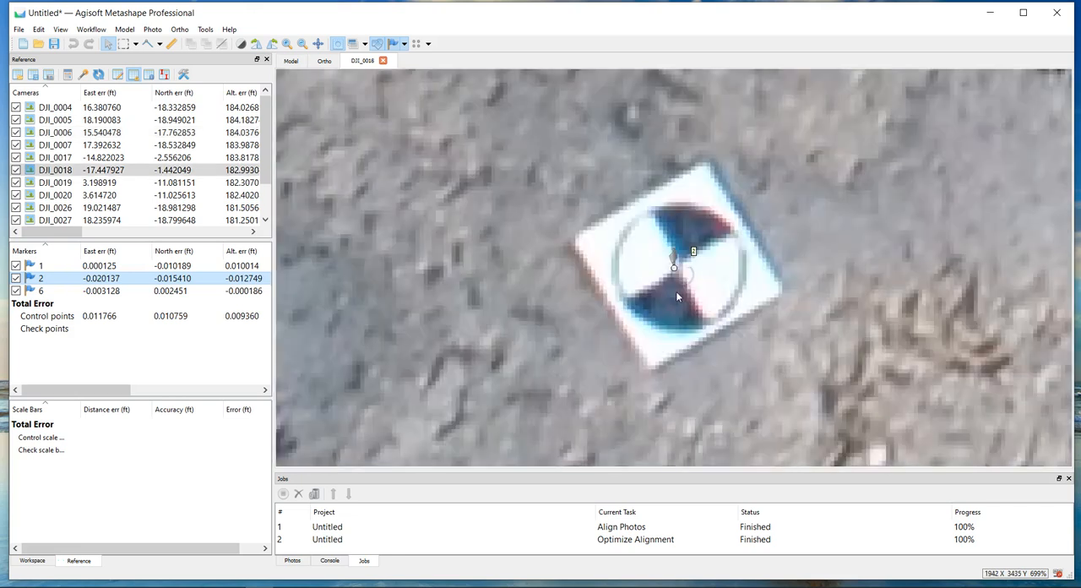
{"action": "left_click_drag", "start_coordinate": [672, 250], "coordinate": [679, 267]}
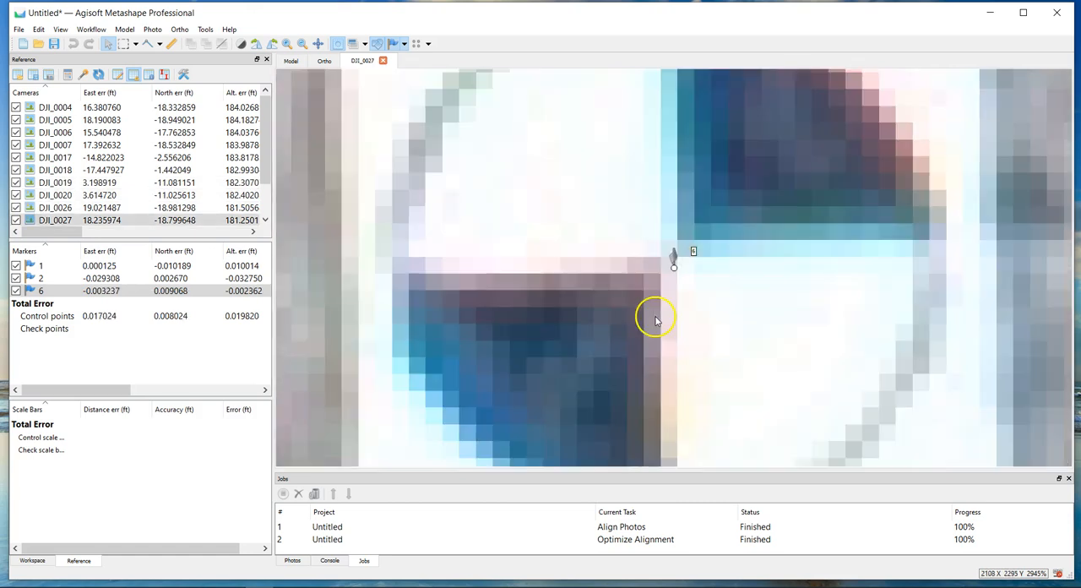
Pin marker 6 onto its target centre and move on to the next photo showing it.
{"action": "left_click", "coordinate": [54, 168]}
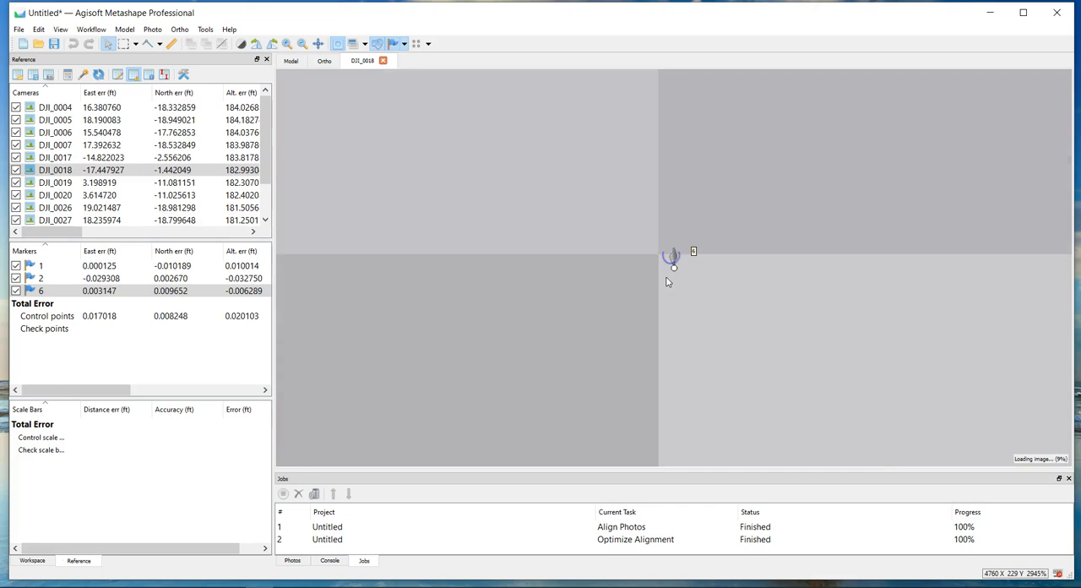
{"action": "left_click", "coordinate": [54, 182]}
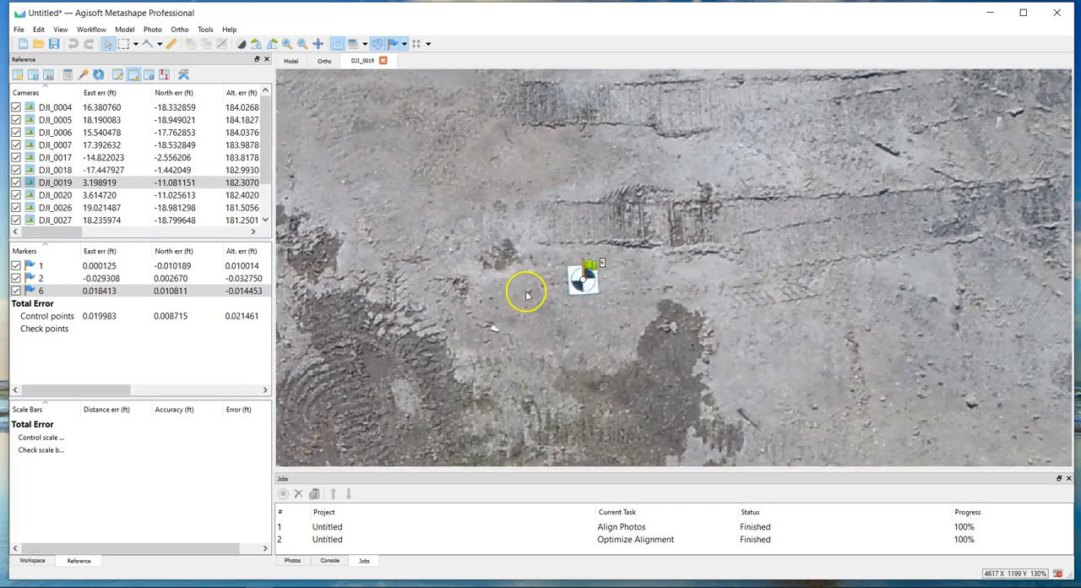
{"action": "scroll", "scroll_direction": "down", "scroll_amount": 3}
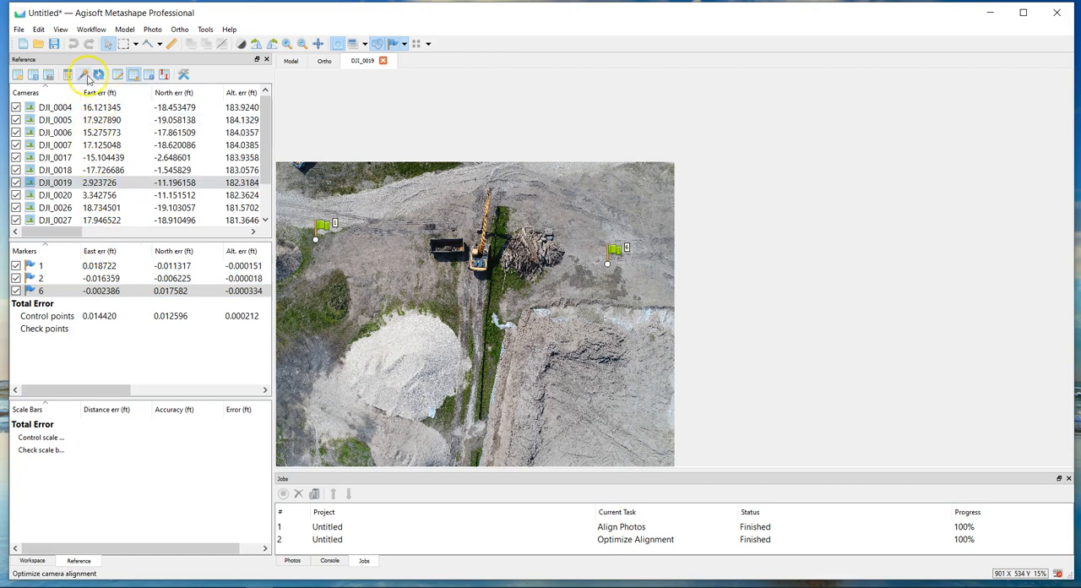
Re-optimize camera alignment with tie point covariance estimation enabled.
{"action": "left_click", "coordinate": [85, 74]}
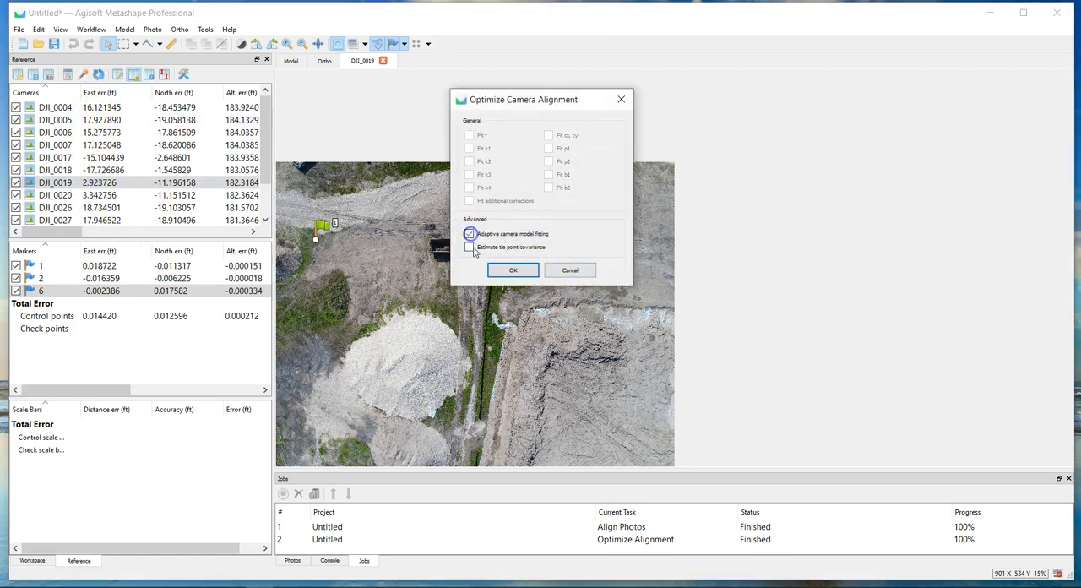
{"action": "left_click", "coordinate": [470, 247]}
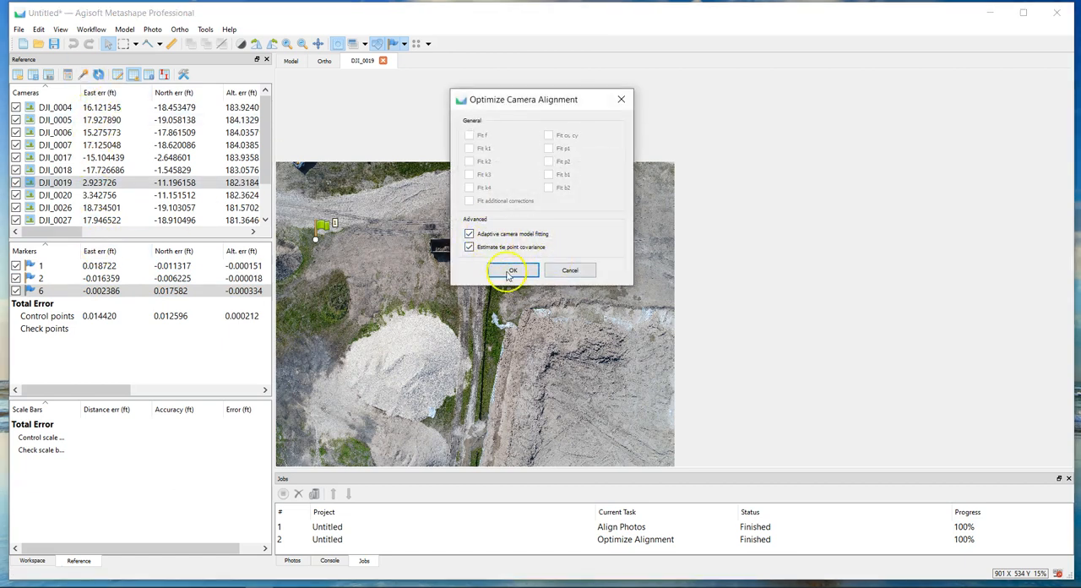
{"action": "left_click", "coordinate": [513, 270]}
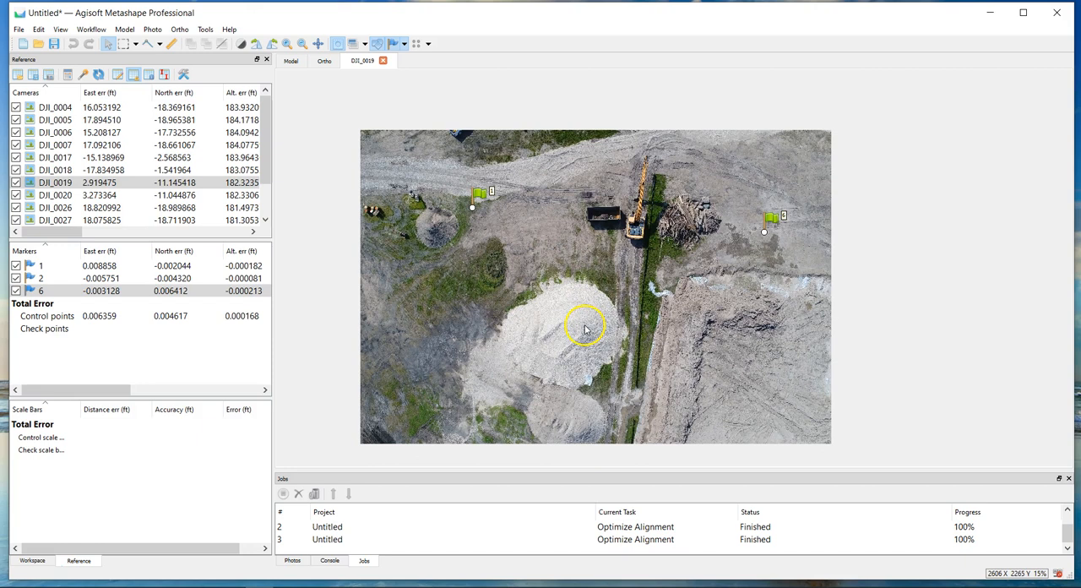
Return to the 3D Model view and tilt the sparse cloud to an oblique angle.
{"action": "left_click", "coordinate": [324, 61]}
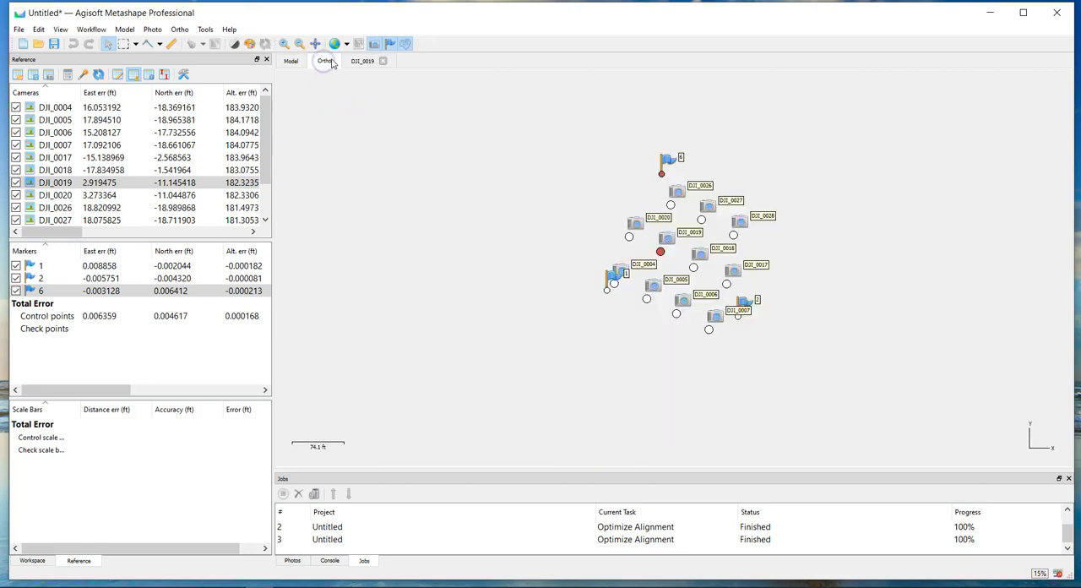
{"action": "left_click", "coordinate": [290, 61]}
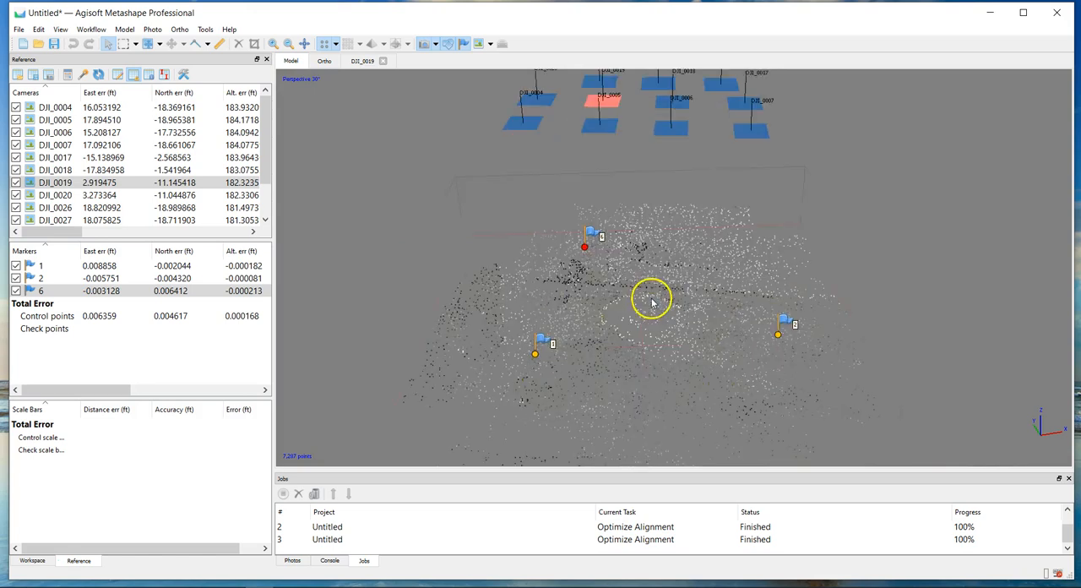
{"action": "left_click_drag", "start_coordinate": [651, 303], "coordinate": [414, 176]}
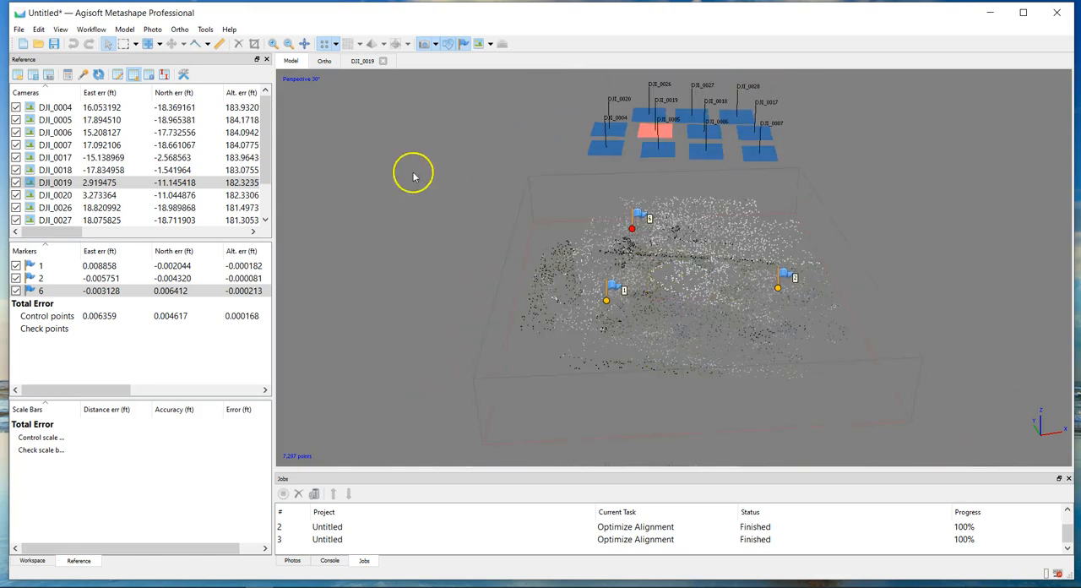
Build the dense cloud at Low quality with point confidence calculation turned on.
{"action": "left_click", "coordinate": [92, 29]}
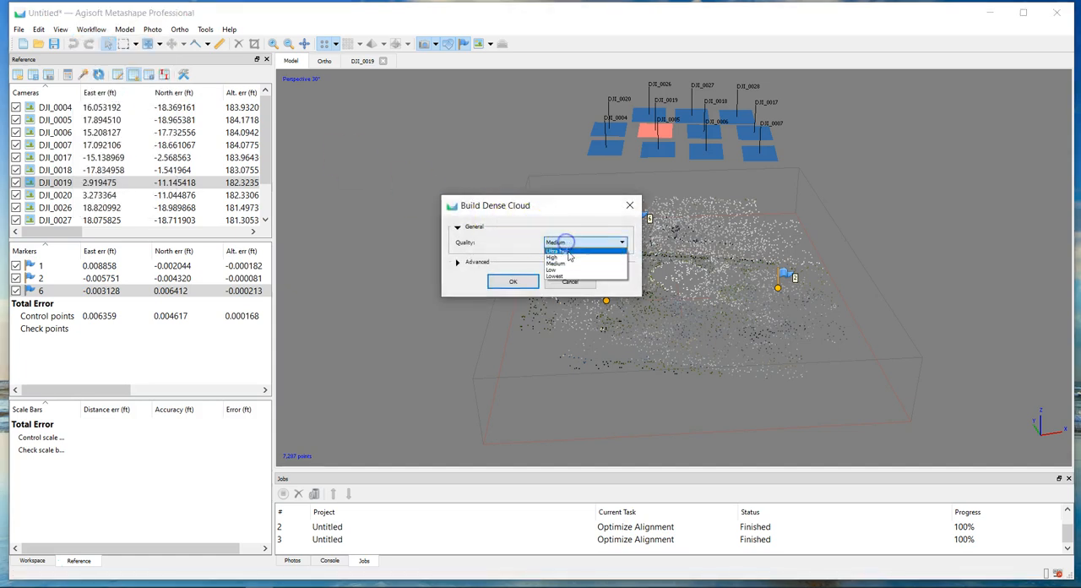
{"action": "left_click", "coordinate": [550, 268]}
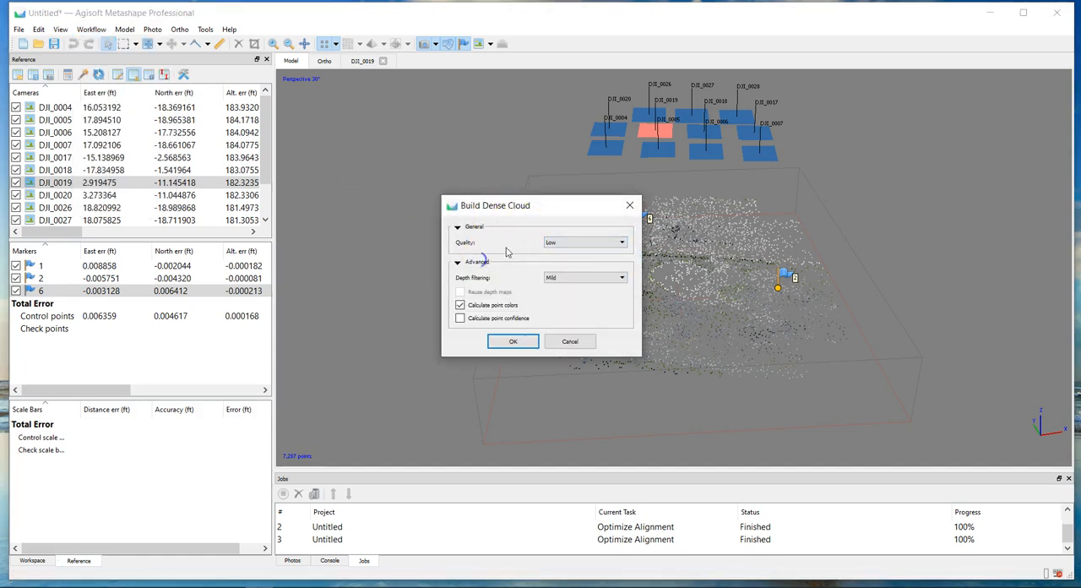
{"action": "left_click", "coordinate": [572, 185]}
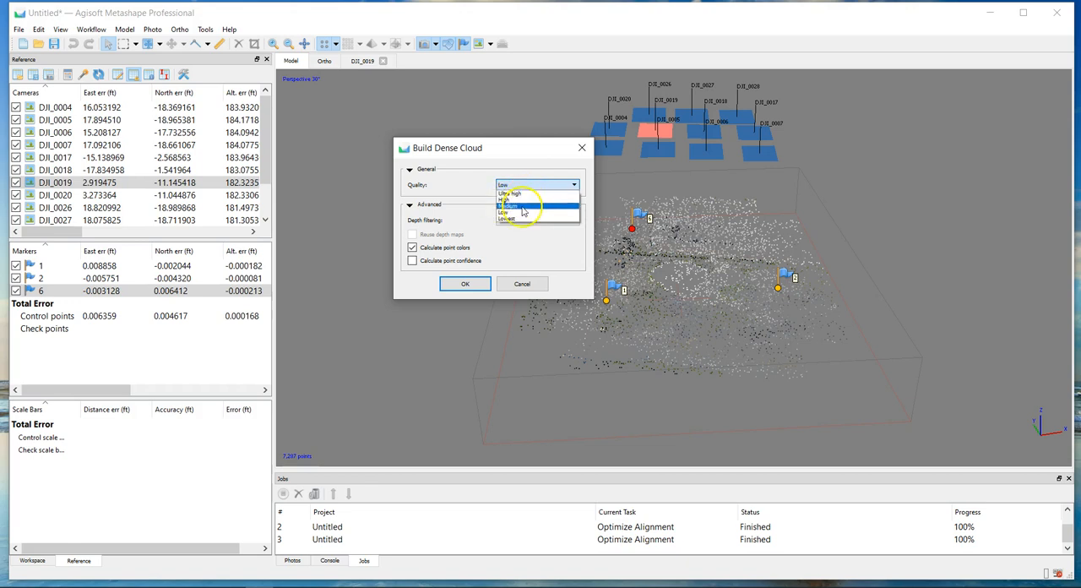
{"action": "left_click", "coordinate": [520, 209]}
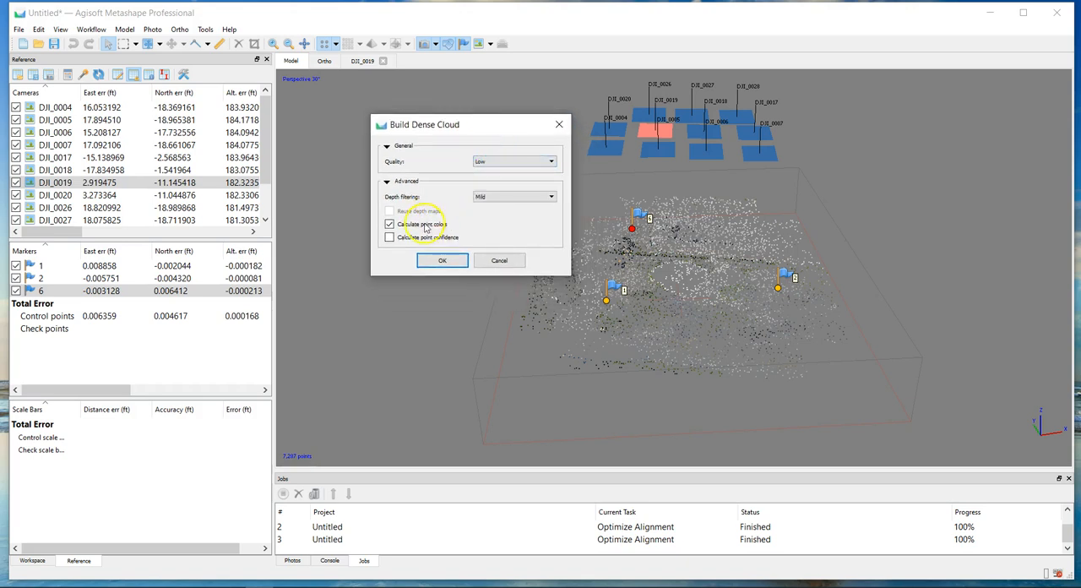
{"action": "left_click", "coordinate": [389, 237]}
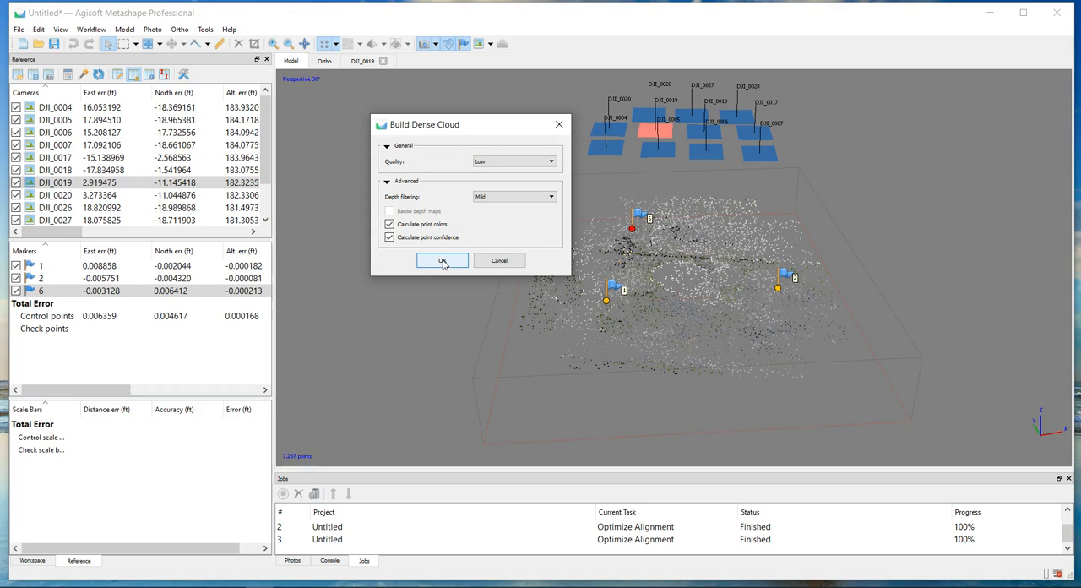
{"action": "mouse_move", "coordinate": [442, 266]}
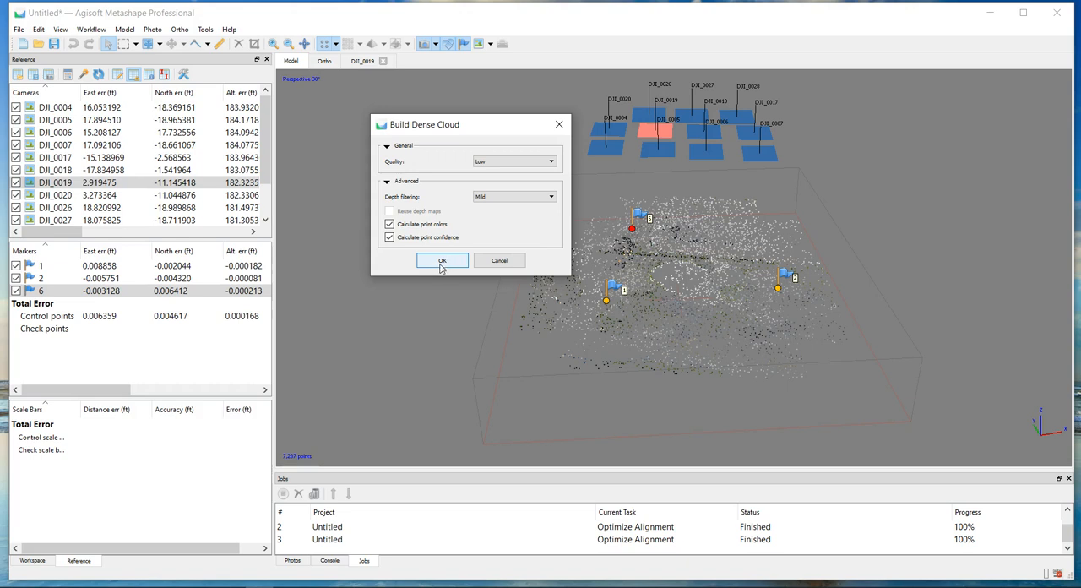
{"action": "left_click", "coordinate": [442, 260]}
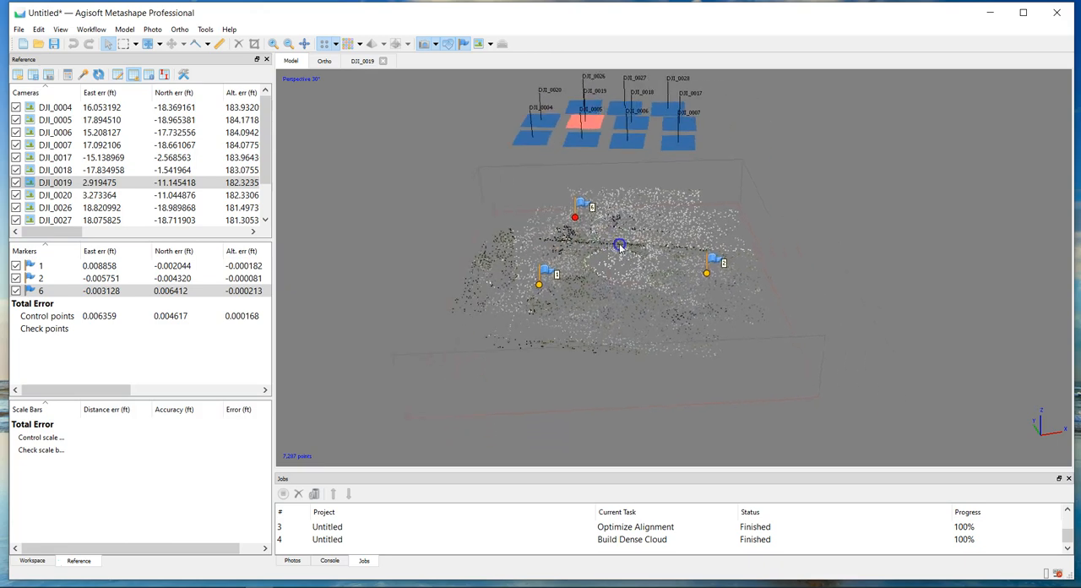
Display the dense cloud and orbit to bring the gravel piles to the front.
{"action": "left_click", "coordinate": [348, 42]}
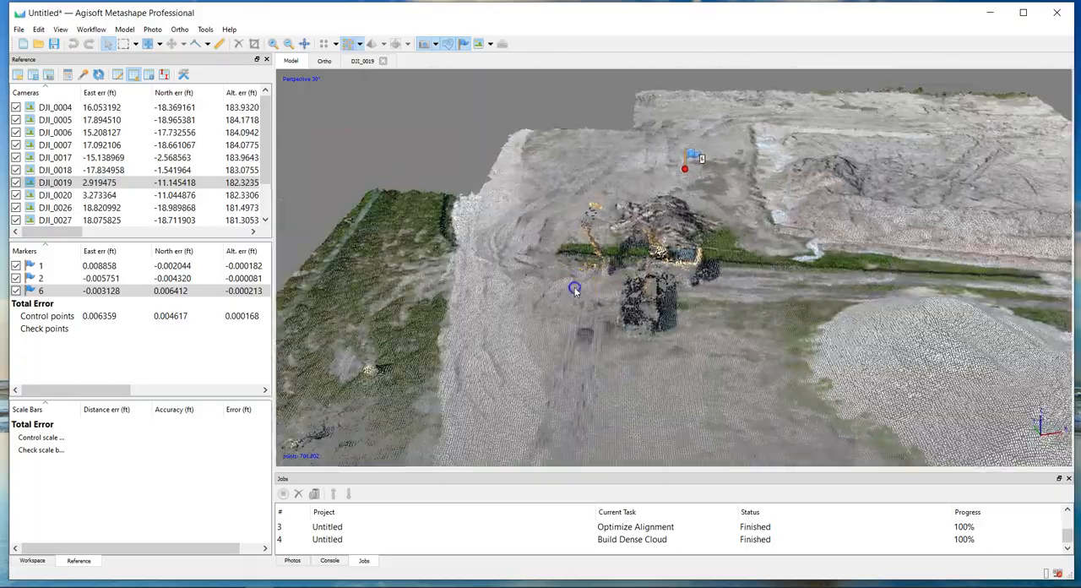
{"action": "left_click_drag", "start_coordinate": [574, 287], "coordinate": [760, 334]}
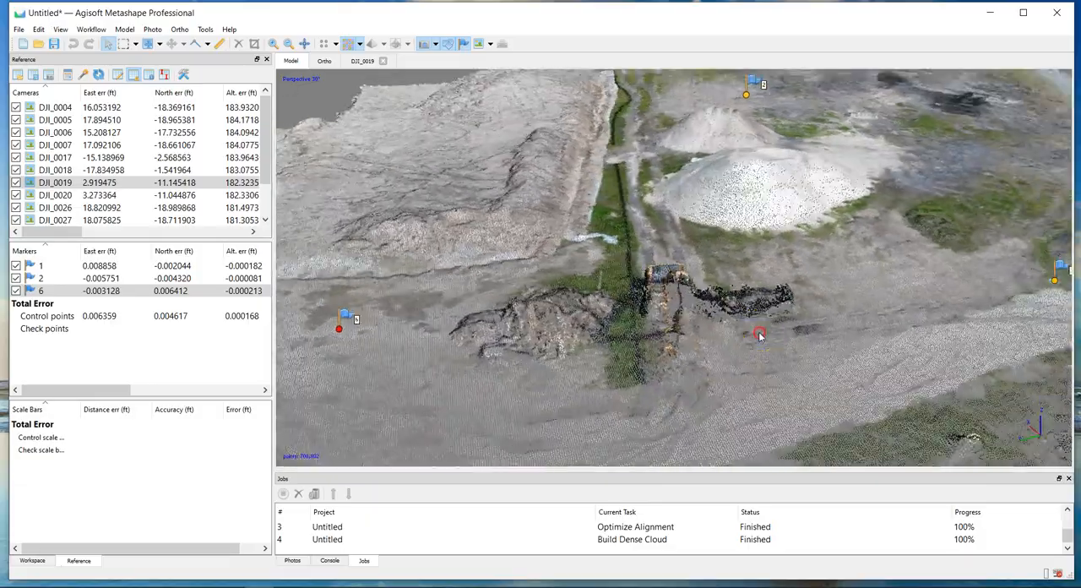
{"action": "left_click_drag", "start_coordinate": [760, 336], "coordinate": [722, 319]}
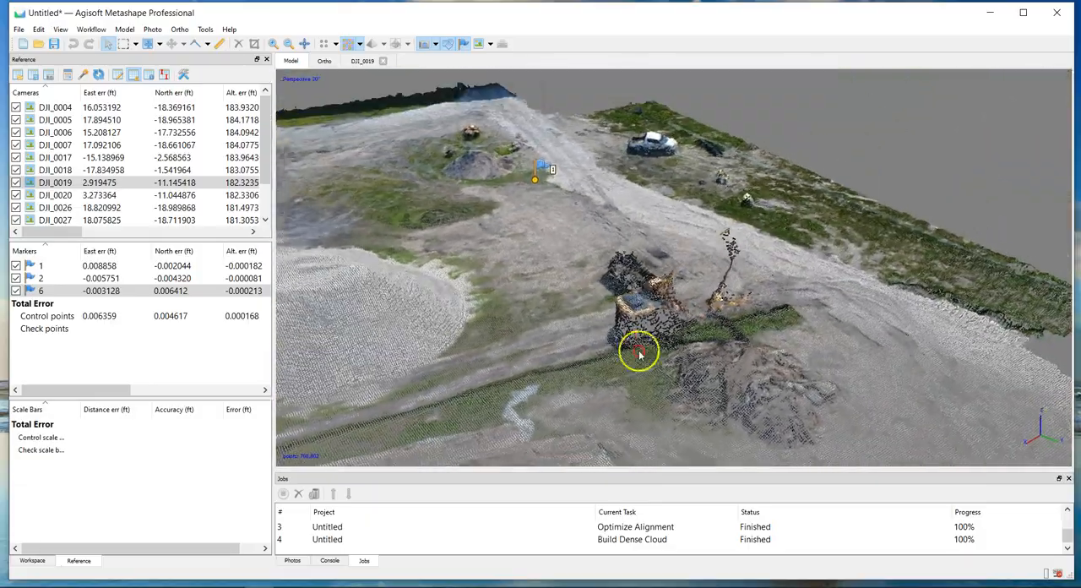
{"action": "left_click_drag", "start_coordinate": [638, 351], "coordinate": [583, 313]}
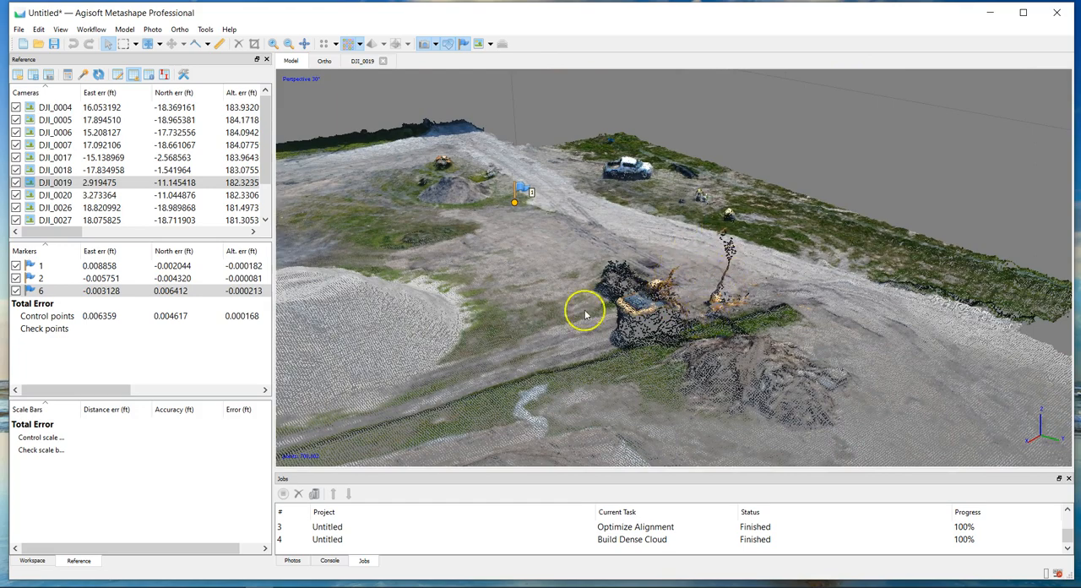
{"action": "left_click_drag", "start_coordinate": [585, 312], "coordinate": [439, 319]}
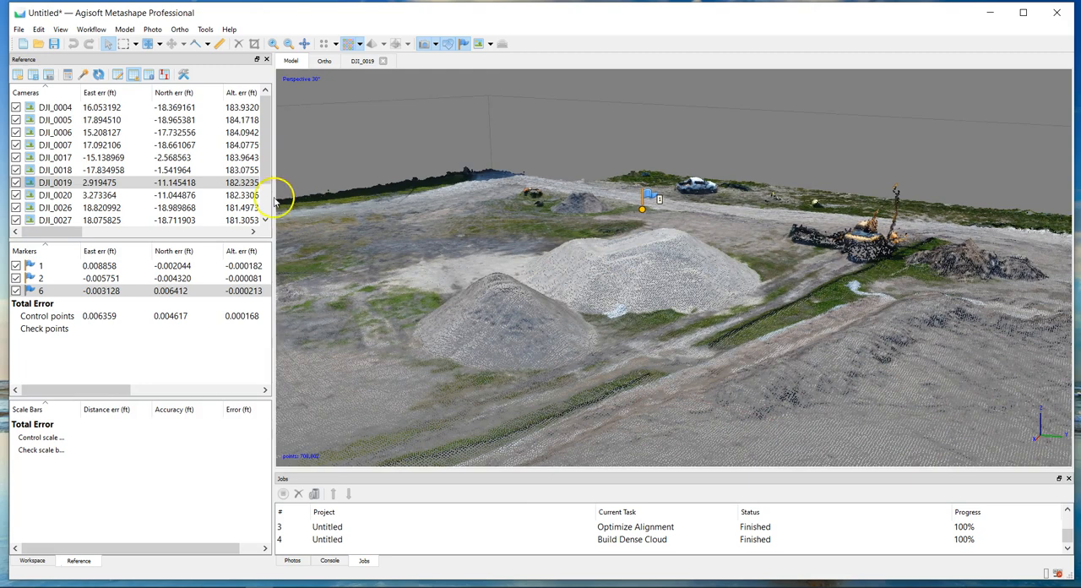
Colour the dense cloud by point confidence and zoom over the central piles.
{"action": "left_click", "coordinate": [362, 42]}
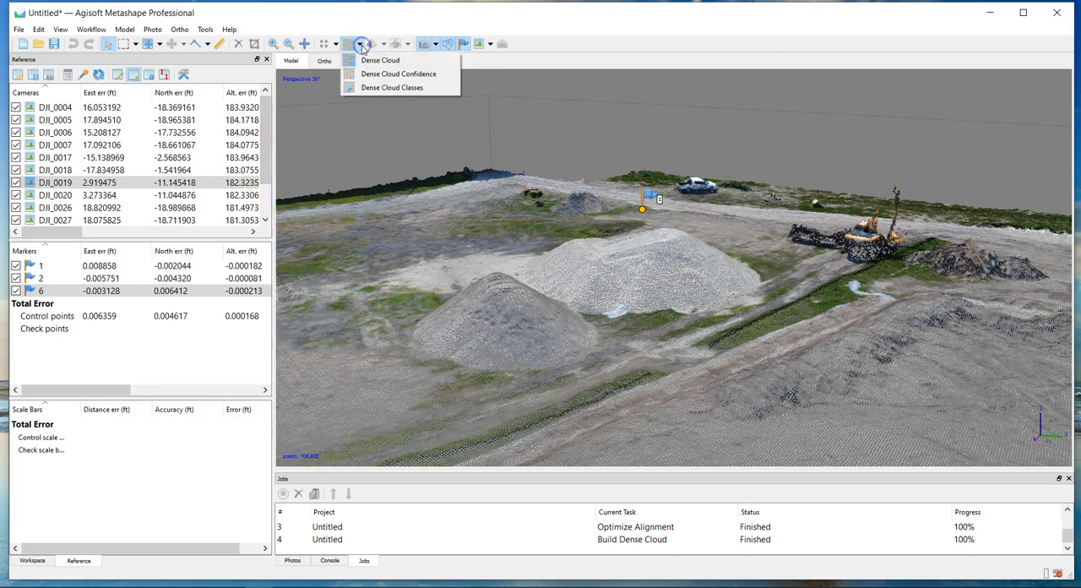
{"action": "mouse_move", "coordinate": [398, 74]}
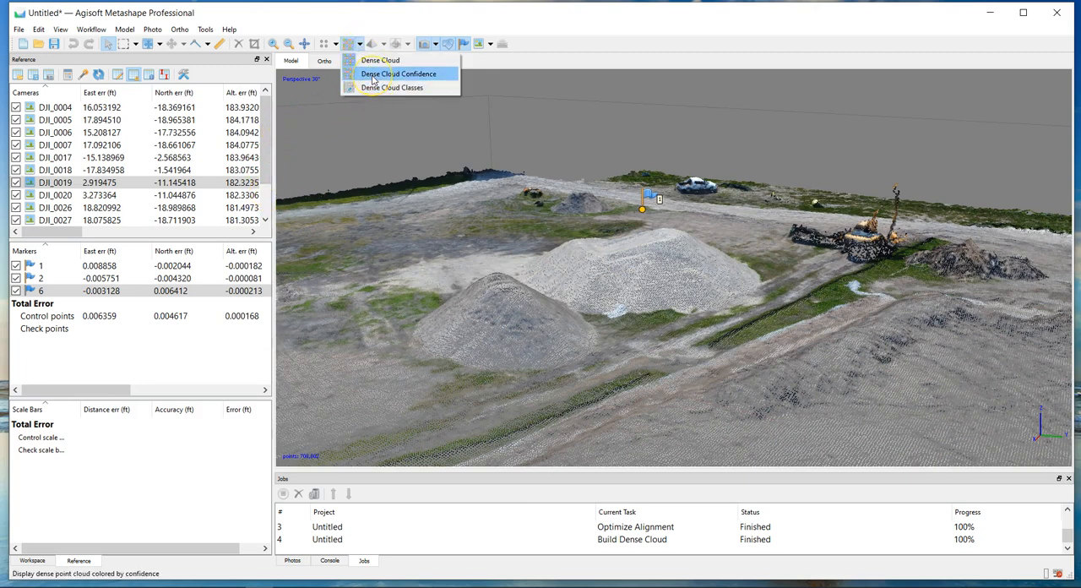
{"action": "left_click", "coordinate": [398, 74]}
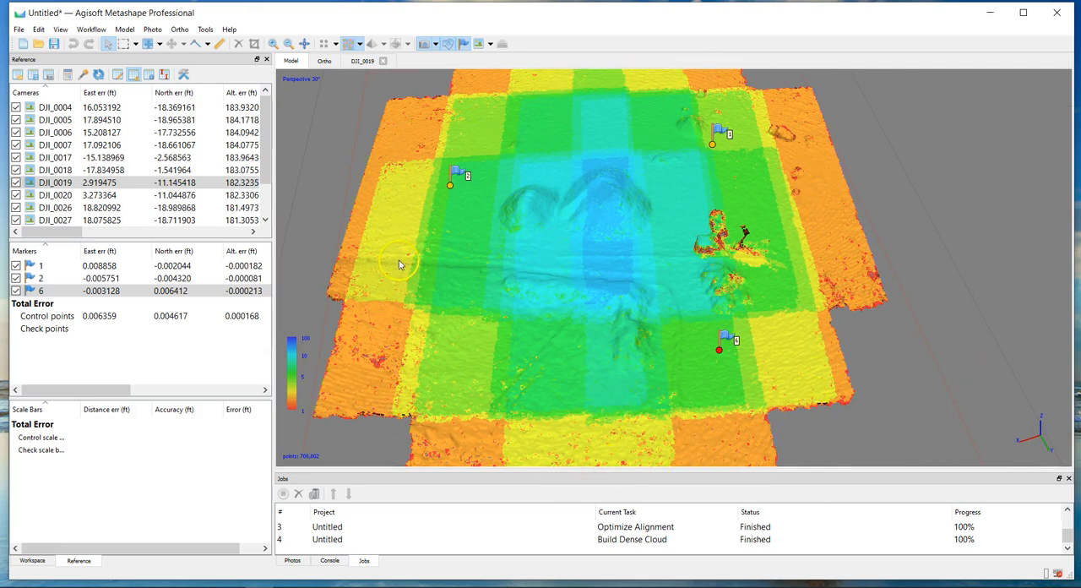
{"action": "left_click_drag", "start_coordinate": [402, 263], "coordinate": [621, 189]}
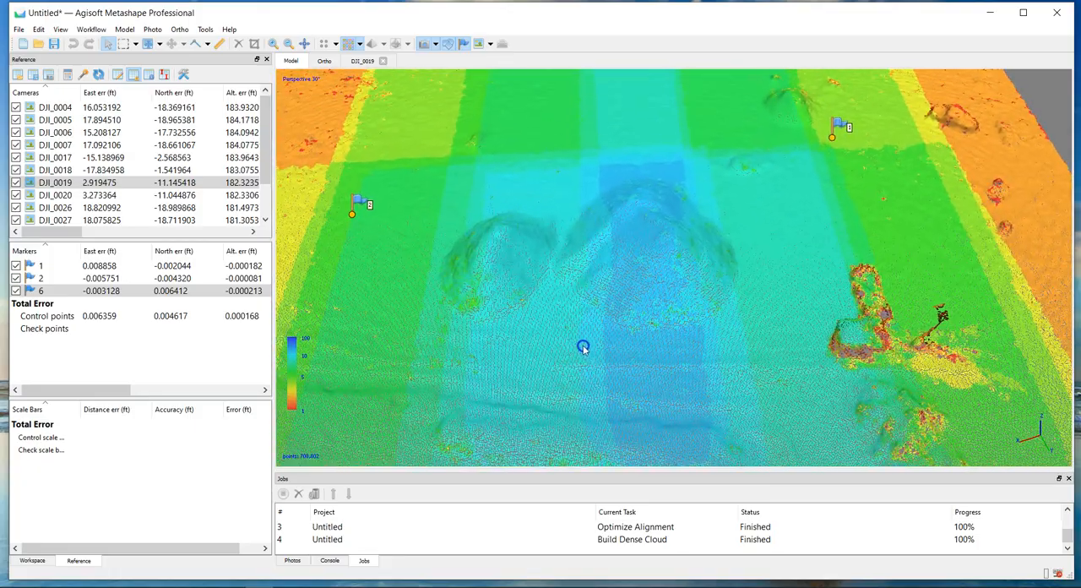
{"action": "left_click_drag", "start_coordinate": [583, 346], "coordinate": [621, 372]}
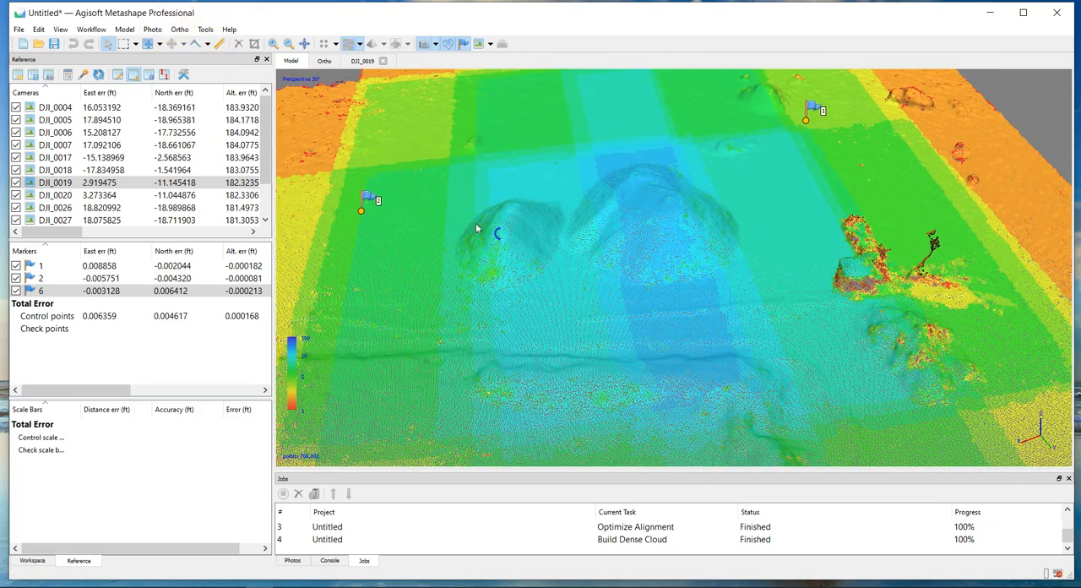
Set the dense cloud confidence filter range to minimum 1, maximum 255.
{"action": "left_click", "coordinate": [206, 29]}
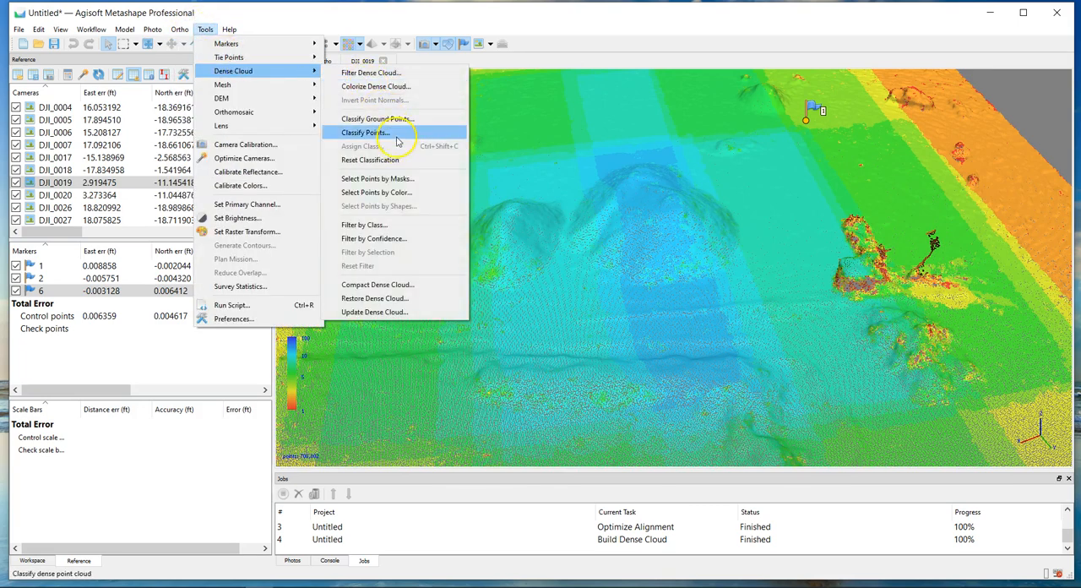
{"action": "left_click", "coordinate": [373, 238]}
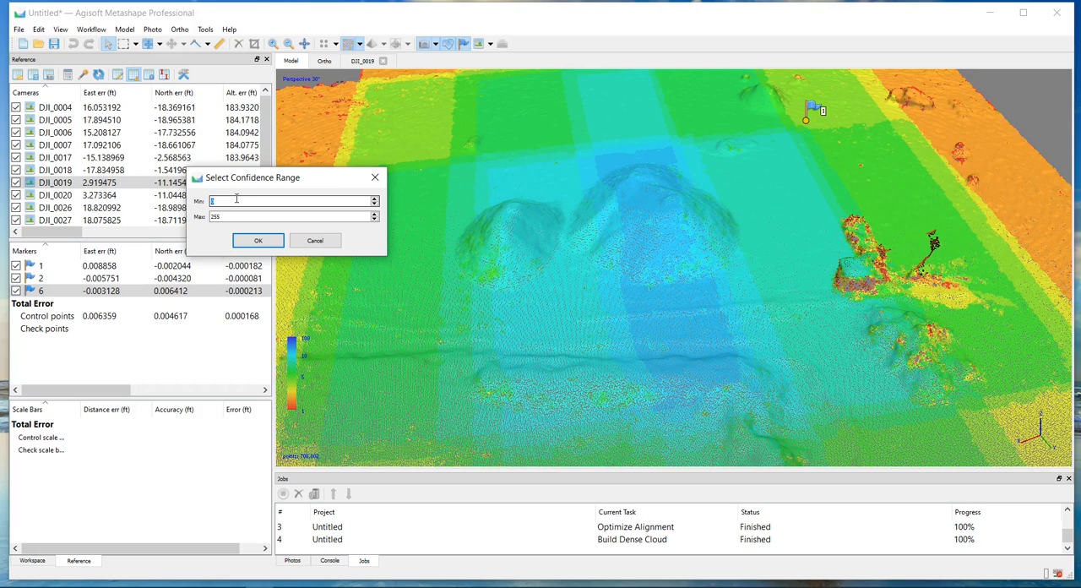
{"action": "left_click", "coordinate": [291, 201]}
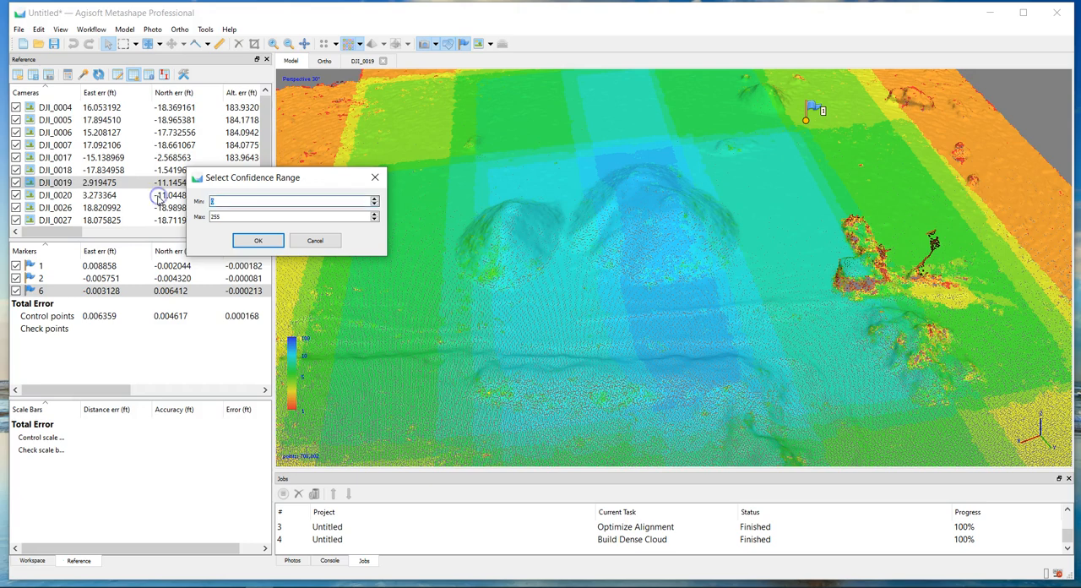
{"action": "type", "text": "1"}
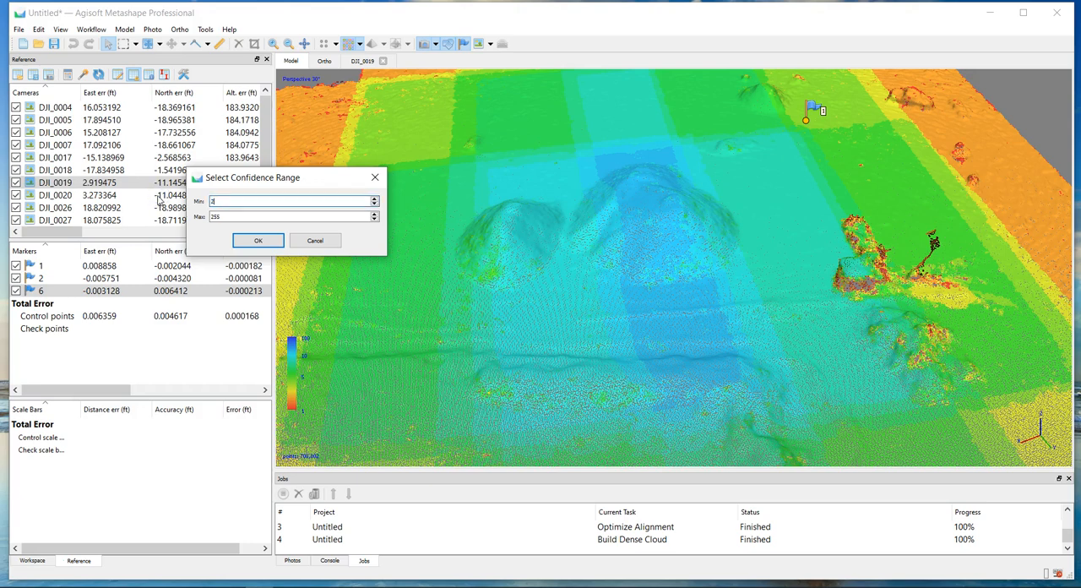
{"action": "left_click", "coordinate": [259, 240]}
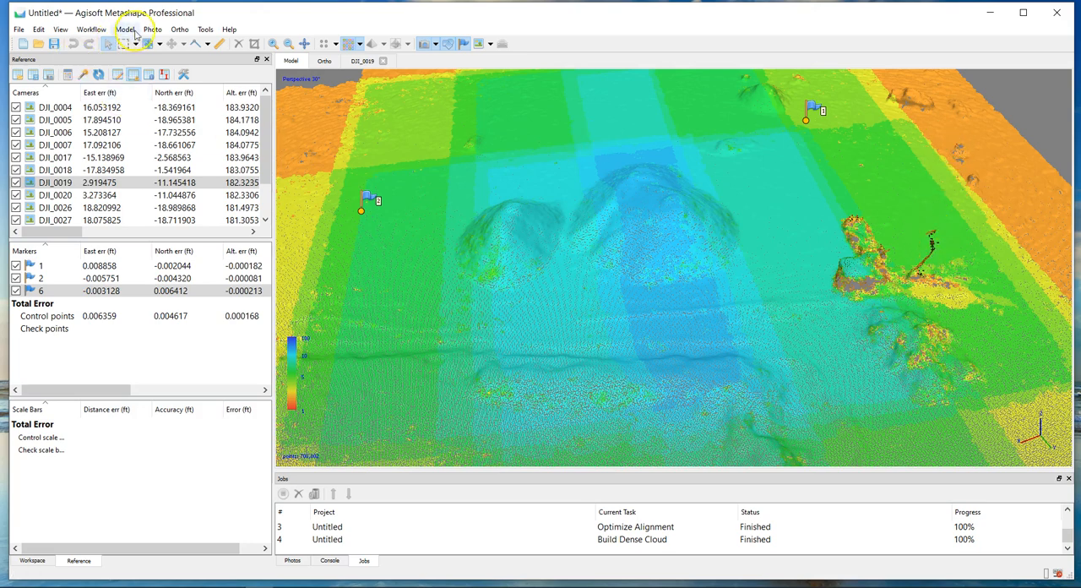
Apply the confidence filter, hiding low-confidence points, and inspect the remaining cloud.
{"action": "left_click", "coordinate": [206, 28]}
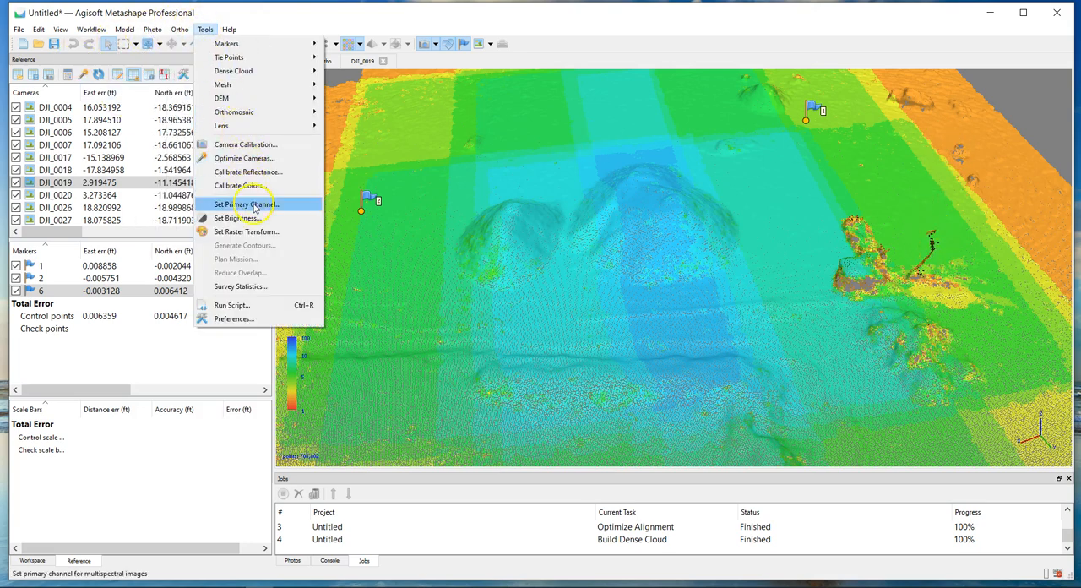
{"action": "mouse_move", "coordinate": [253, 186]}
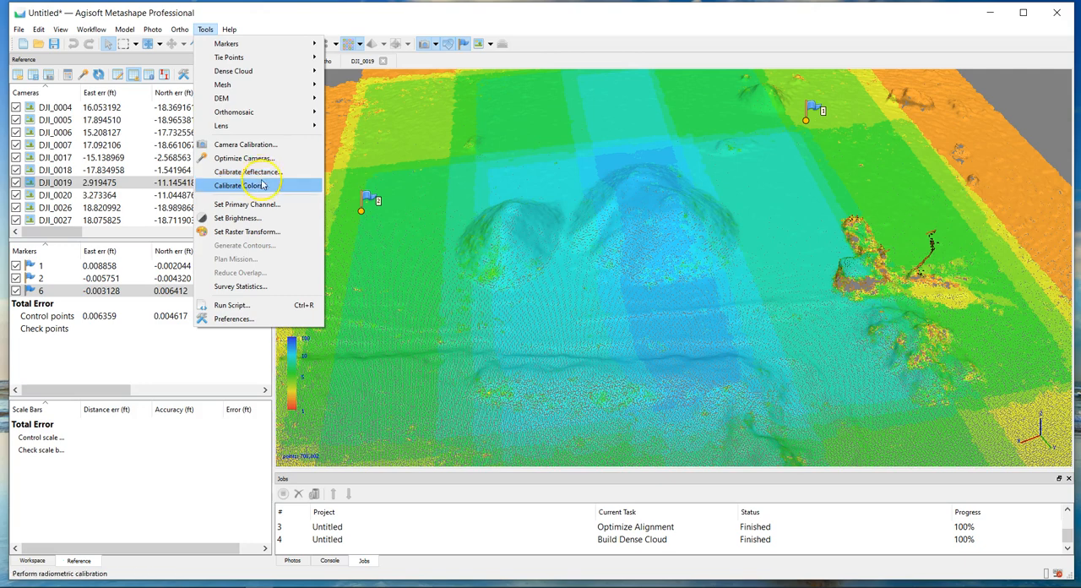
{"action": "mouse_move", "coordinate": [233, 71]}
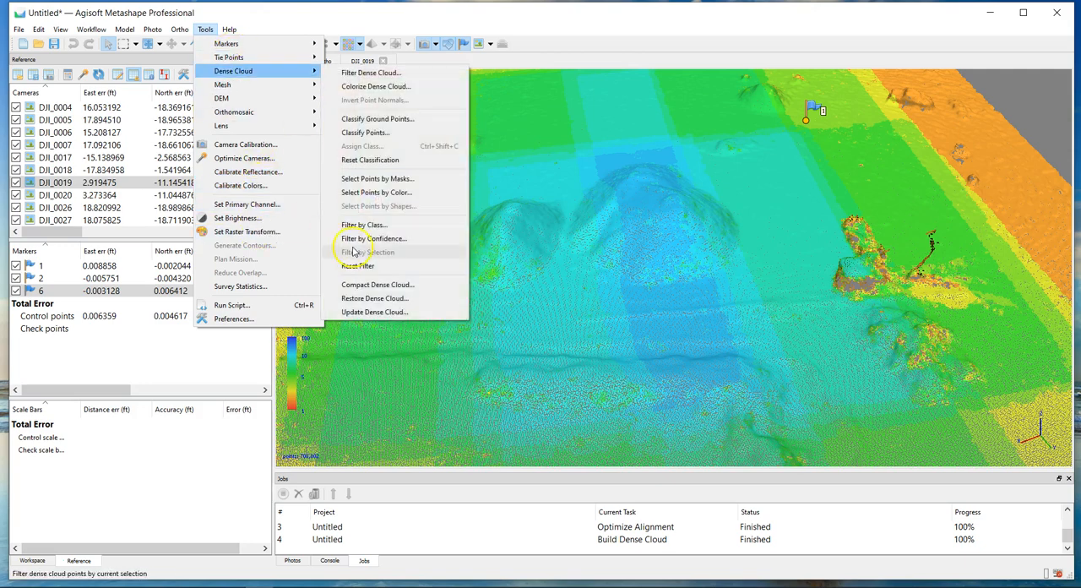
{"action": "left_click", "coordinate": [372, 237]}
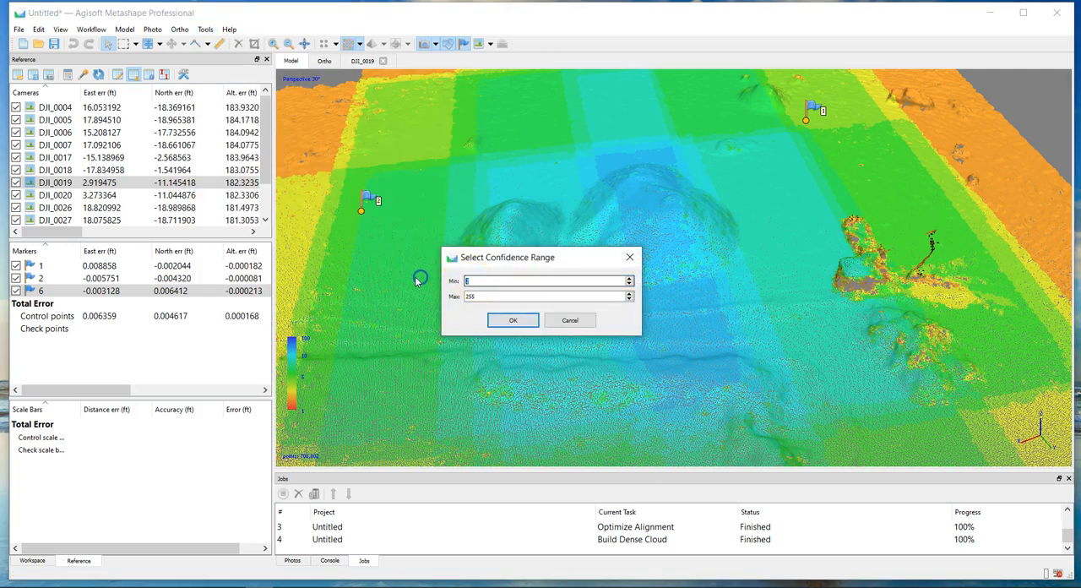
{"action": "left_click", "coordinate": [513, 319]}
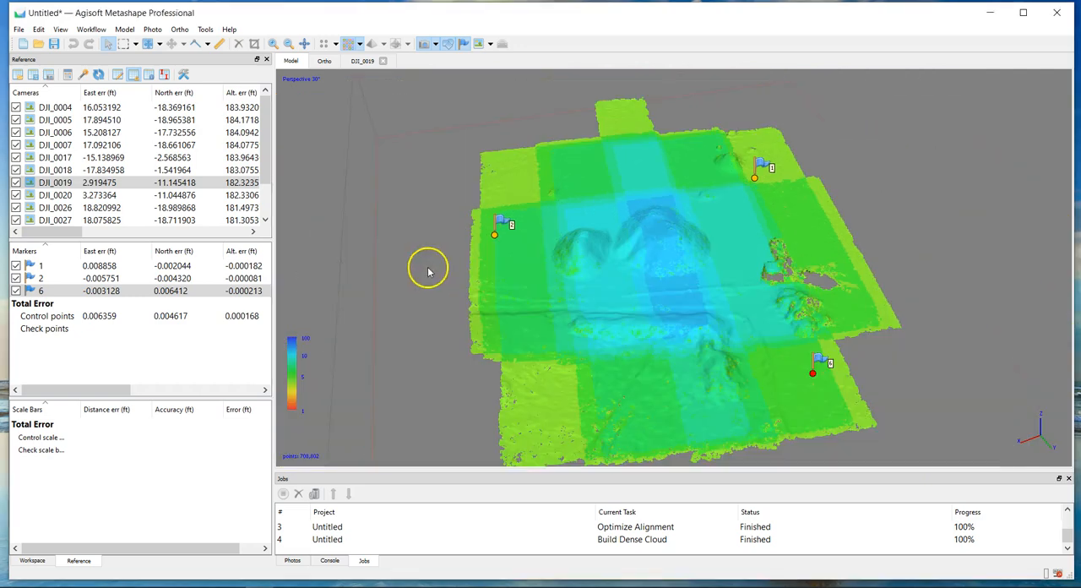
{"action": "left_click_drag", "start_coordinate": [429, 269], "coordinate": [746, 316]}
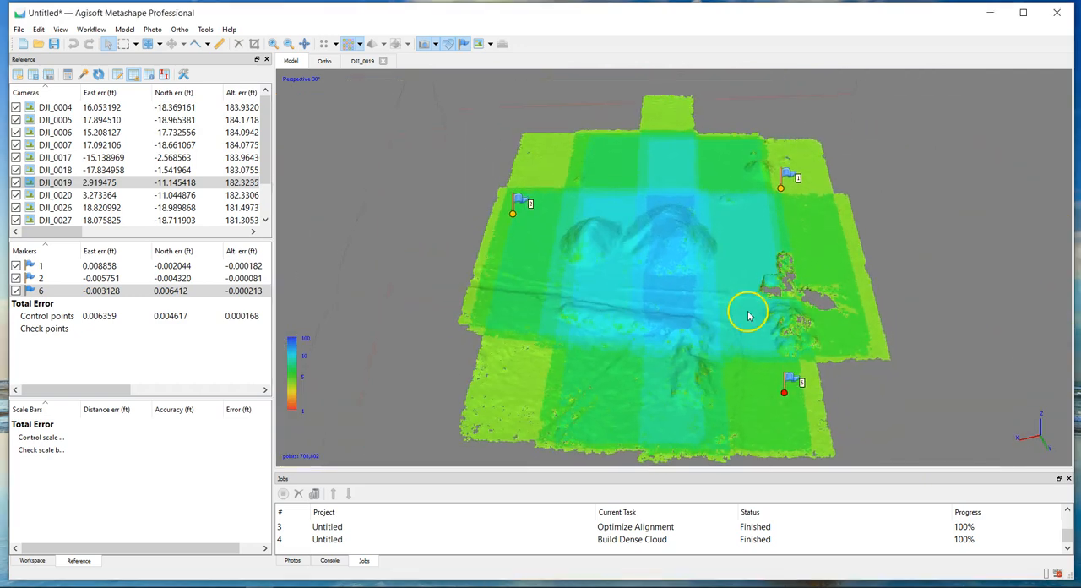
{"action": "left_click_drag", "start_coordinate": [746, 316], "coordinate": [658, 211]}
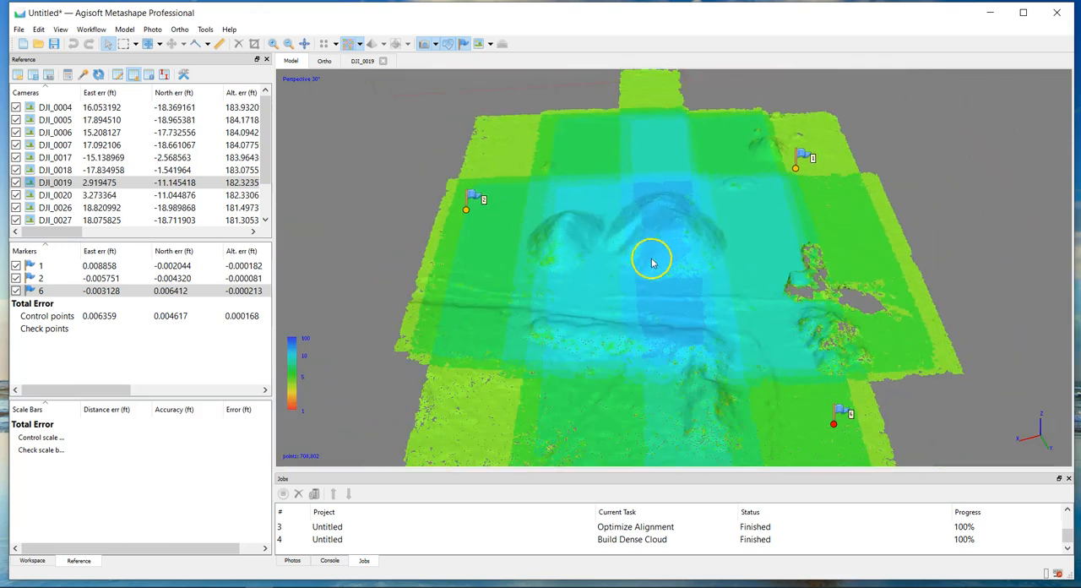
Reapply the confidence filter with adjusted ranges and hide the camera positions.
{"action": "left_click", "coordinate": [204, 29]}
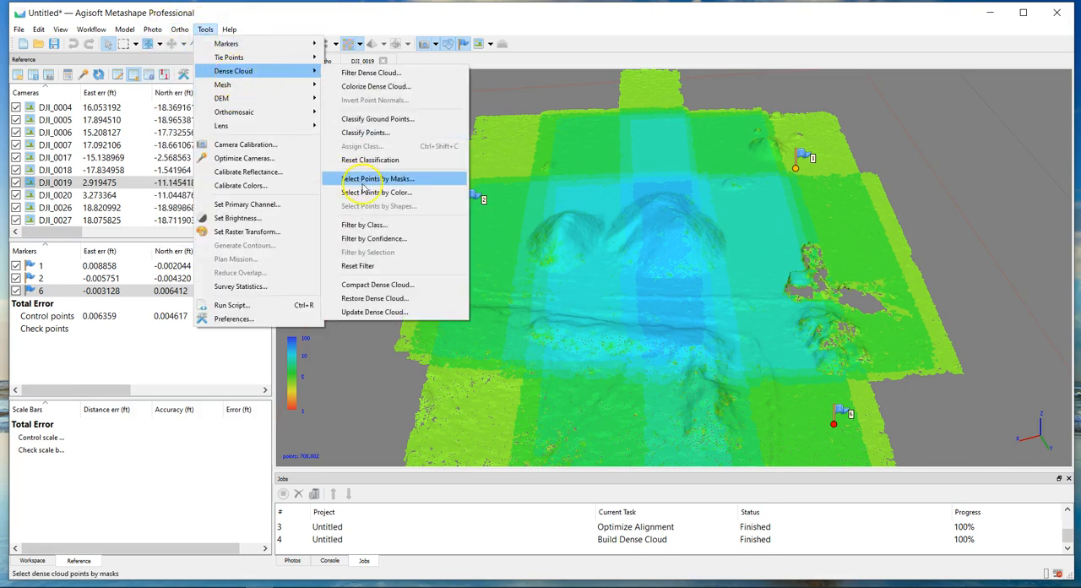
{"action": "left_click", "coordinate": [373, 238]}
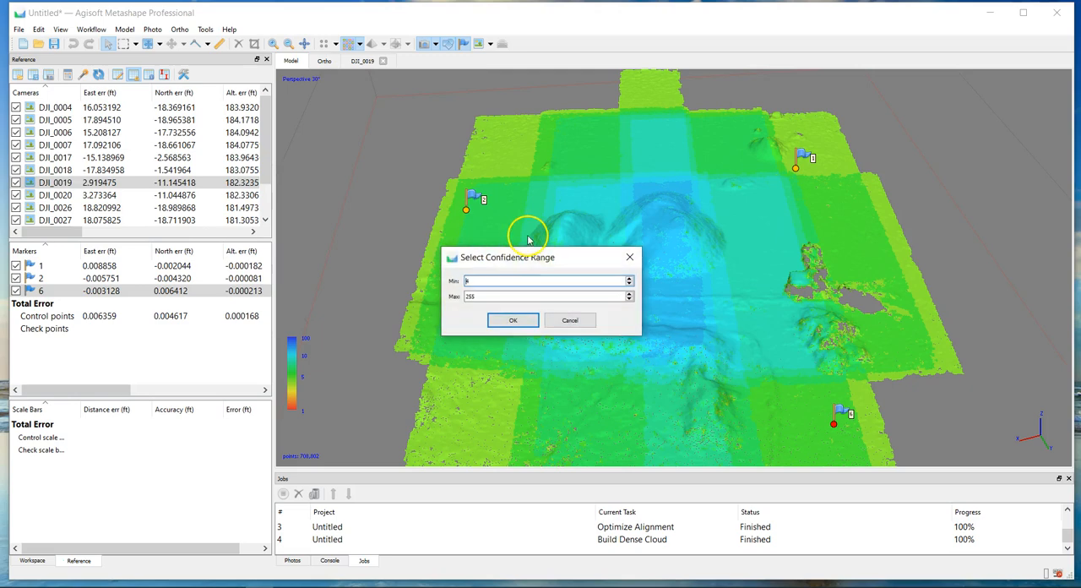
{"action": "left_click", "coordinate": [514, 319]}
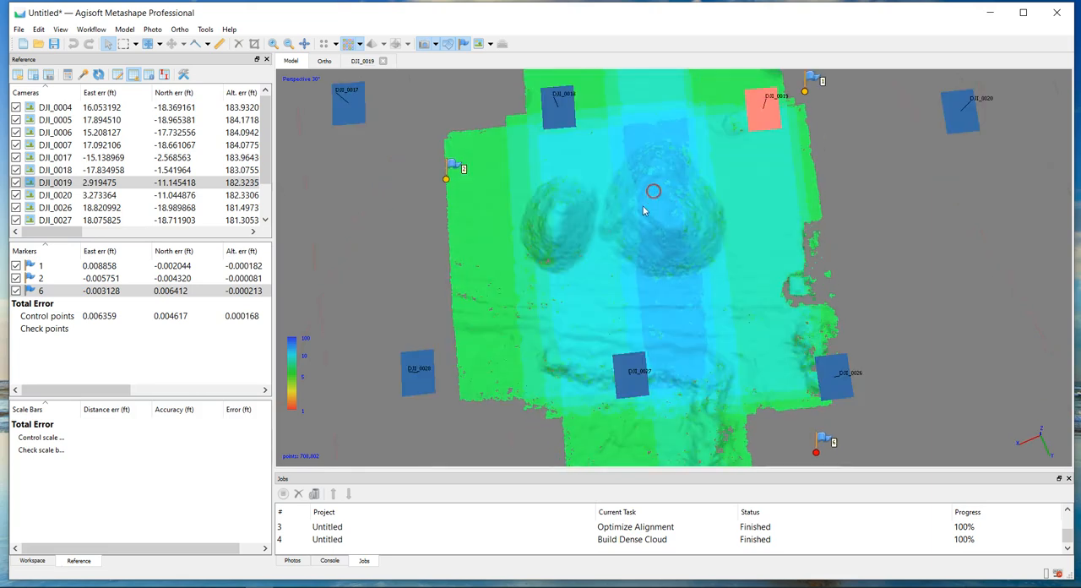
{"action": "left_click", "coordinate": [204, 29]}
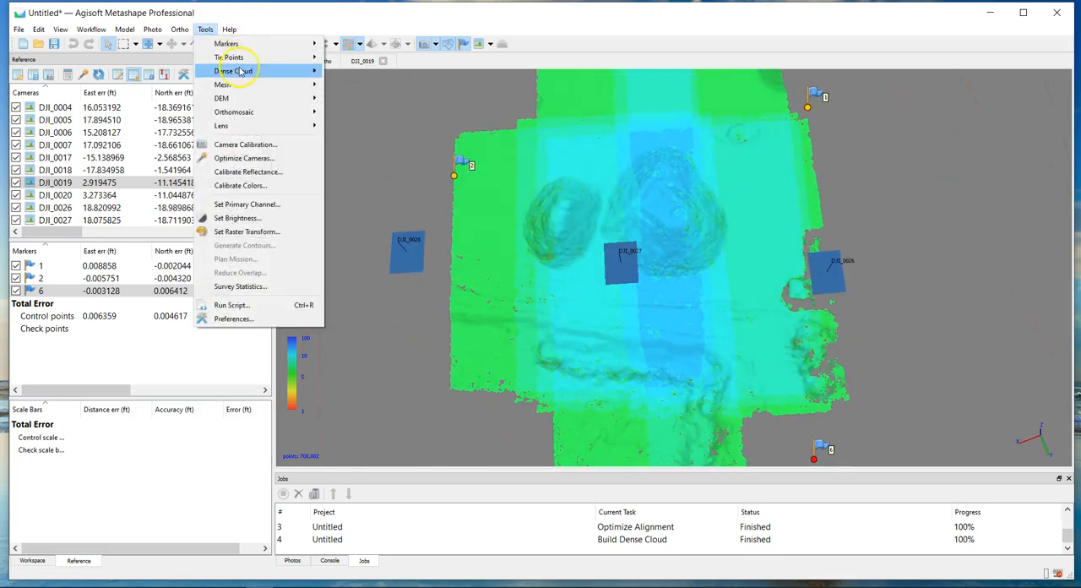
{"action": "left_click", "coordinate": [235, 71]}
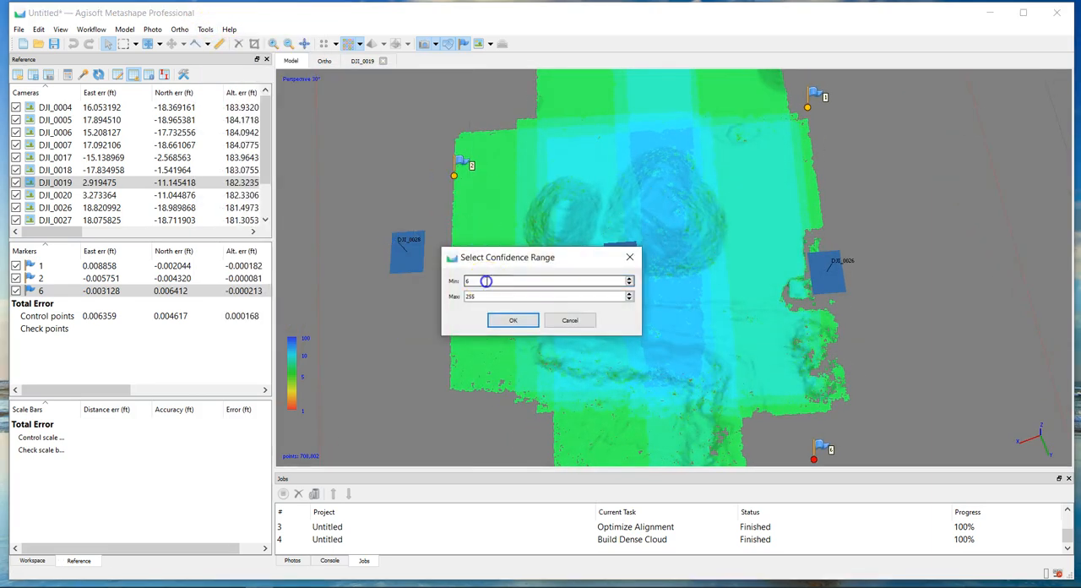
{"action": "left_click", "coordinate": [514, 319]}
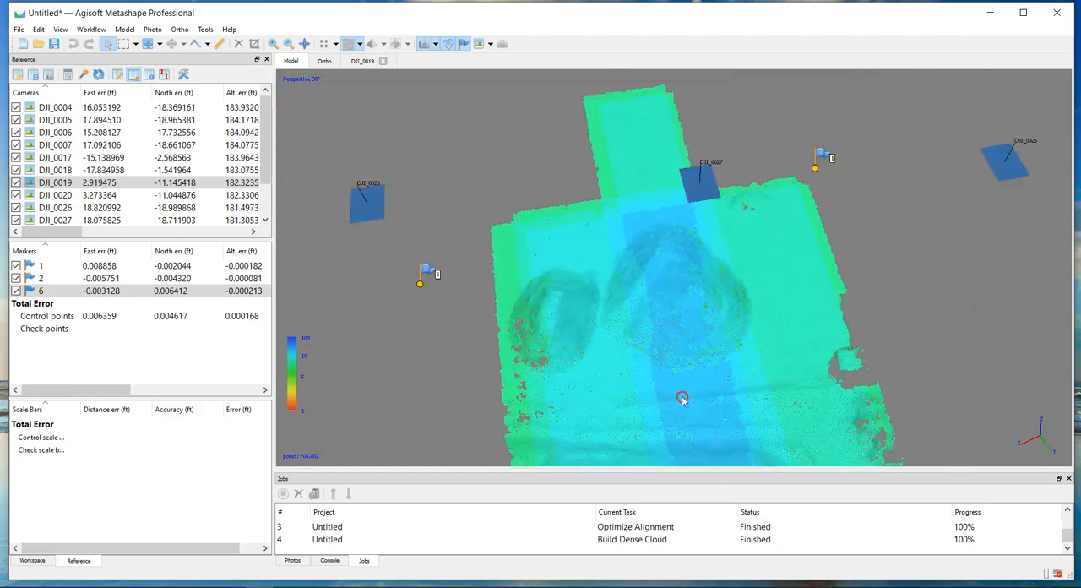
{"action": "left_click_drag", "start_coordinate": [682, 398], "coordinate": [685, 322]}
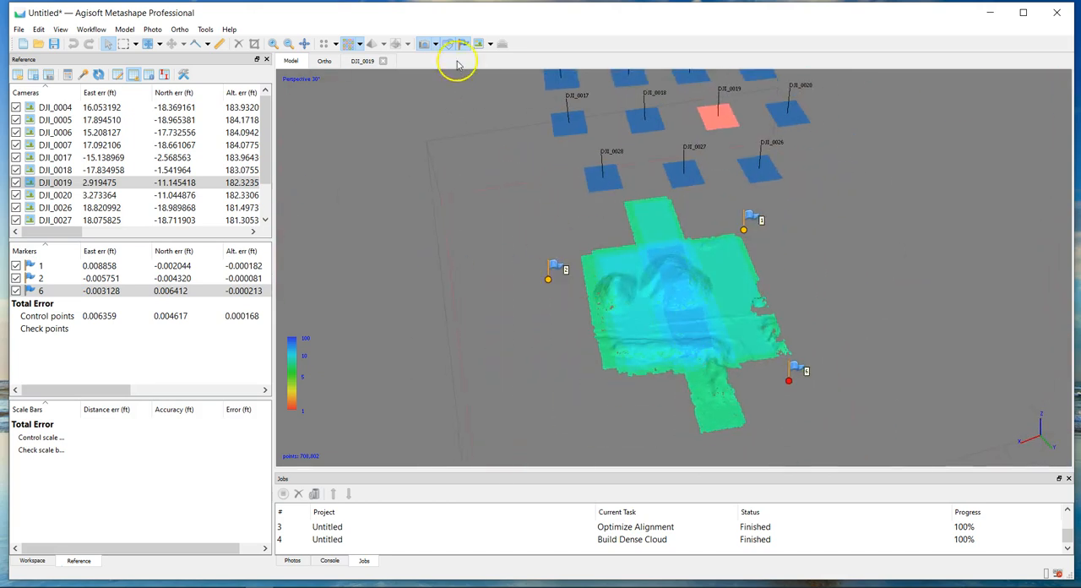
{"action": "left_click", "coordinate": [462, 43]}
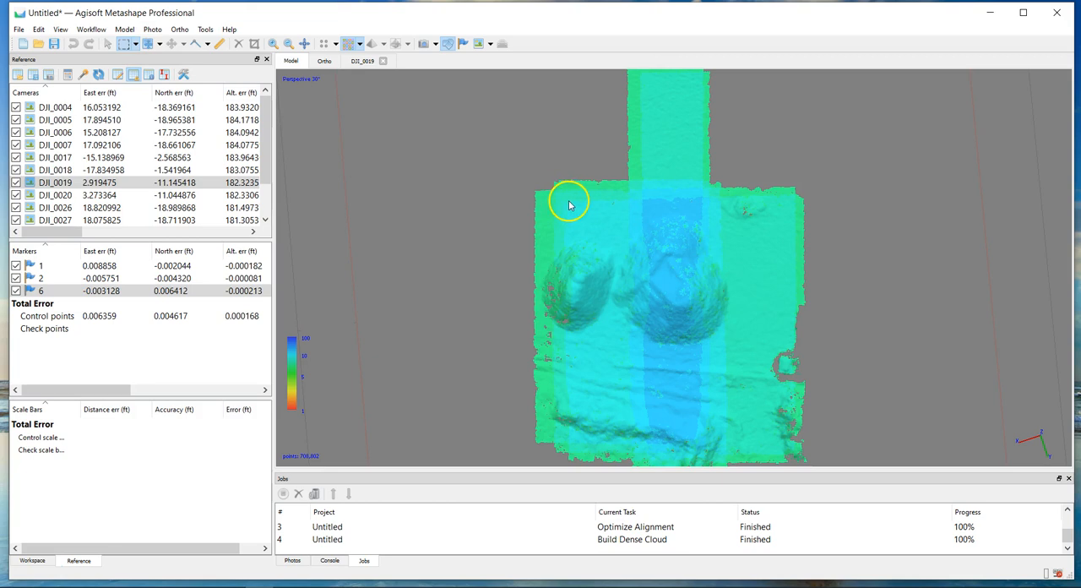
{"action": "mouse_move", "coordinate": [574, 209]}
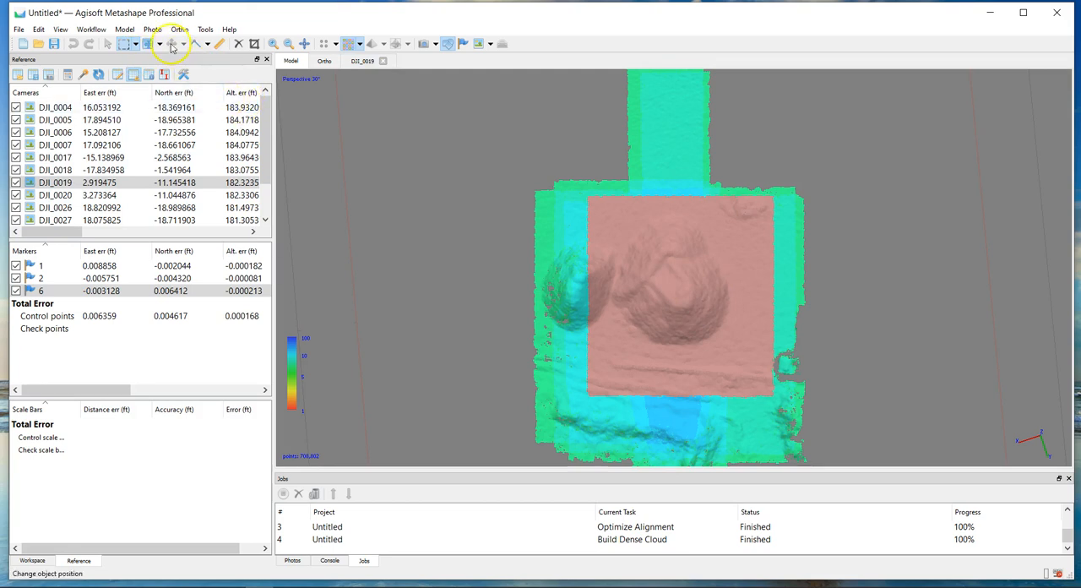
Assign the selected pile points to the Ground class.
{"action": "left_click", "coordinate": [206, 29]}
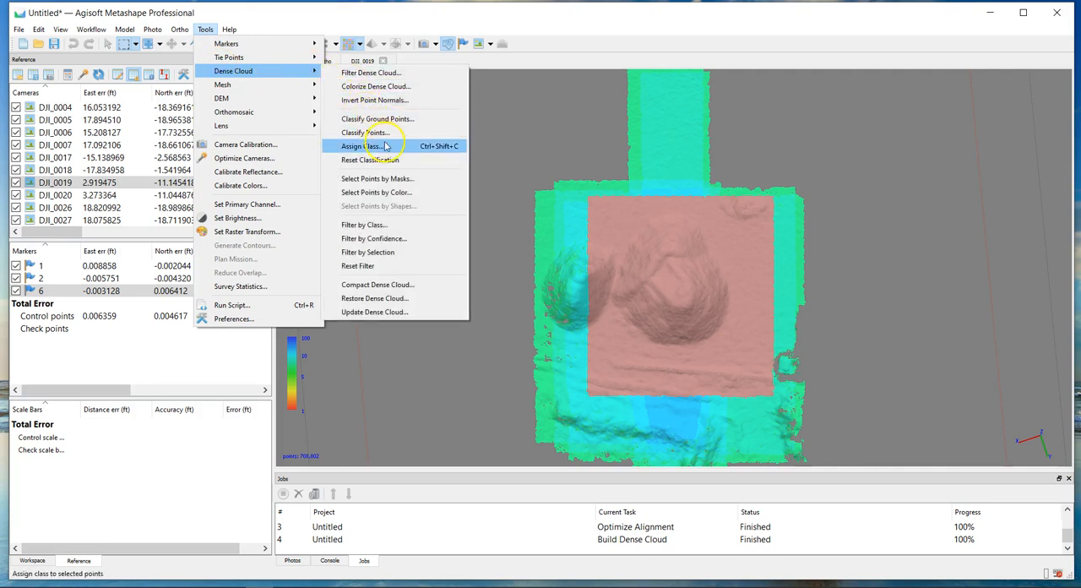
{"action": "left_click", "coordinate": [361, 145]}
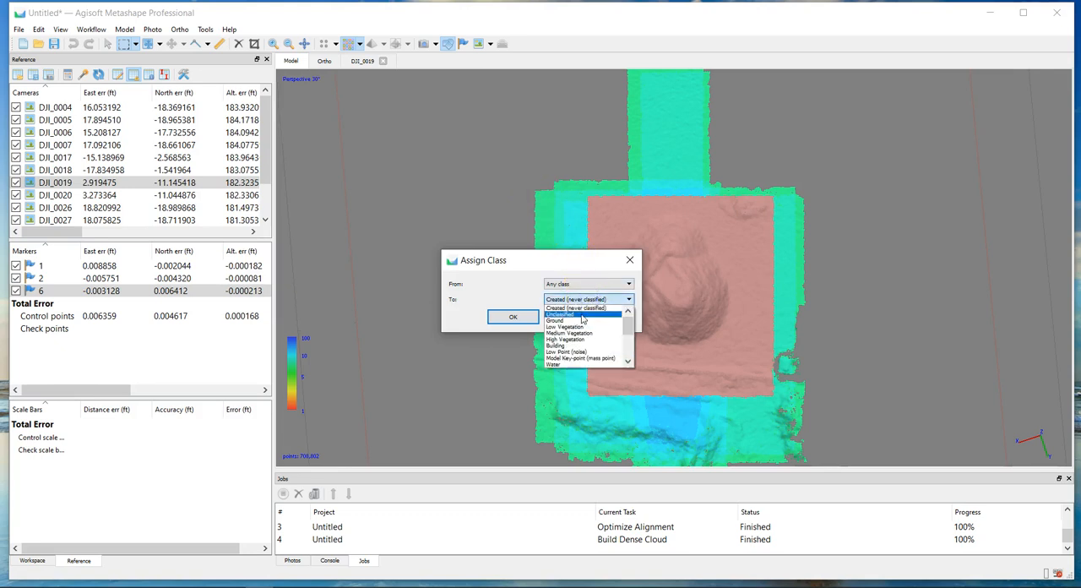
{"action": "left_click", "coordinate": [556, 321]}
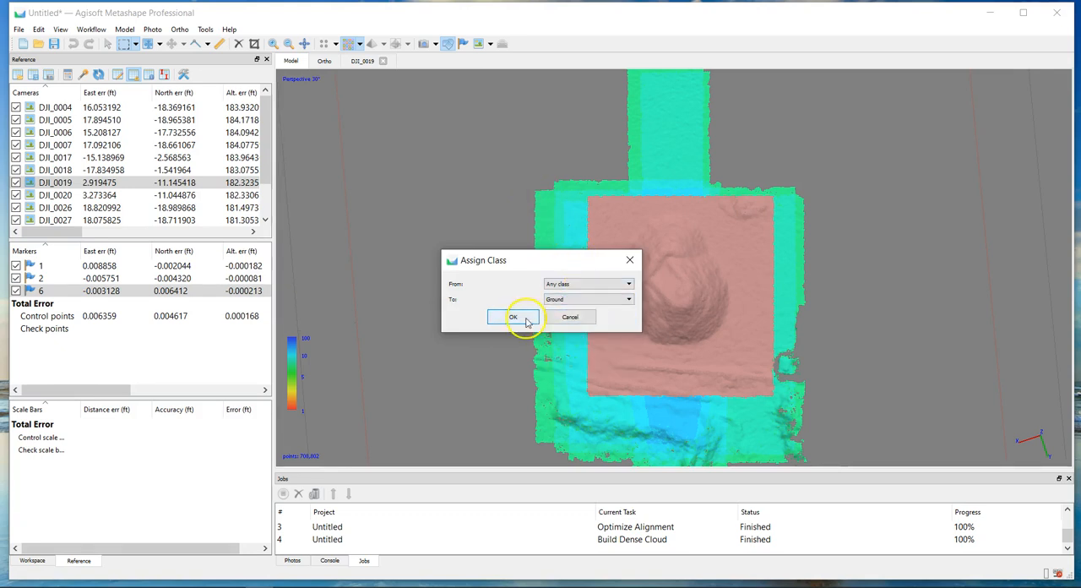
{"action": "left_click", "coordinate": [514, 317]}
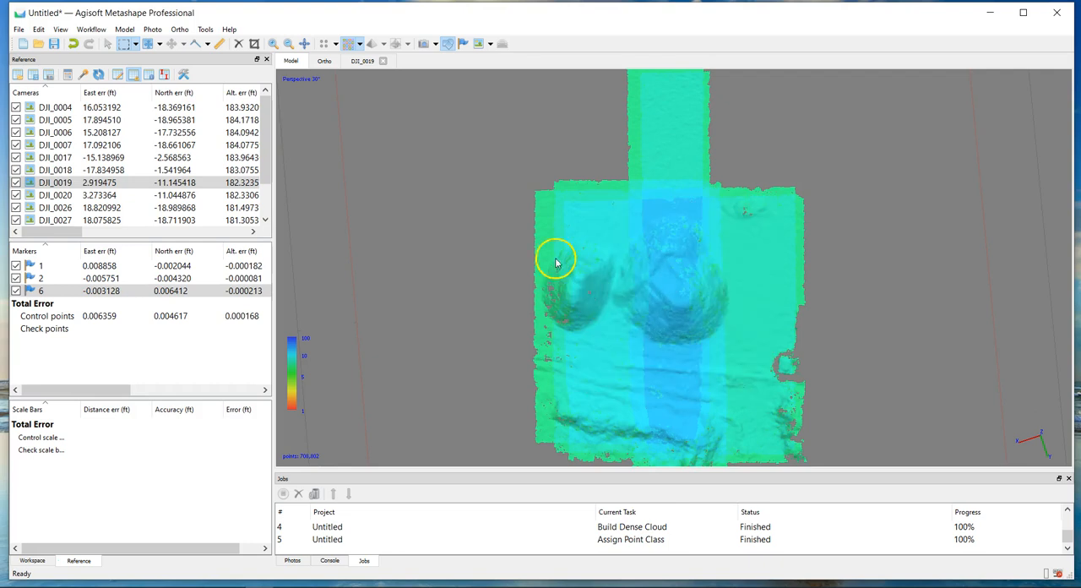
Show Dense Cloud Classes and orbit to see the brown ground patch.
{"action": "left_click", "coordinate": [351, 42]}
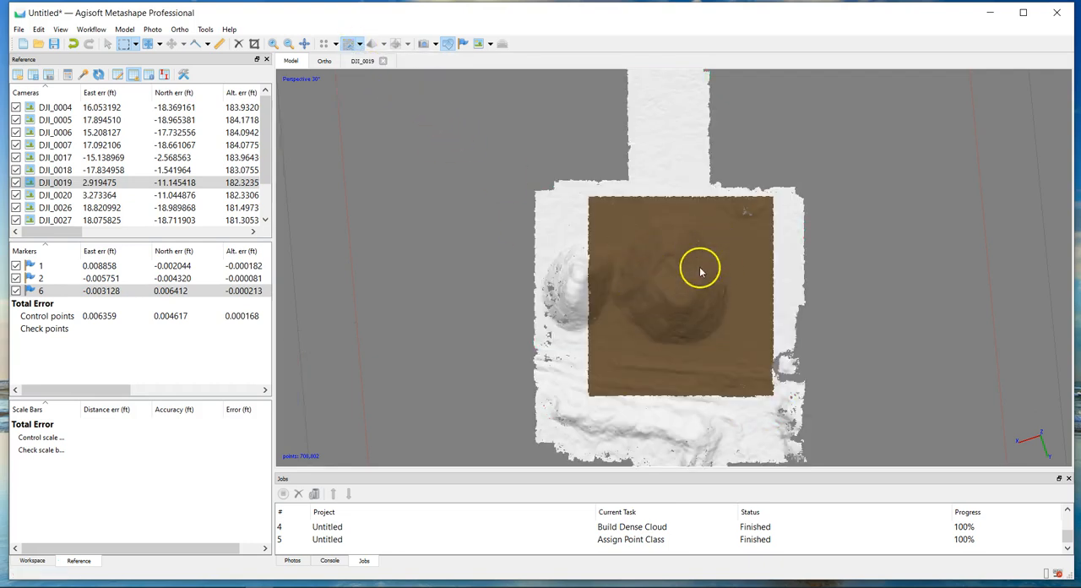
{"action": "left_click_drag", "start_coordinate": [699, 268], "coordinate": [807, 353]}
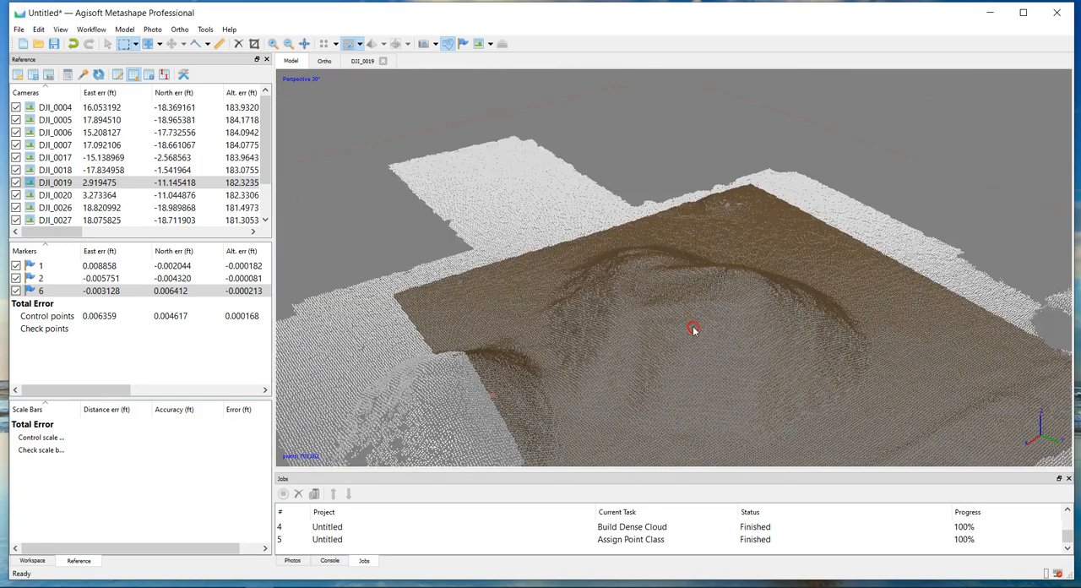
{"action": "left_click_drag", "start_coordinate": [692, 330], "coordinate": [692, 203]}
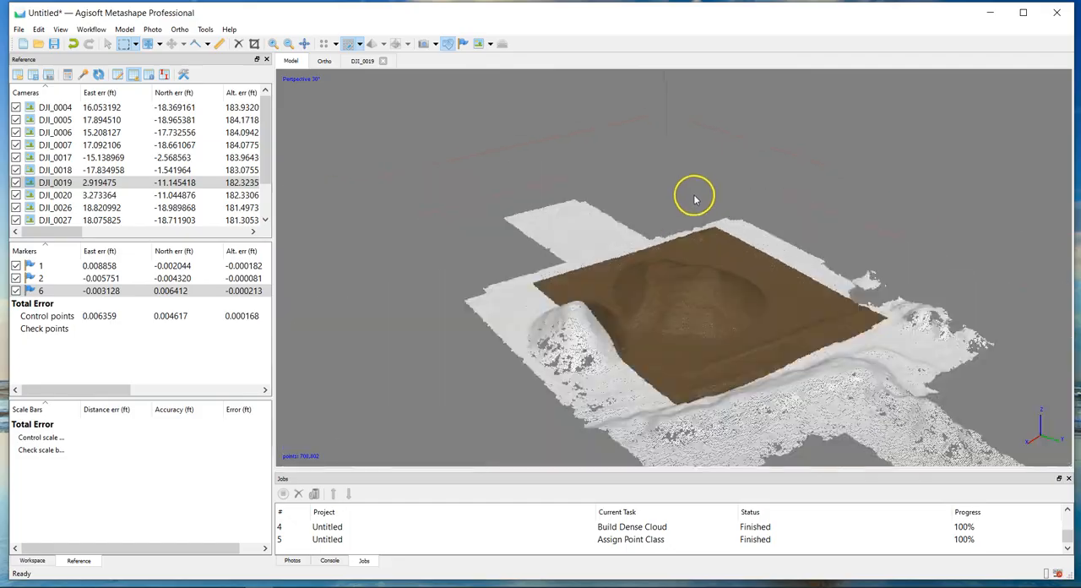
{"action": "left_click_drag", "start_coordinate": [692, 200], "coordinate": [571, 121]}
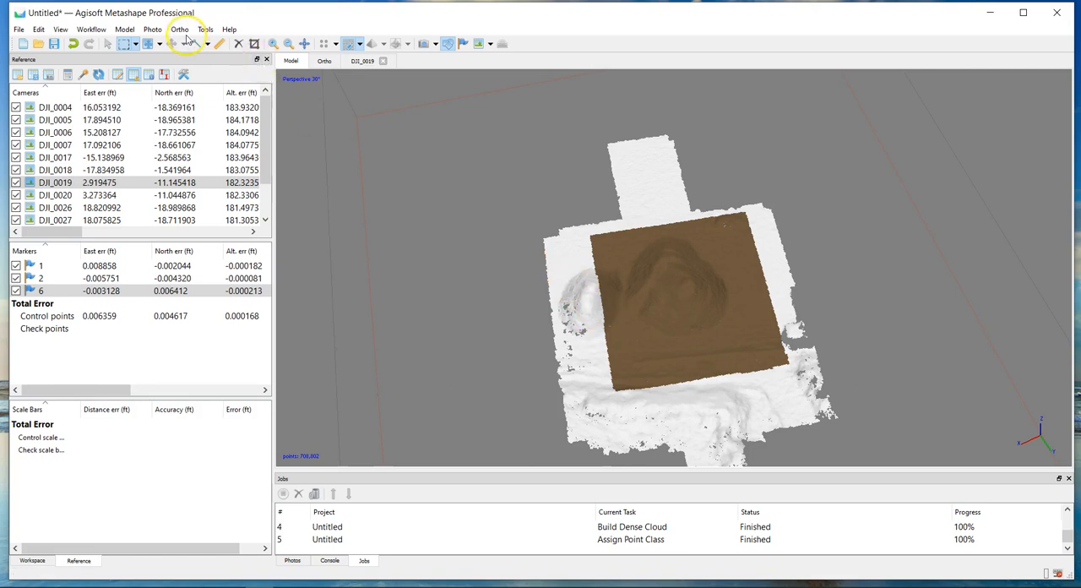
{"action": "mouse_move", "coordinate": [112, 32]}
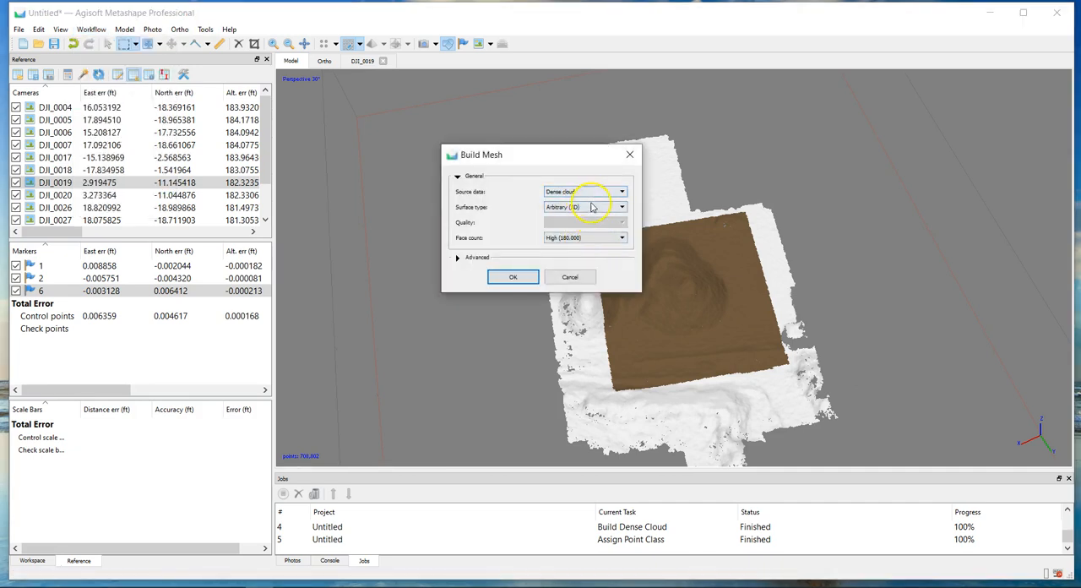
Build the mesh from the dense cloud with Low face count using only Ground points.
{"action": "left_click", "coordinate": [459, 256]}
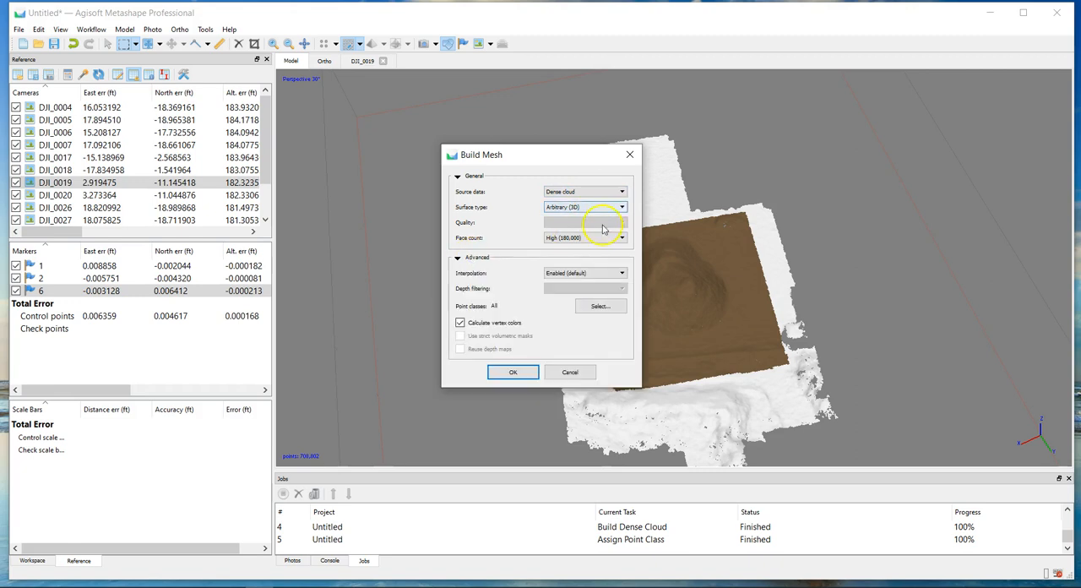
{"action": "left_click", "coordinate": [621, 237]}
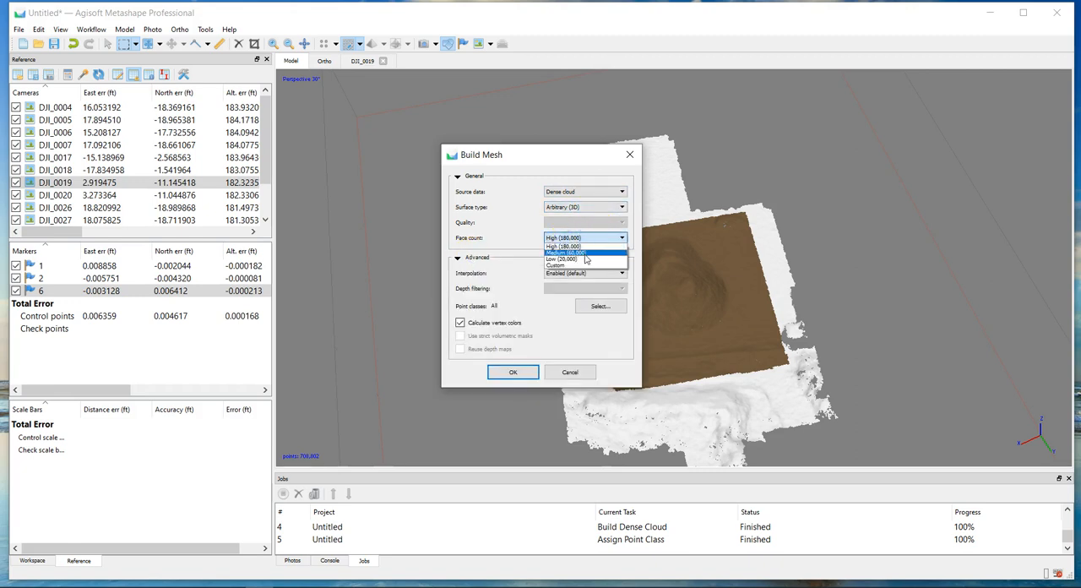
{"action": "left_click", "coordinate": [562, 258]}
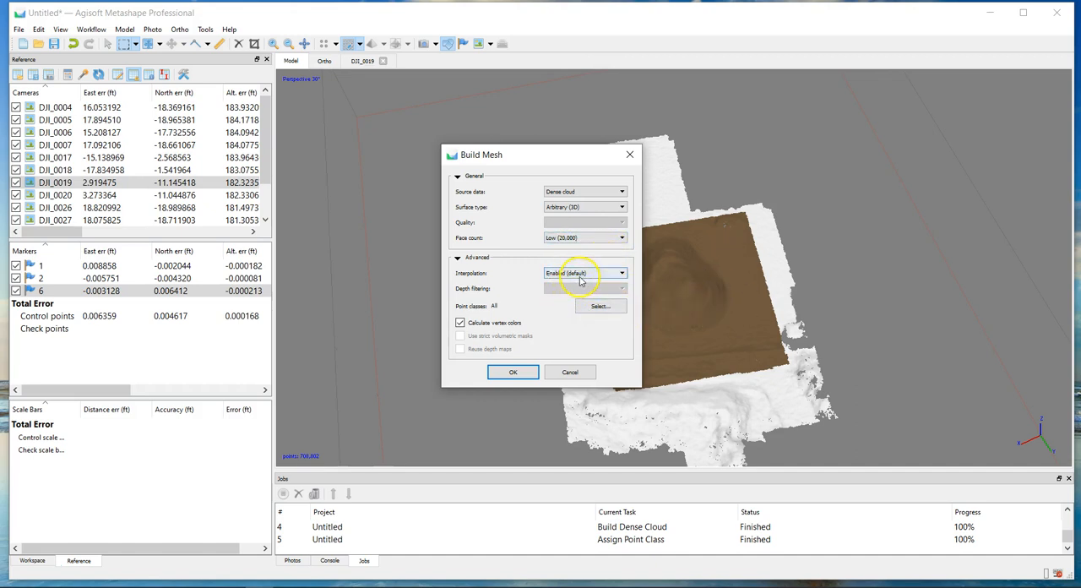
{"action": "left_click", "coordinate": [600, 306]}
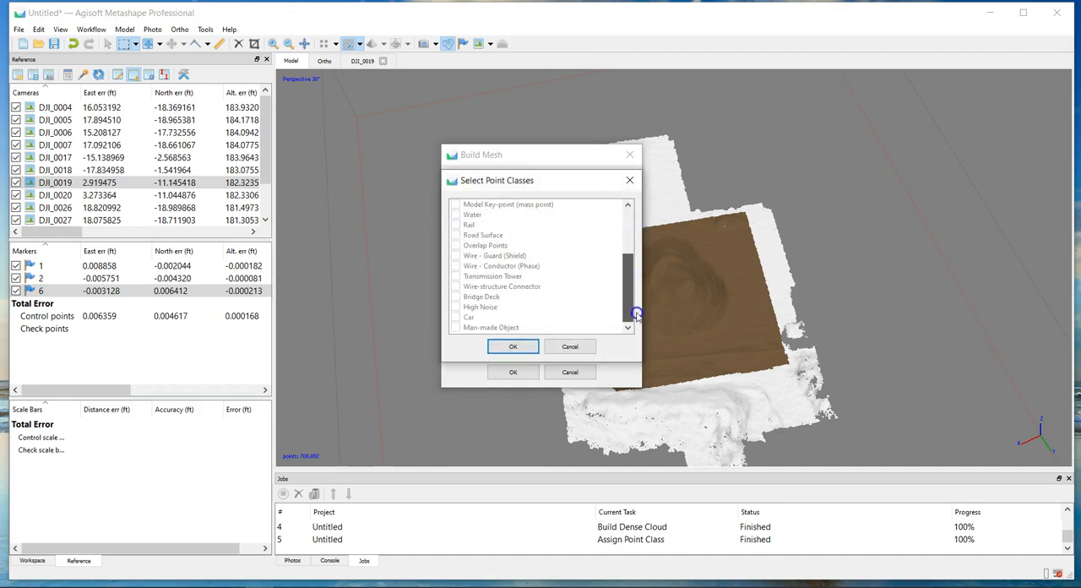
{"action": "left_click", "coordinate": [513, 346]}
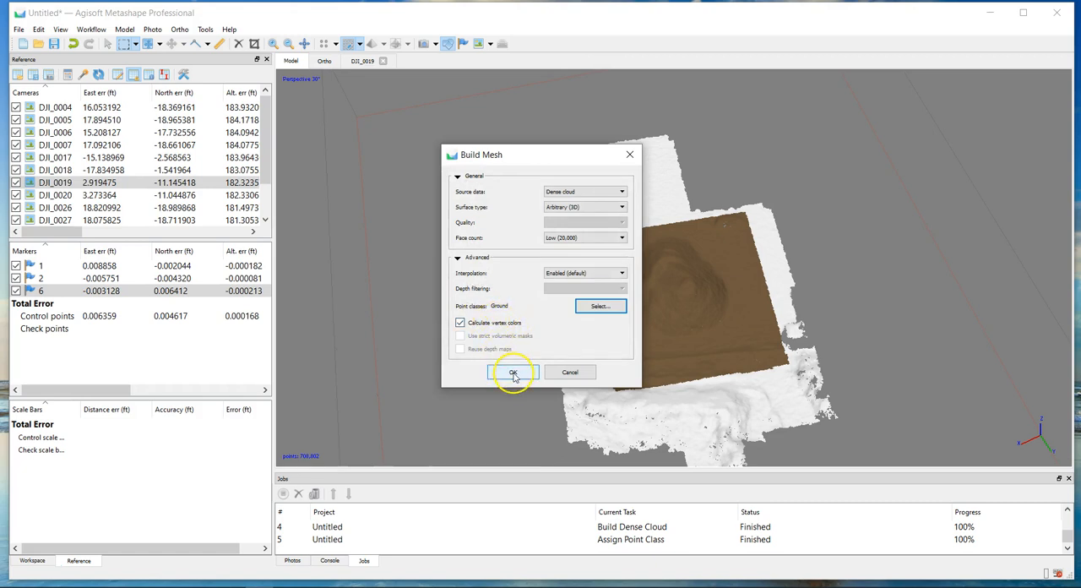
{"action": "left_click", "coordinate": [514, 372]}
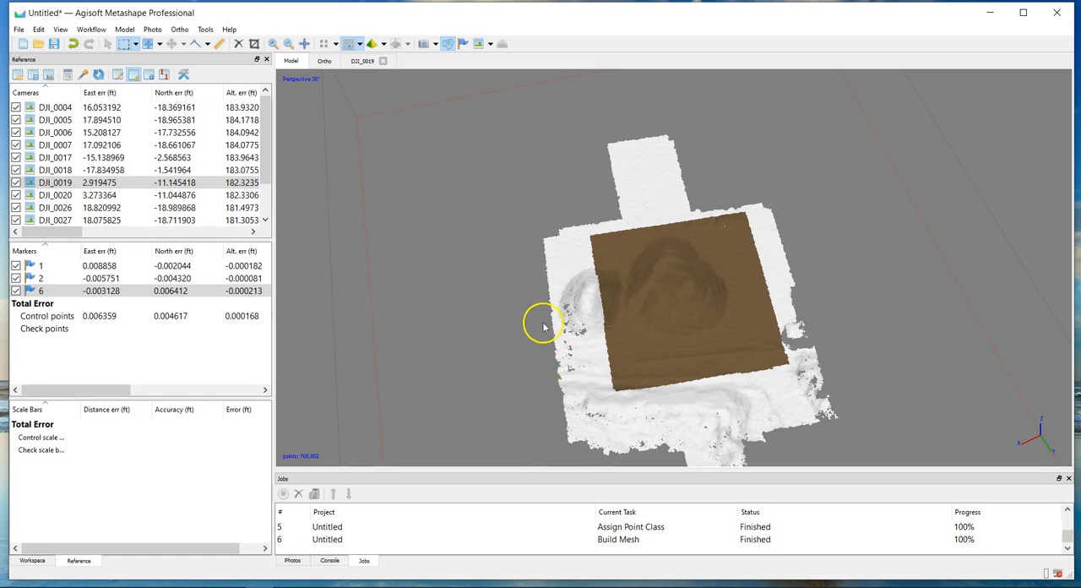
{"action": "mouse_move", "coordinate": [554, 327]}
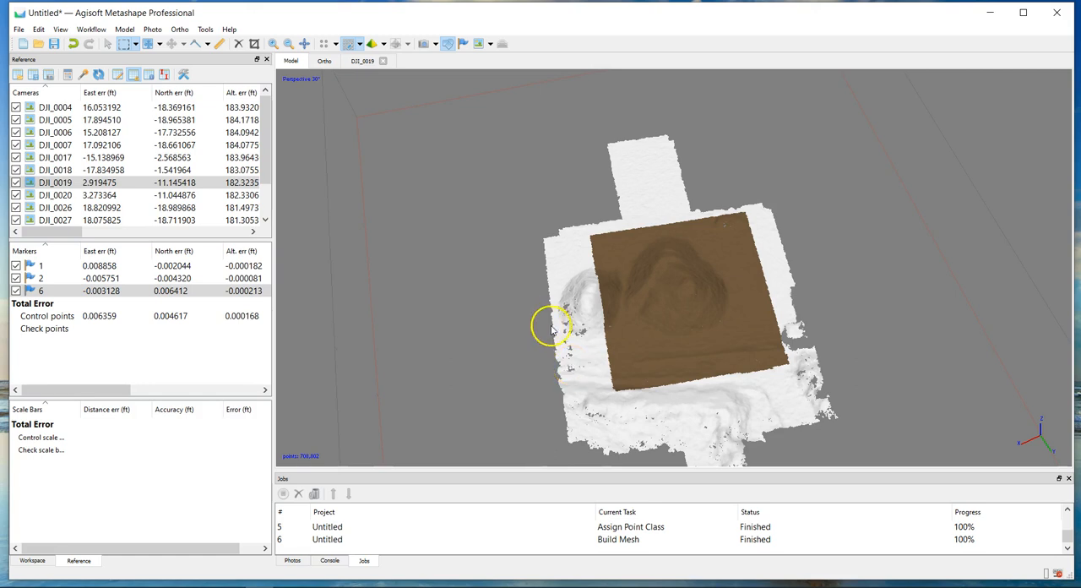
{"action": "mouse_move", "coordinate": [405, 98]}
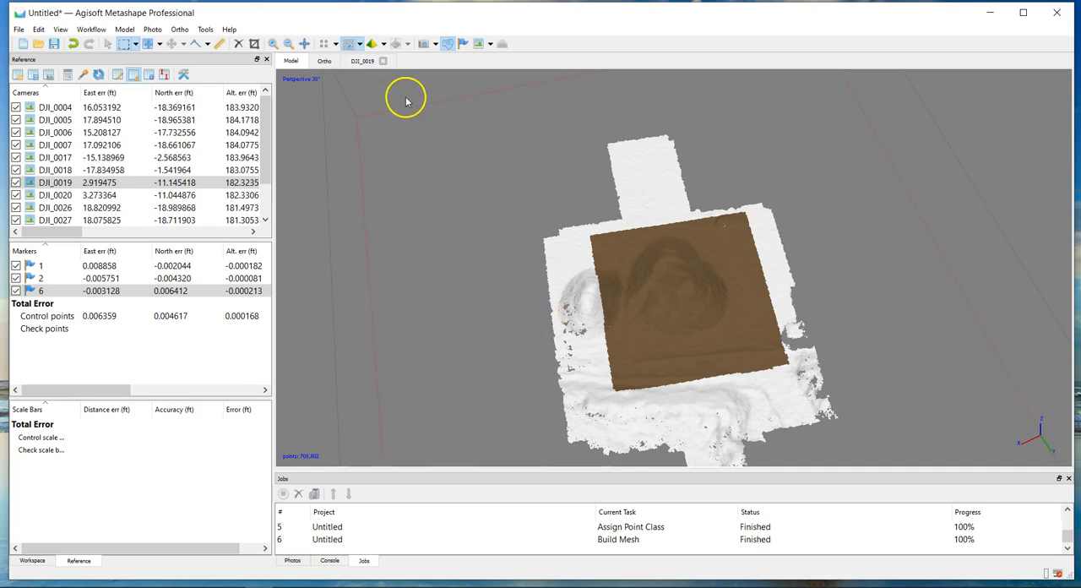
{"action": "mouse_move", "coordinate": [368, 71]}
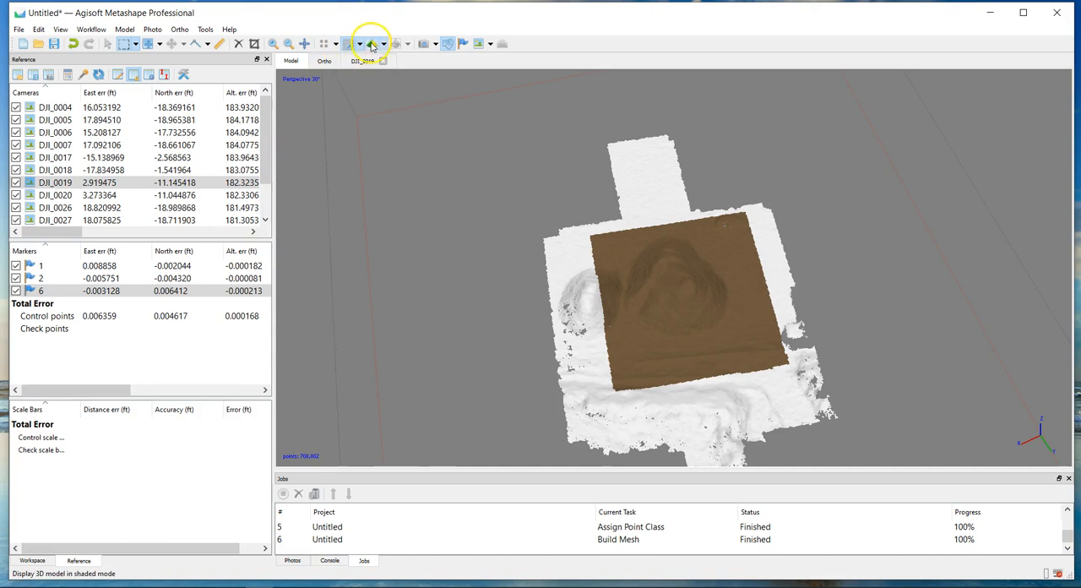
Display the built mesh and switch to the Workspace project tree.
{"action": "left_click", "coordinate": [383, 43]}
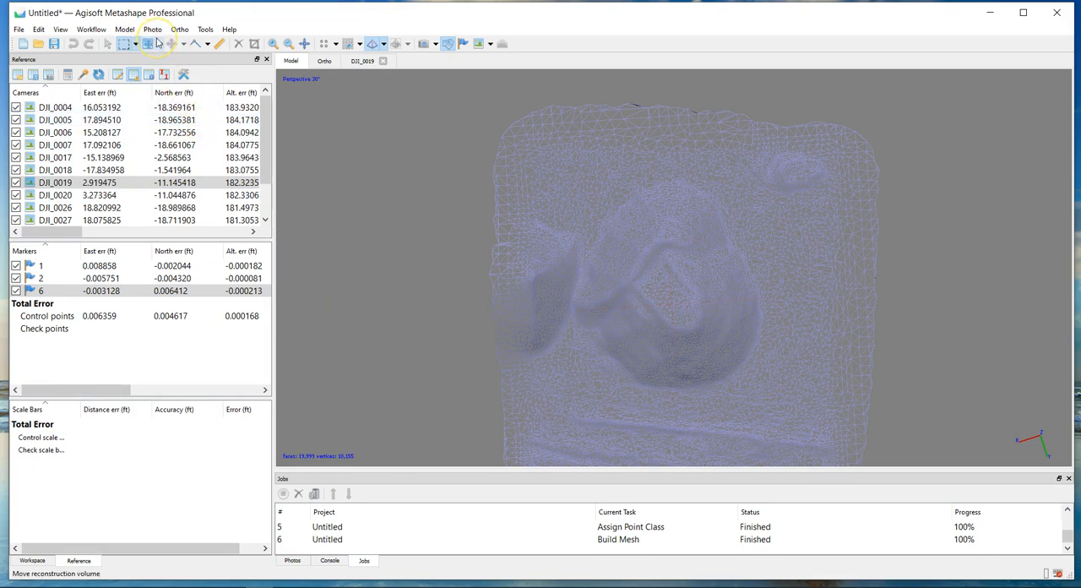
{"action": "left_click", "coordinate": [91, 29]}
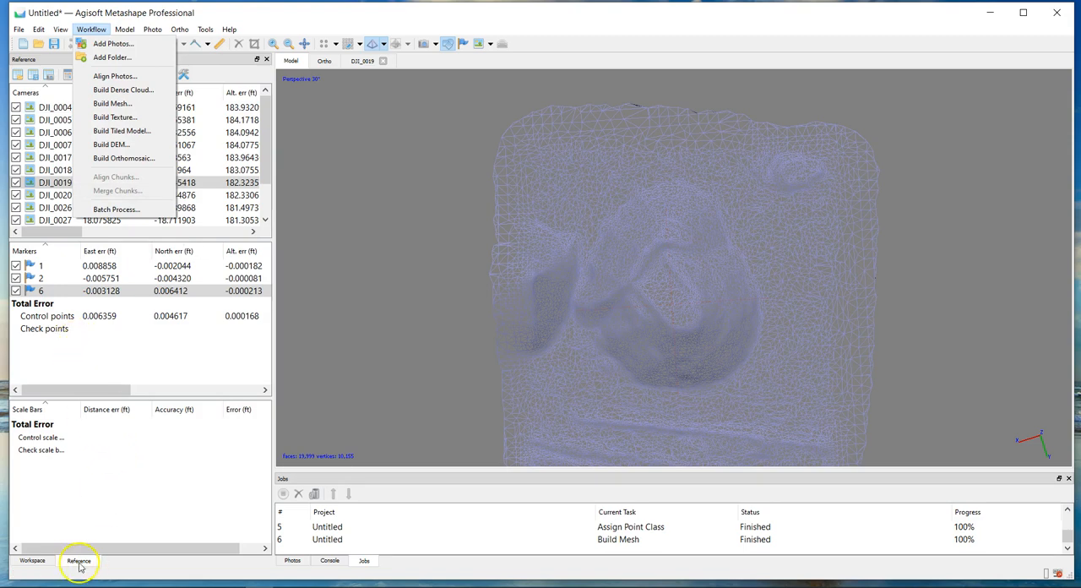
{"action": "left_click", "coordinate": [33, 561]}
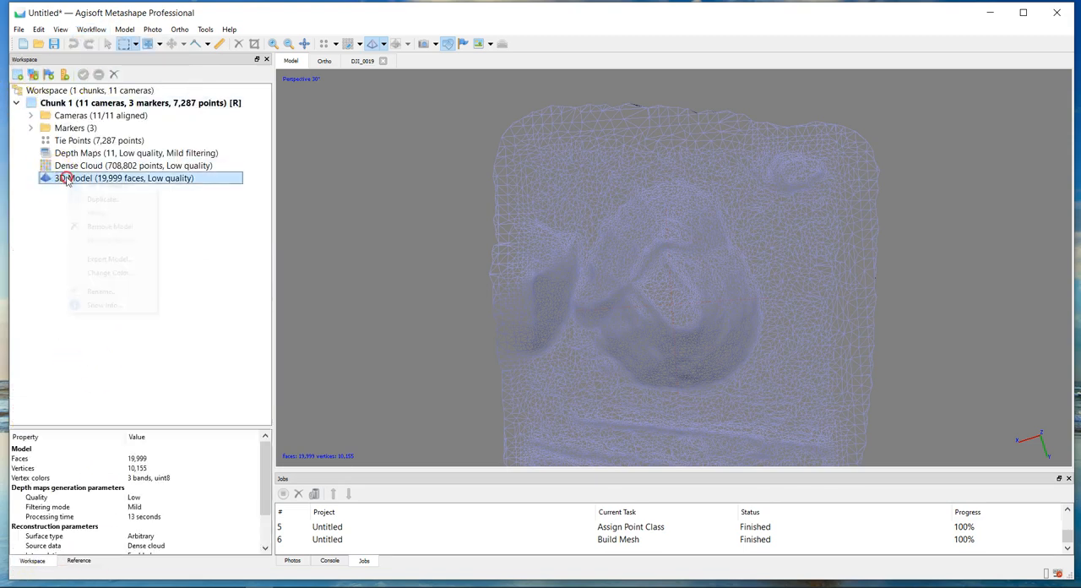
Export the model to Downloads as Autodesk DXF 3DFace named Sand.
{"action": "left_click", "coordinate": [122, 260]}
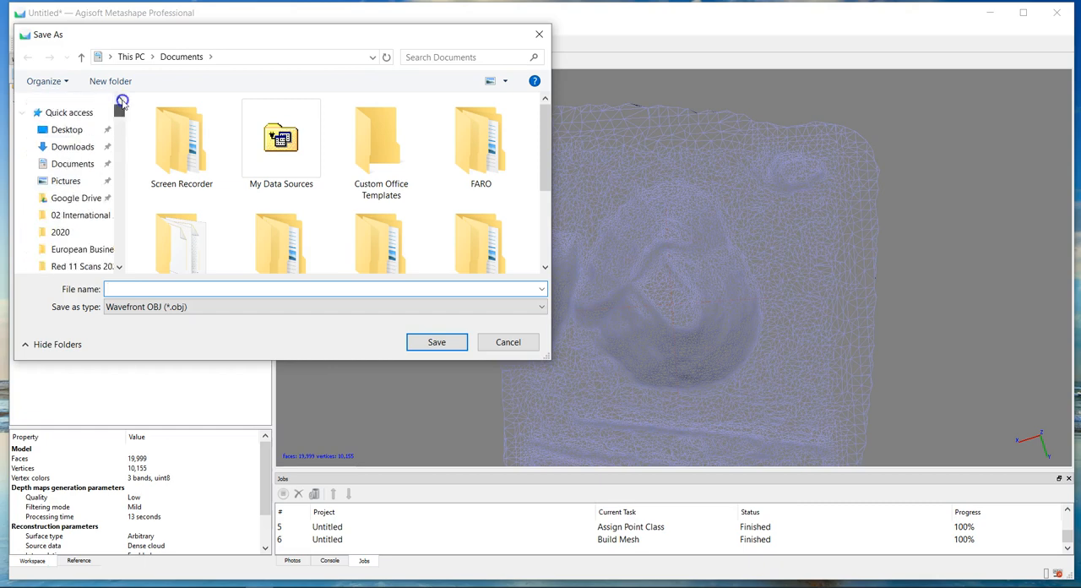
{"action": "left_click", "coordinate": [75, 145]}
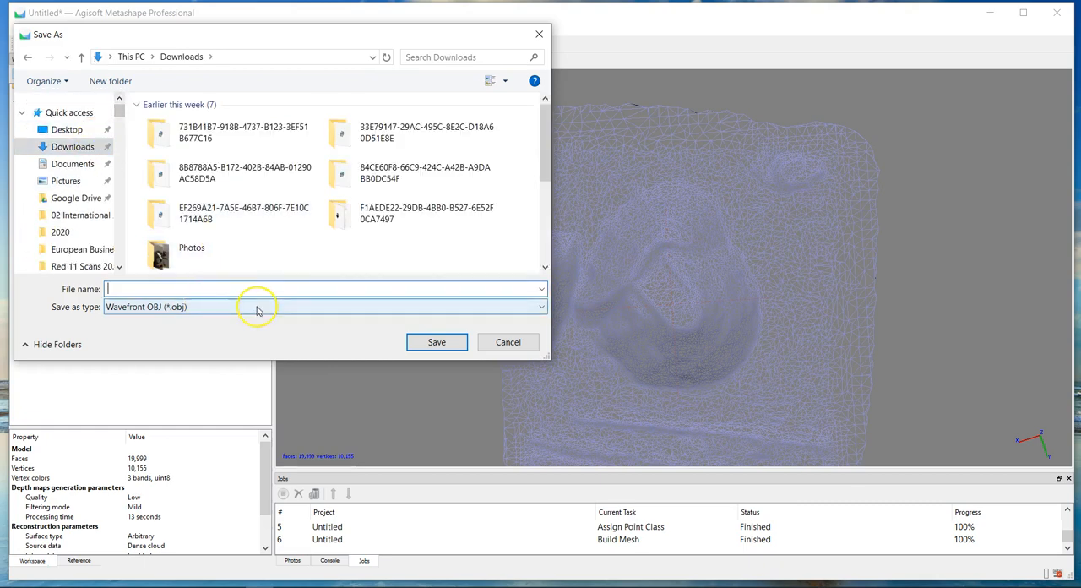
{"action": "left_click", "coordinate": [324, 307]}
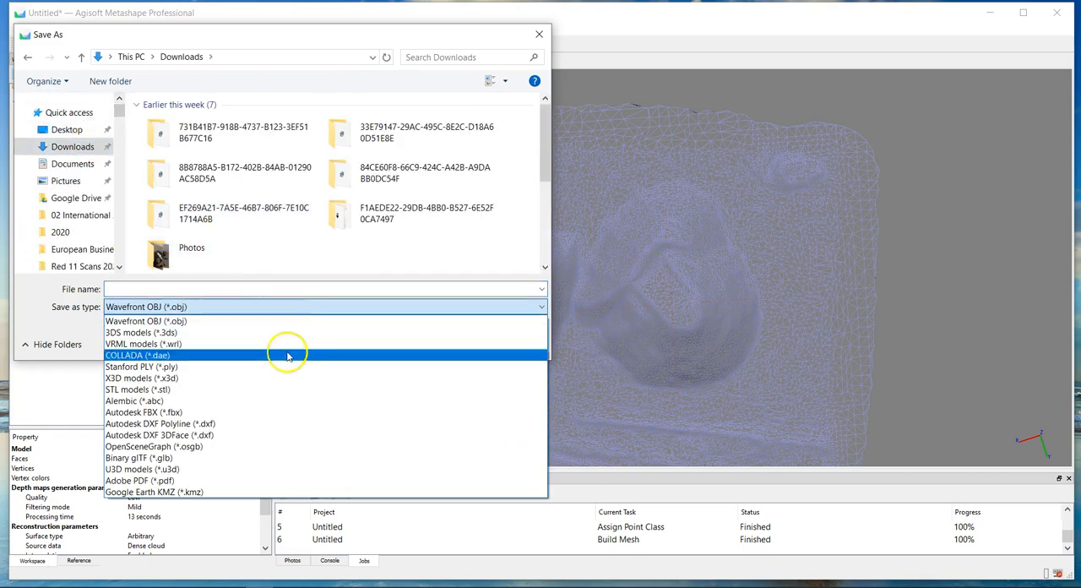
{"action": "mouse_move", "coordinate": [216, 422]}
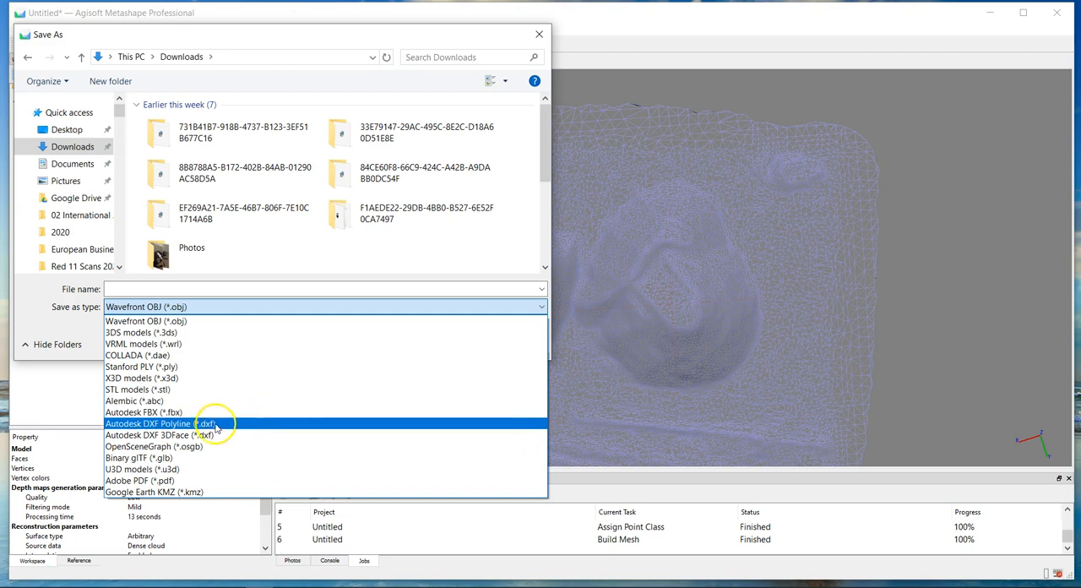
{"action": "left_click", "coordinate": [155, 436]}
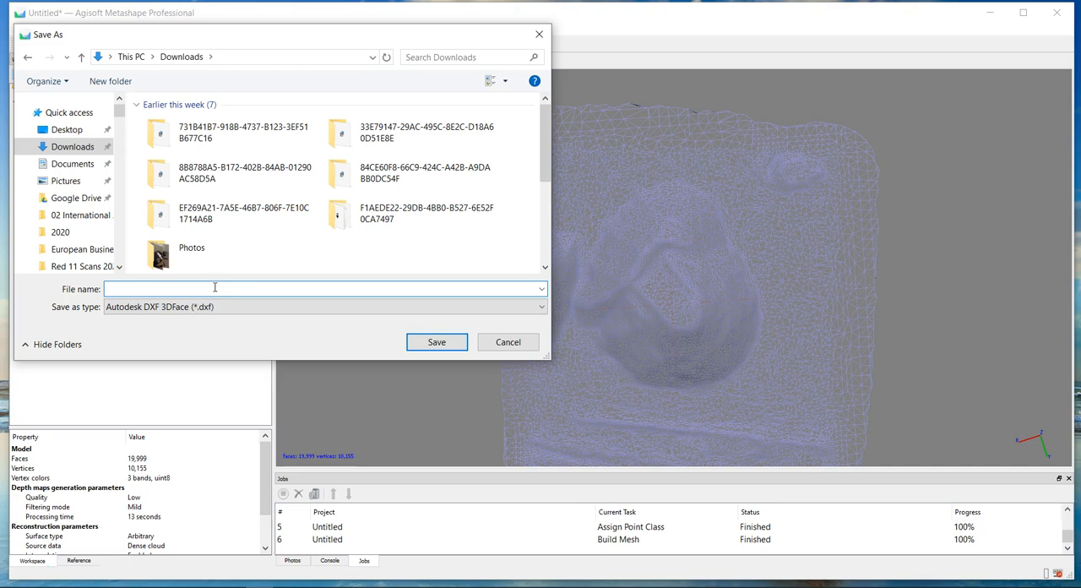
{"action": "type", "text": "Sand"}
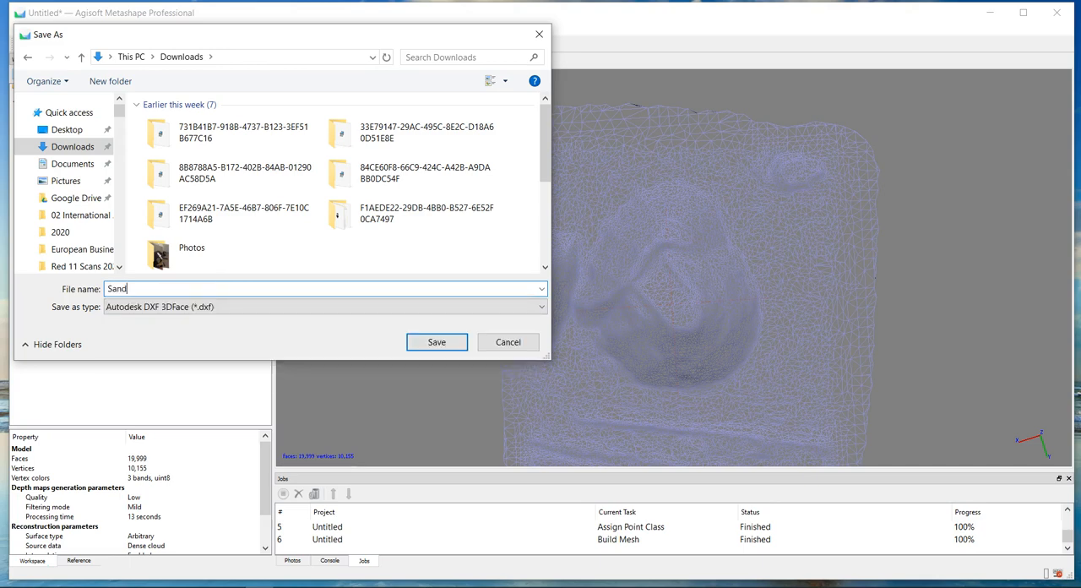
{"action": "left_click", "coordinate": [436, 341]}
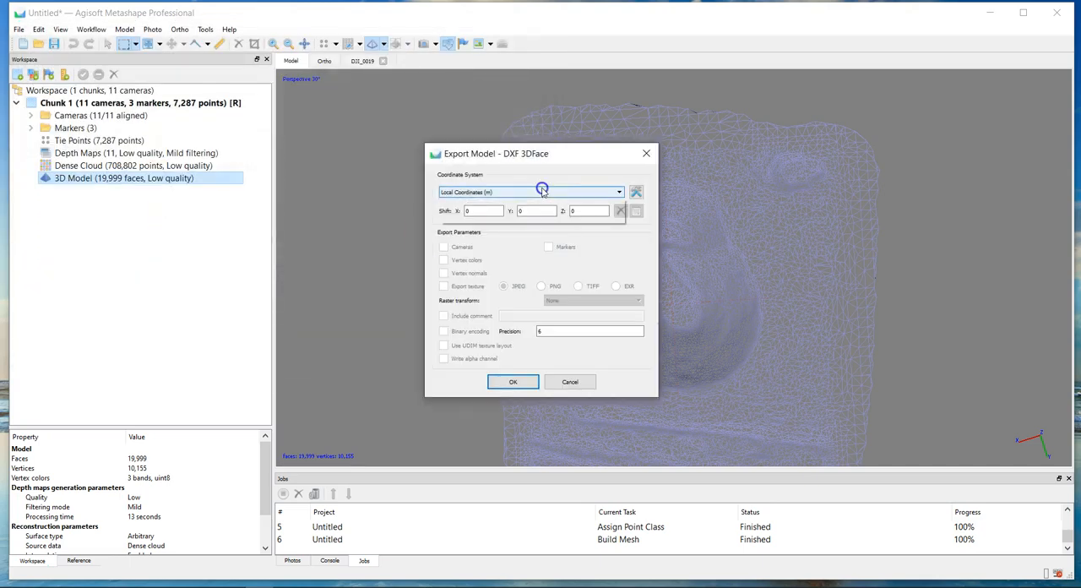
Set the export coordinate system to NAD83 and run the DXF export.
{"action": "left_click", "coordinate": [530, 191]}
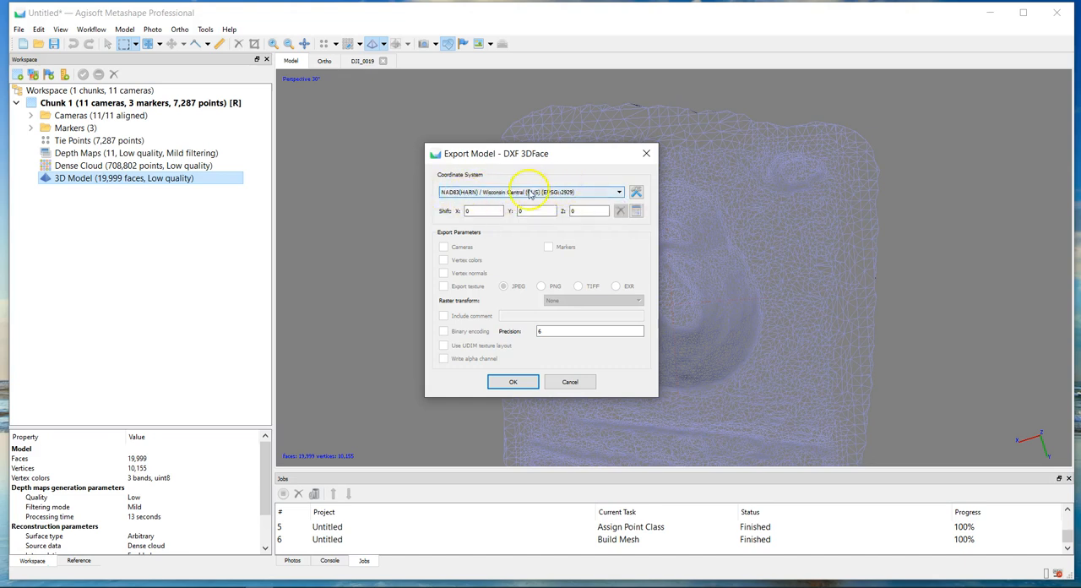
{"action": "left_click", "coordinate": [618, 191]}
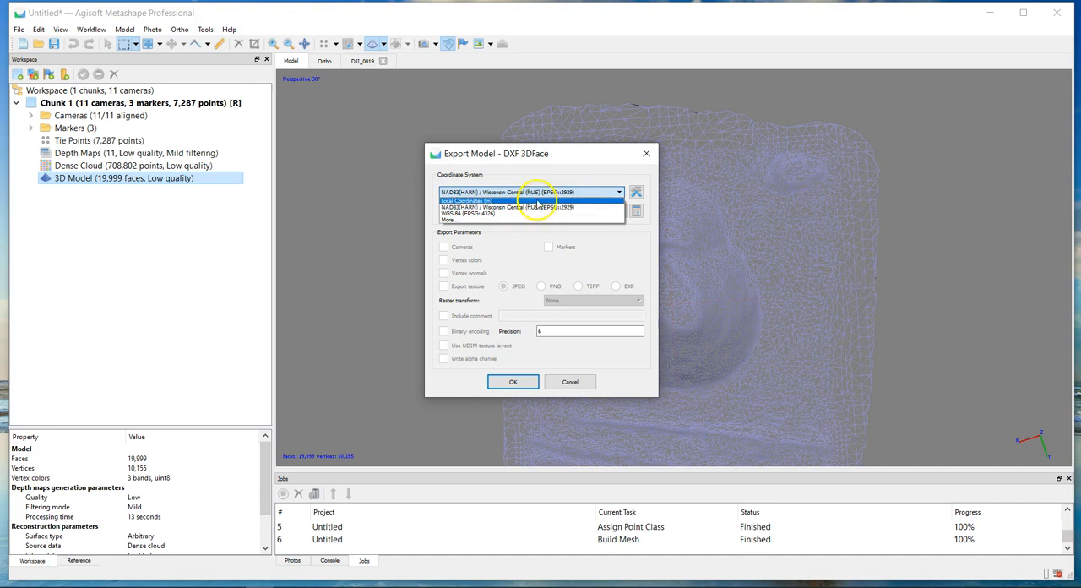
{"action": "left_click", "coordinate": [530, 201]}
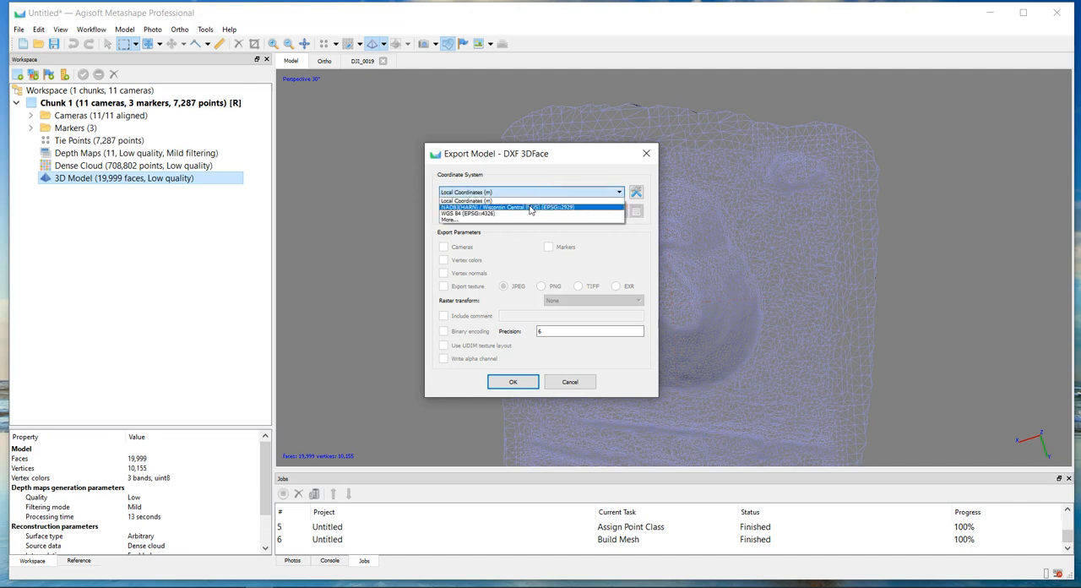
{"action": "left_click", "coordinate": [507, 206]}
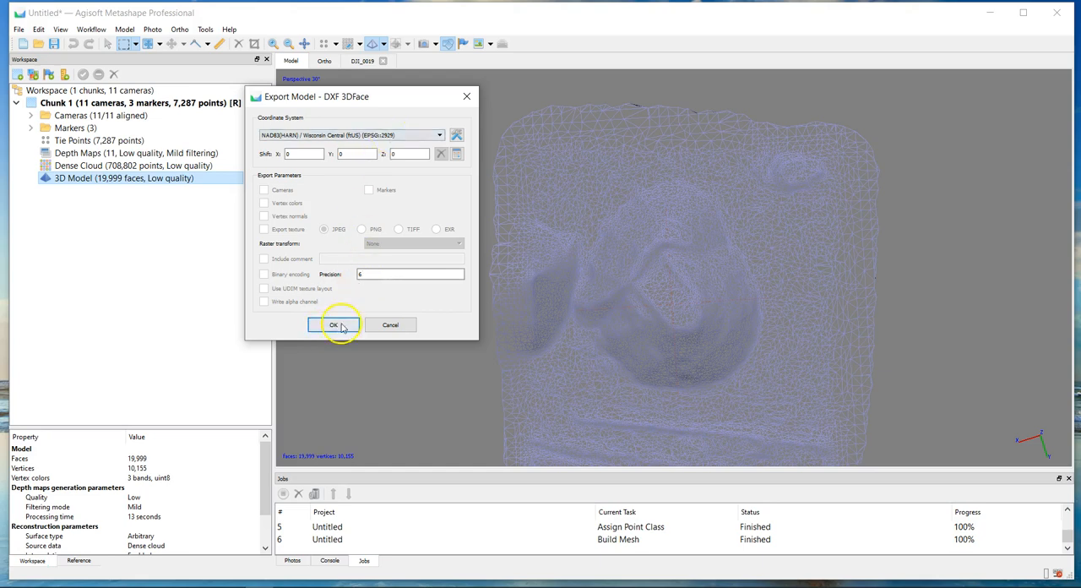
{"action": "left_click", "coordinate": [333, 324]}
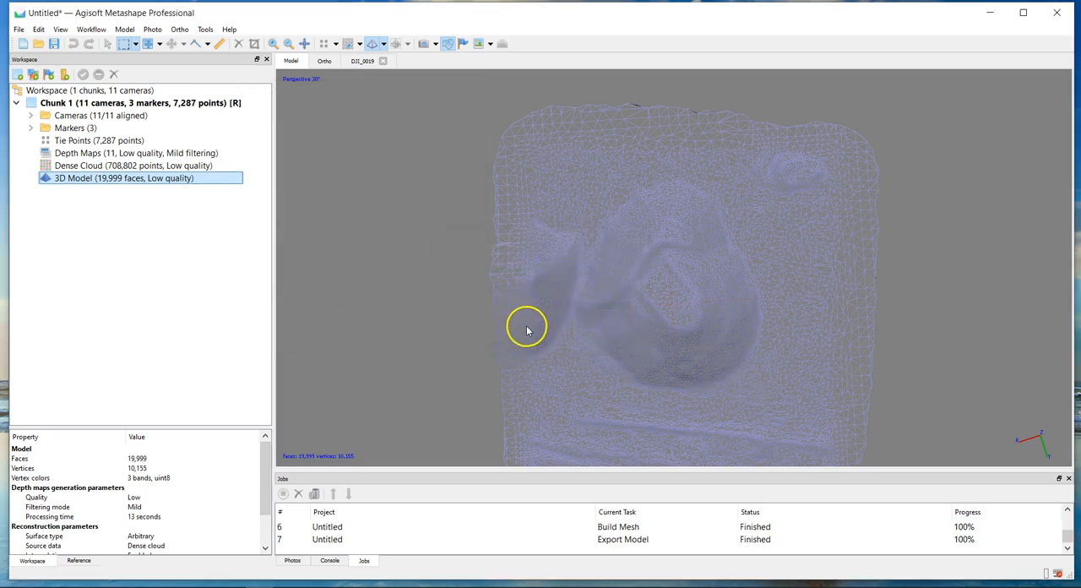
{"action": "left_click_drag", "start_coordinate": [527, 327], "coordinate": [787, 379]}
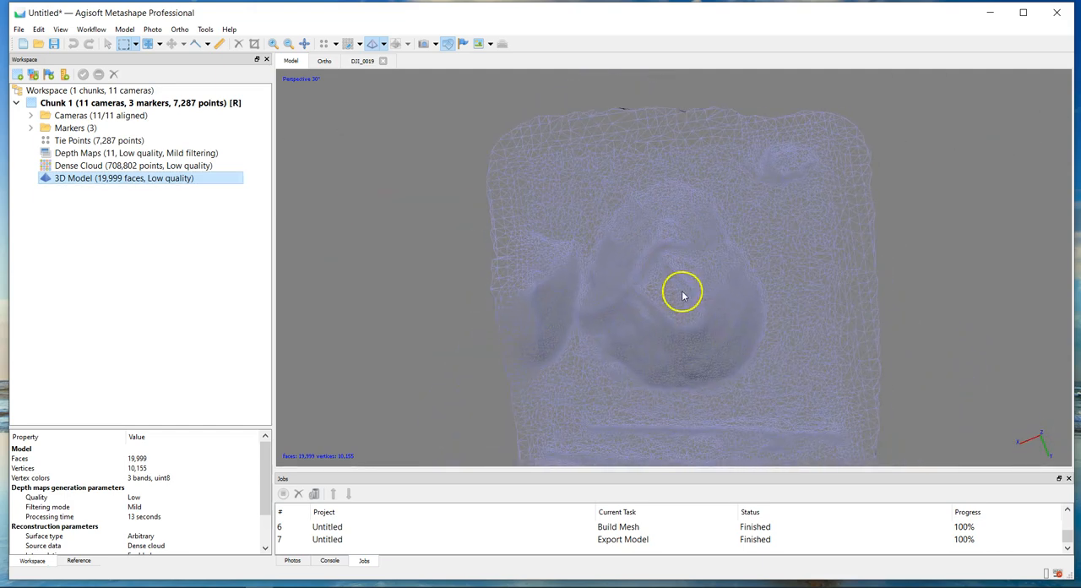
{"action": "left_click_drag", "start_coordinate": [682, 291], "coordinate": [469, 303]}
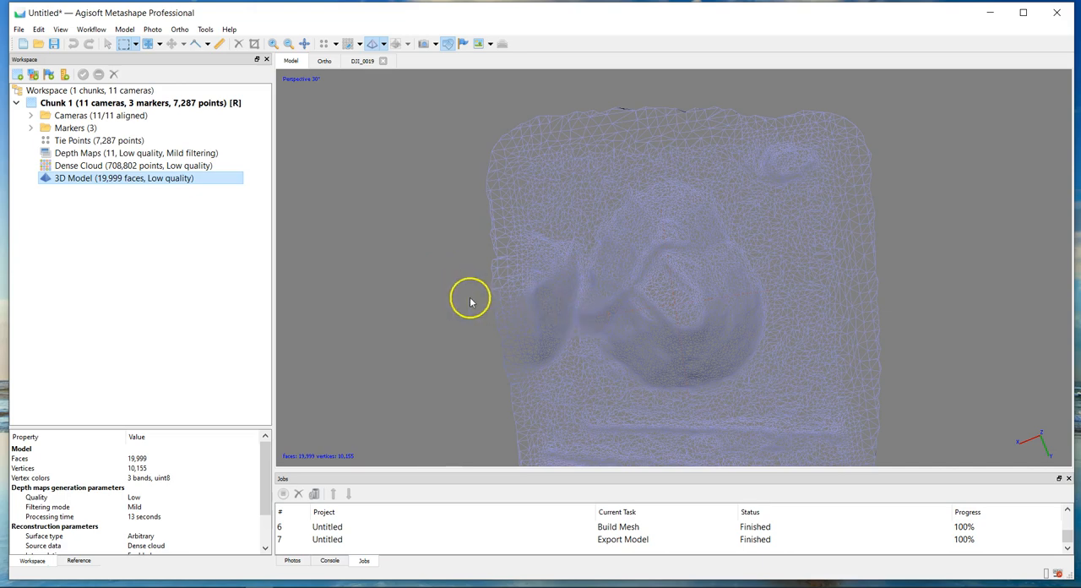
{"action": "mouse_move", "coordinate": [439, 290]}
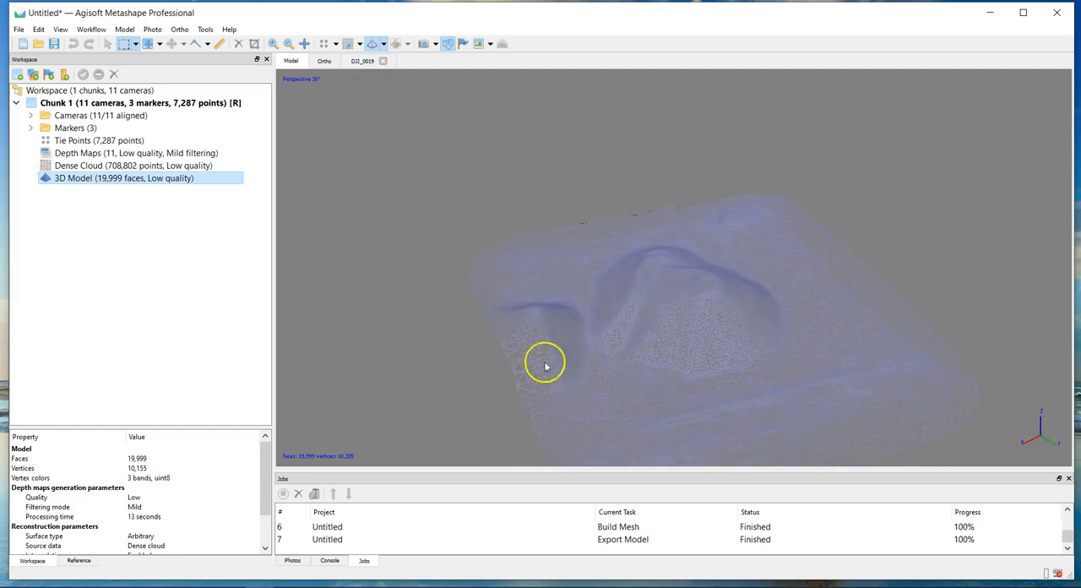
{"action": "mouse_move", "coordinate": [368, 291]}
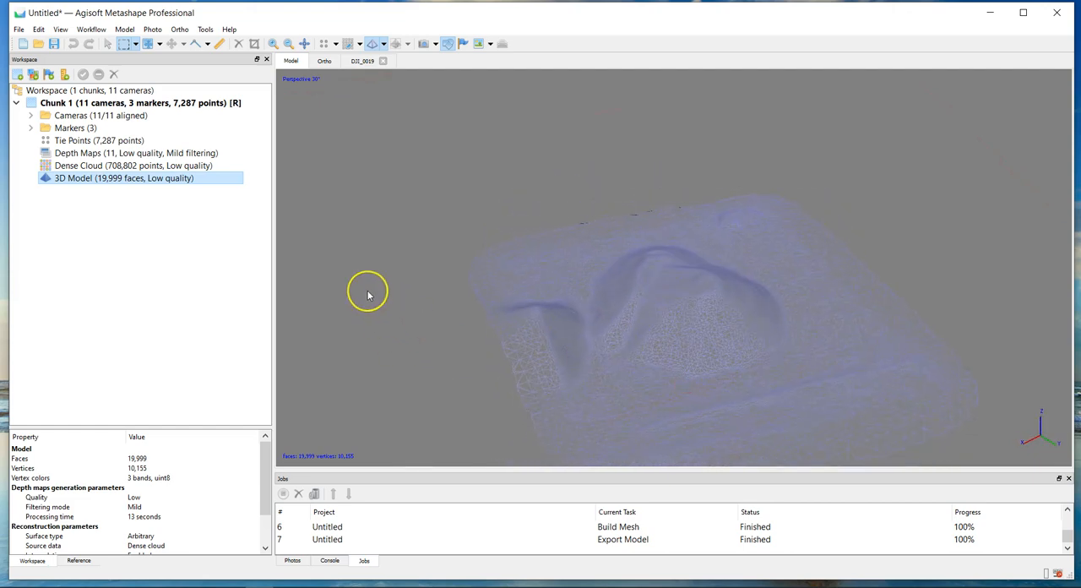